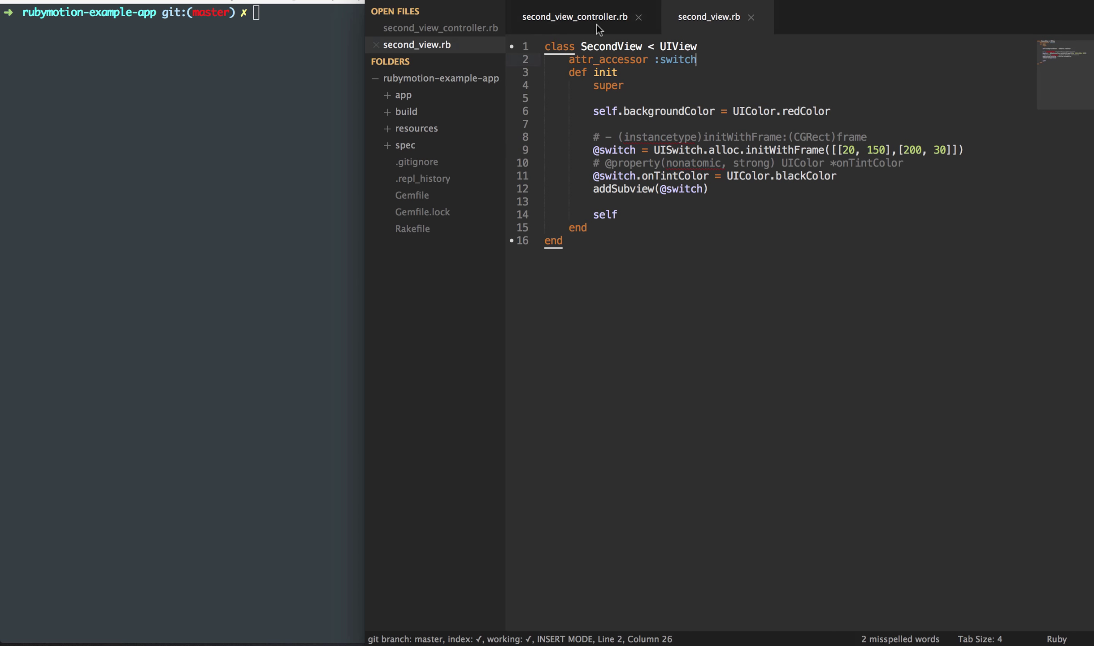
Review the second view controller code, then open the Steppers guide in the UIStepper reference
click(575, 18)
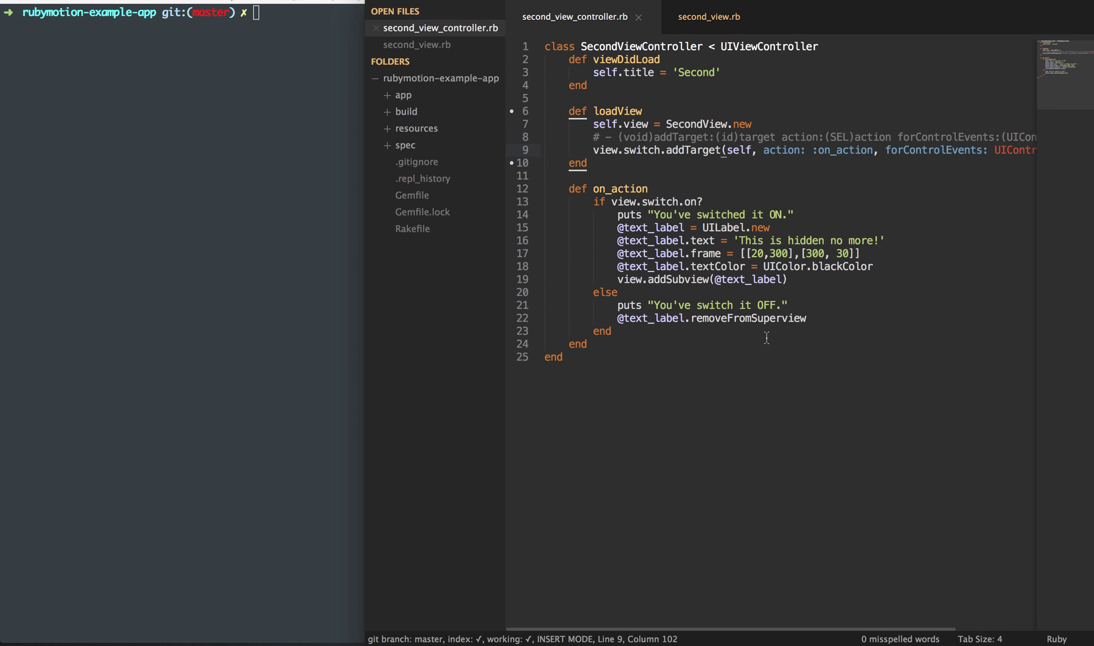
mouse_move(616, 203)
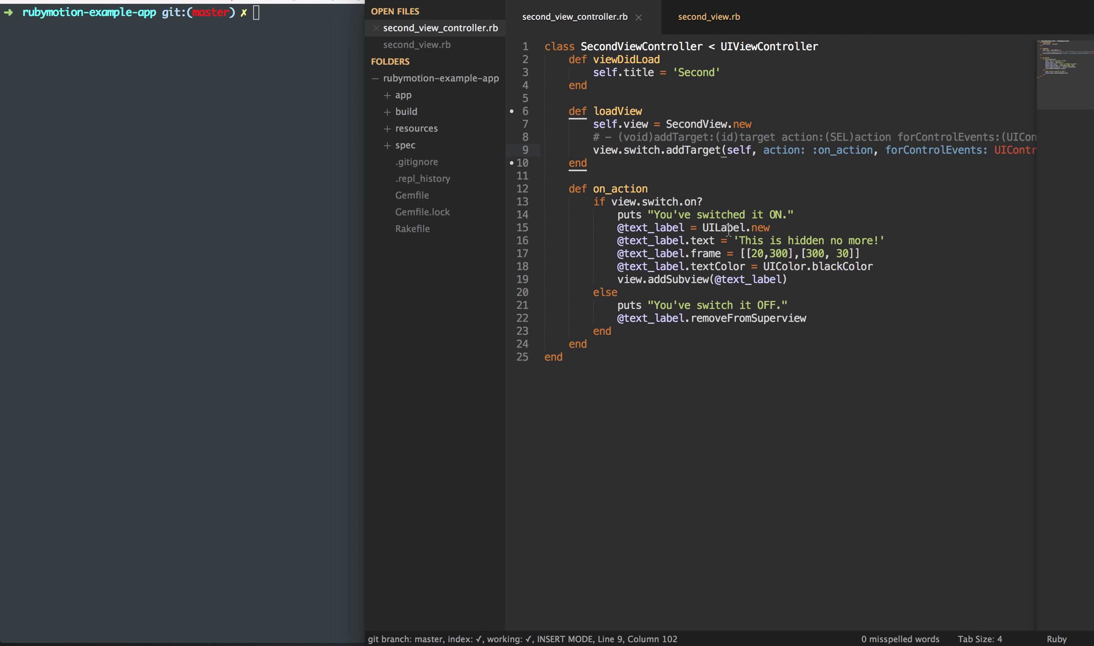
click(708, 17)
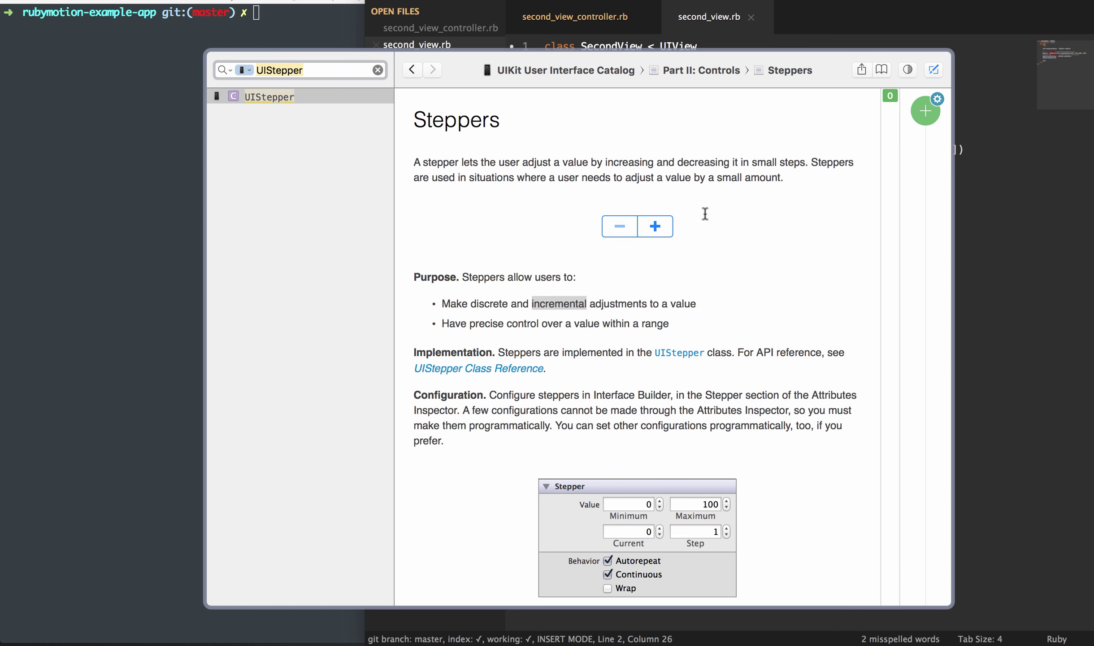
mouse_move(524, 165)
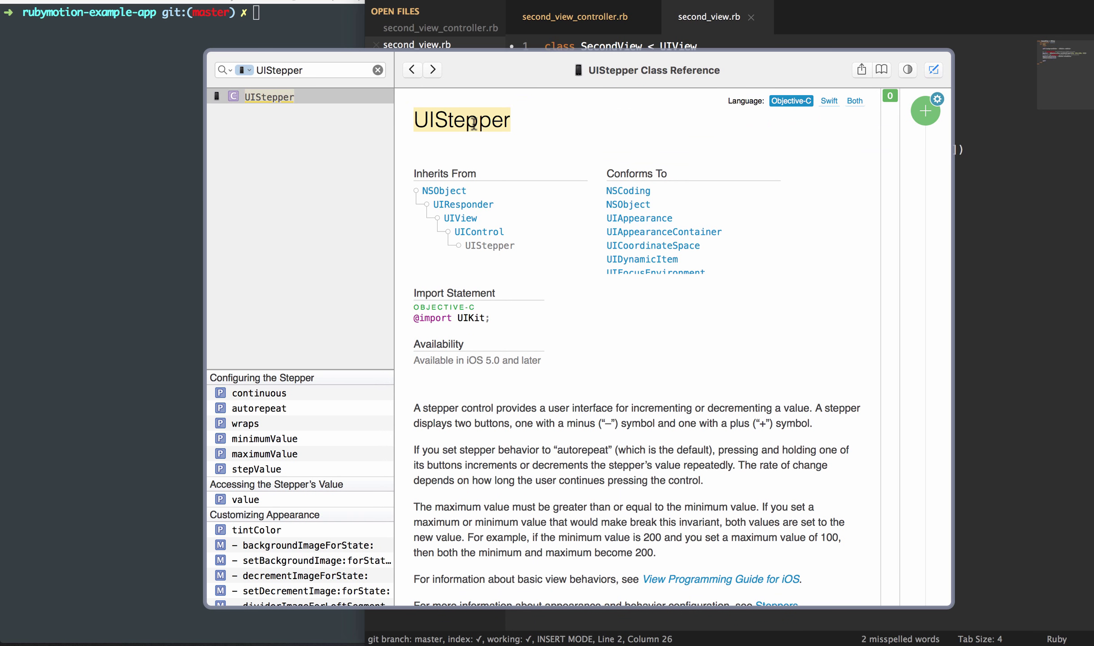
scroll(down, 3)
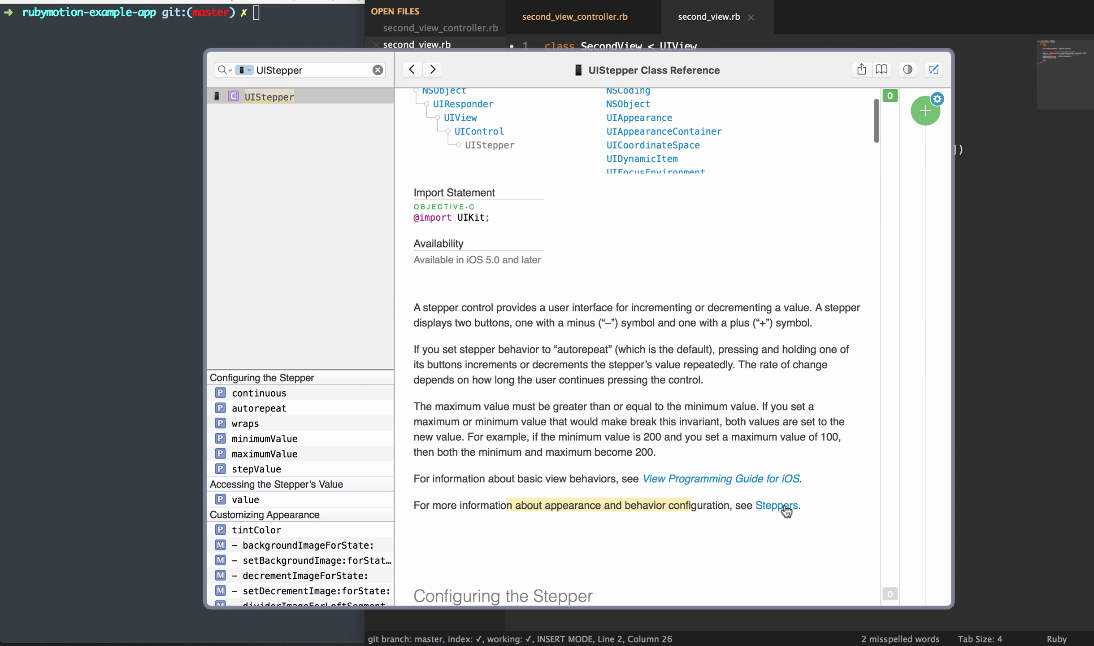
click(776, 506)
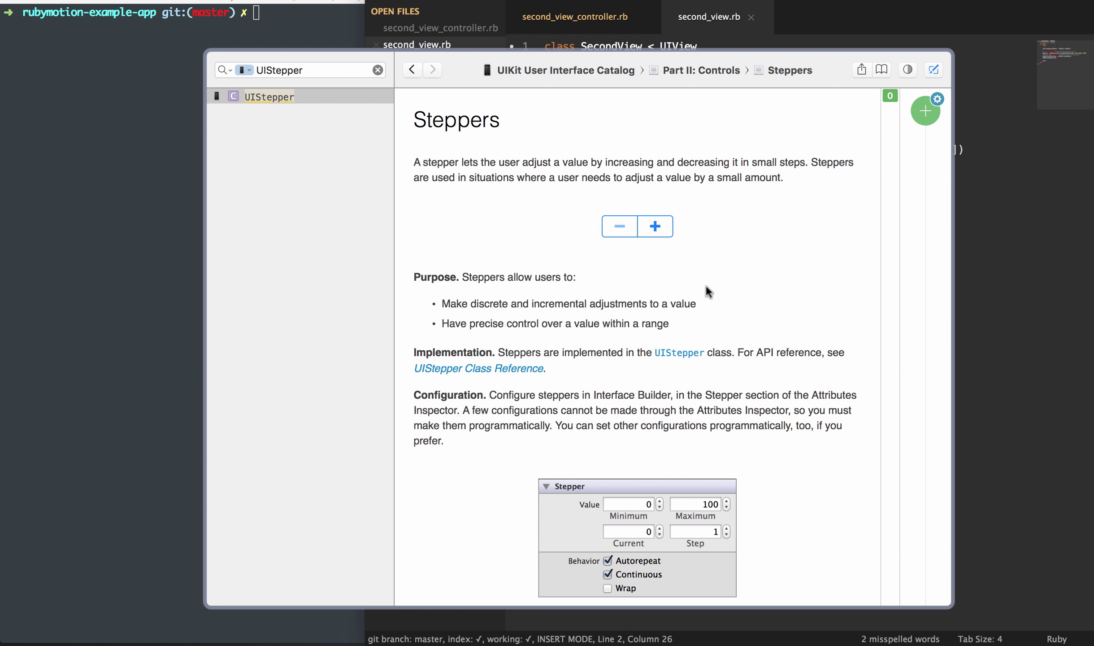
mouse_move(690, 306)
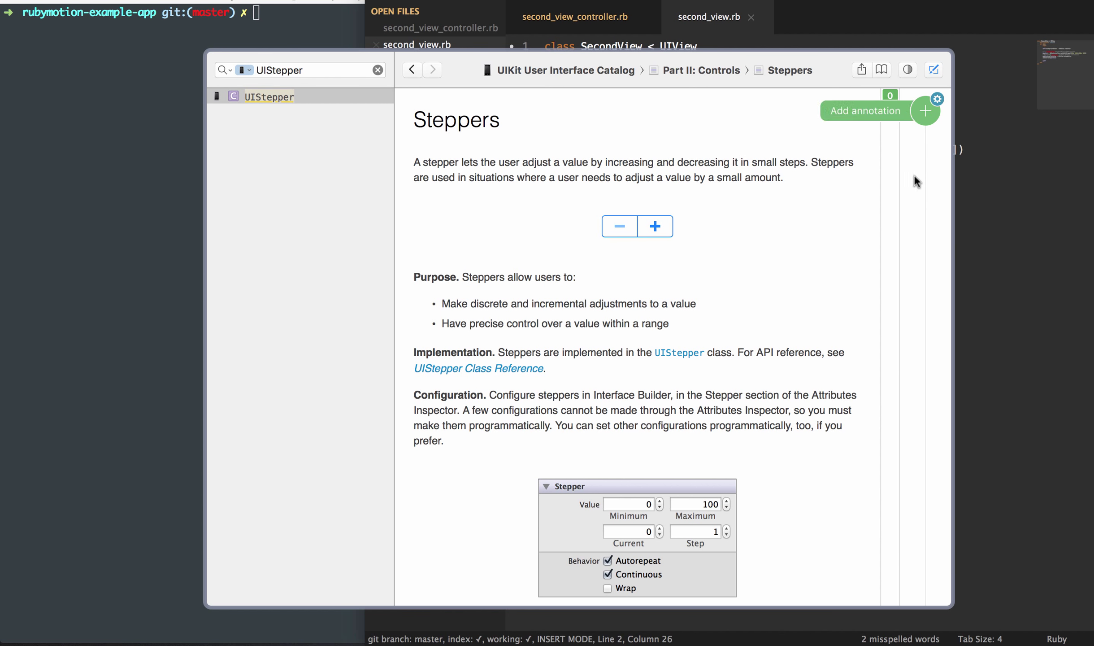
mouse_move(619, 281)
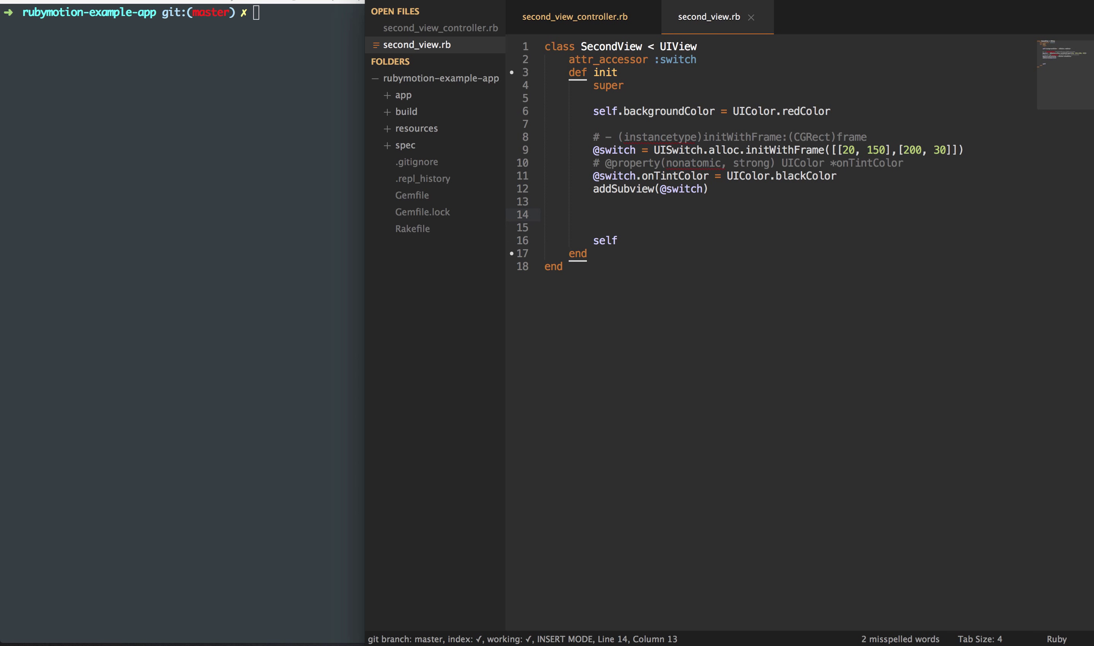
text(@stepper)
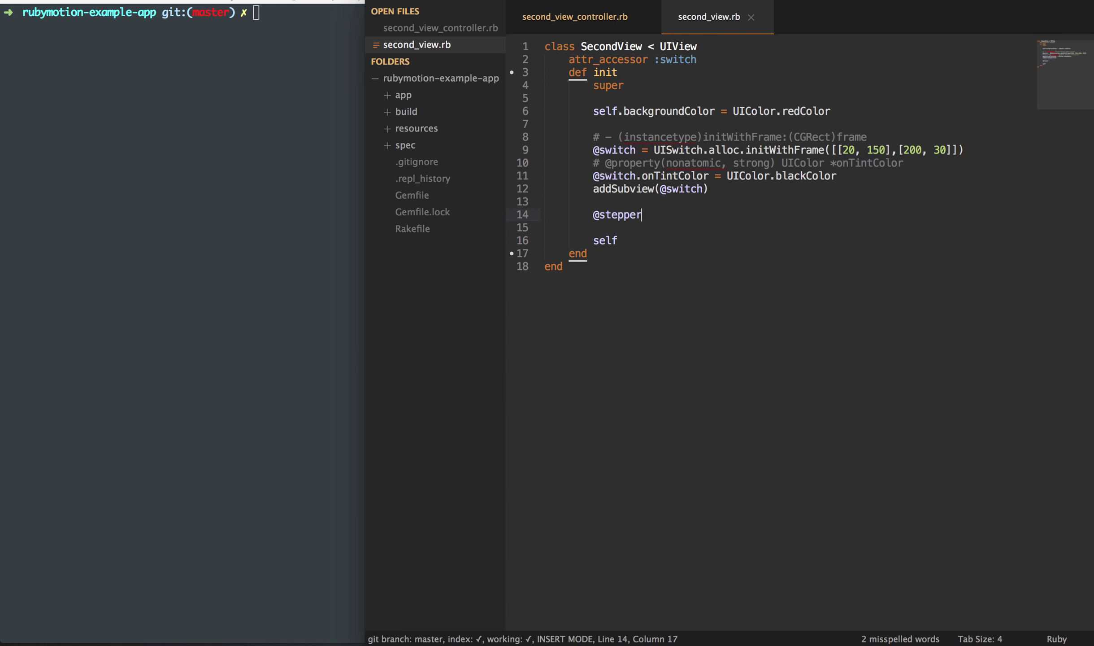
text(= UIStepper.new)
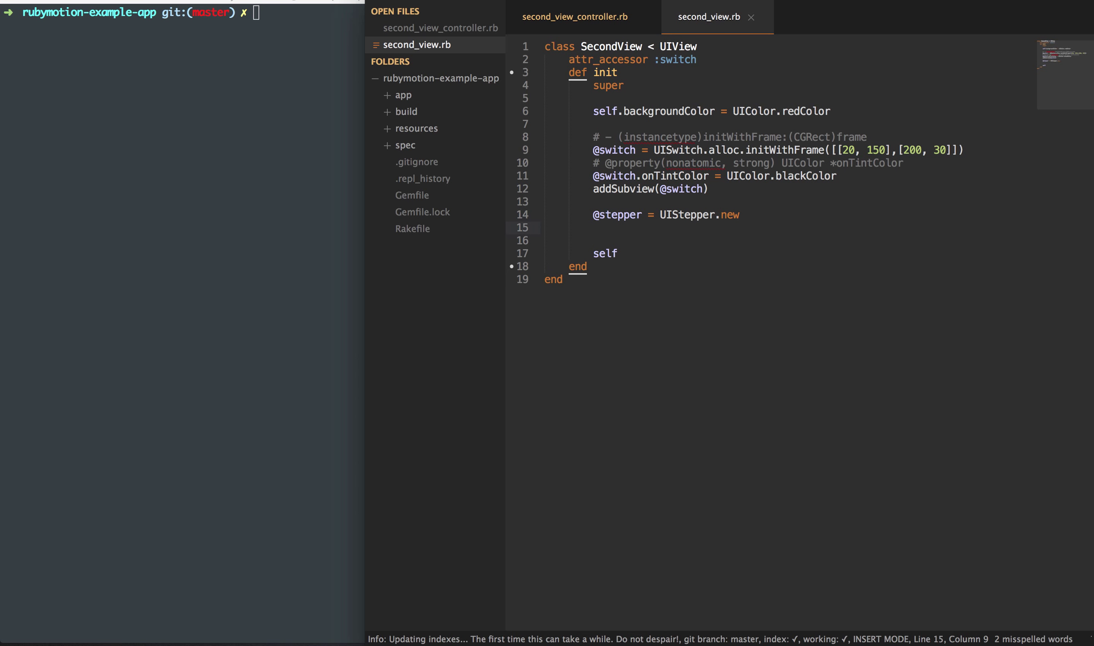
text(@step)
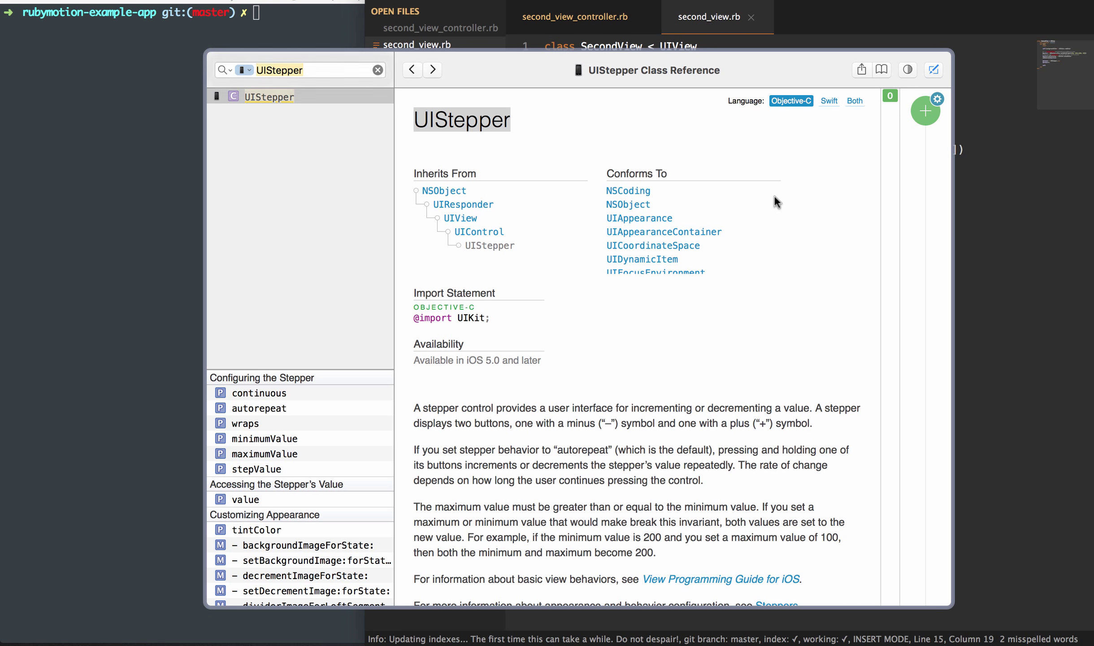
mouse_move(366, 414)
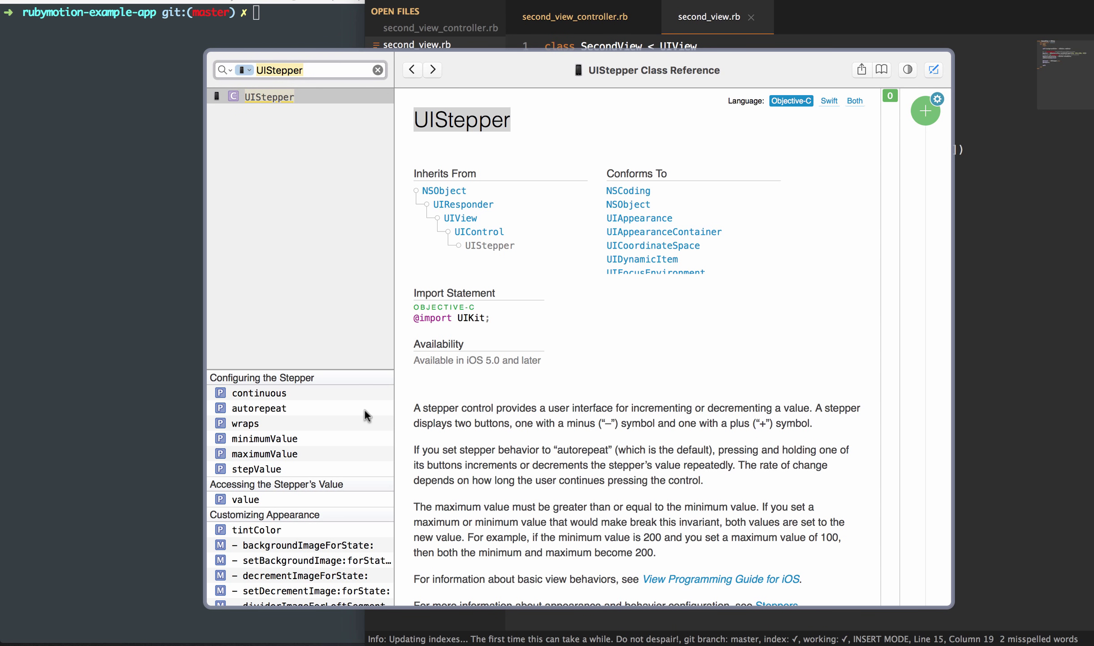
mouse_move(345, 433)
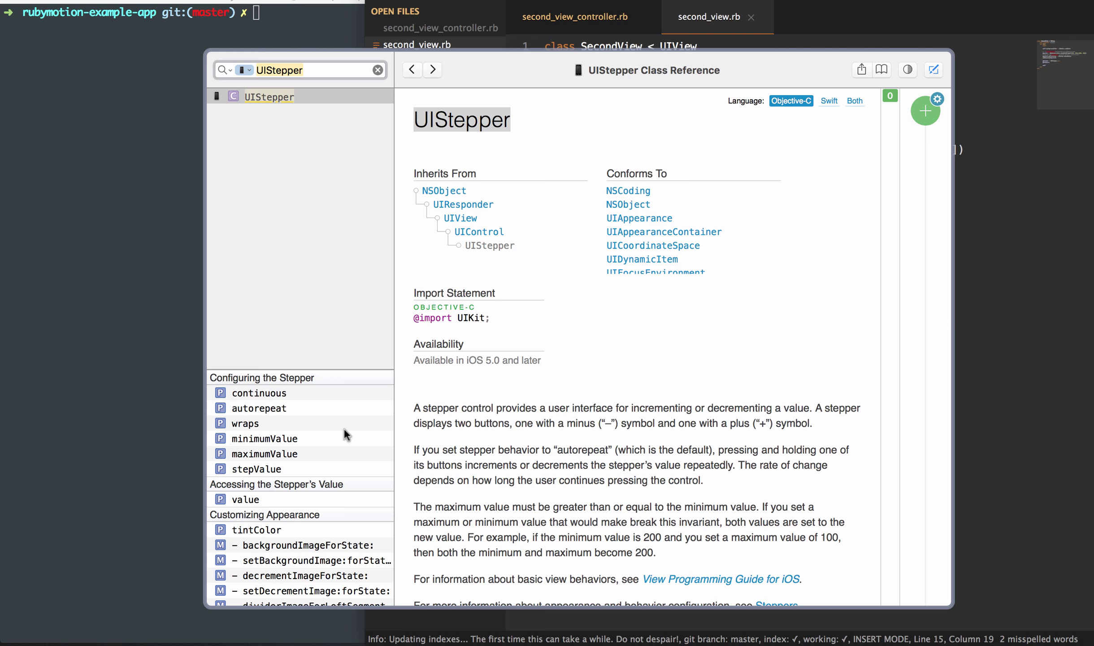
Check minimumValue and maximumValue in Dash and give the stepper minimum 0 and maximum 10
click(265, 439)
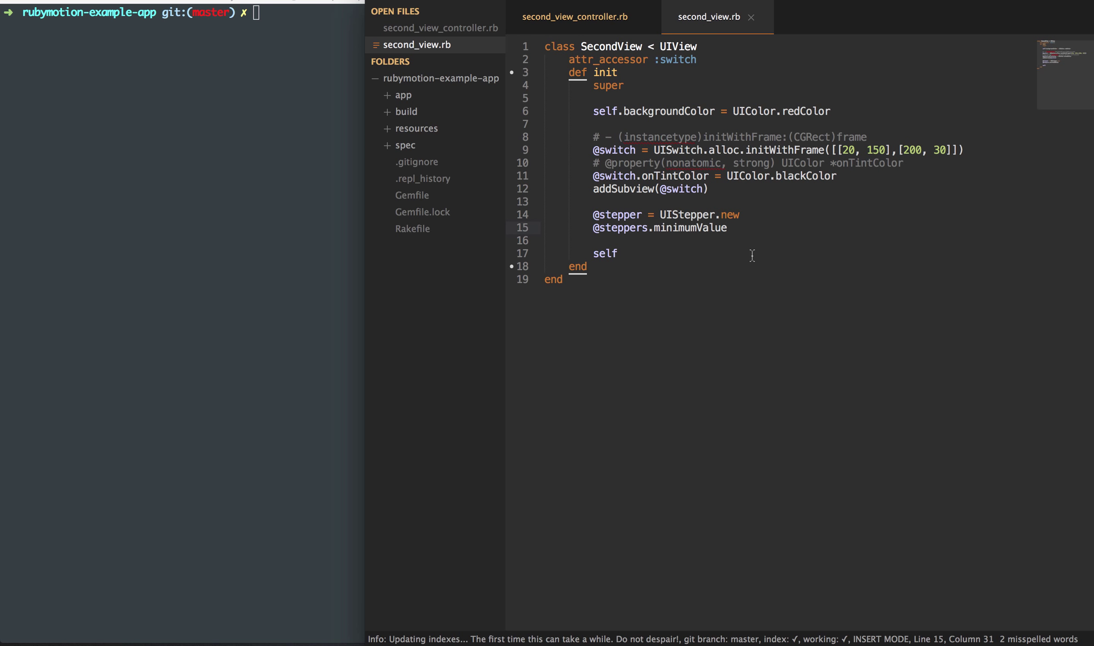
text(= 0)
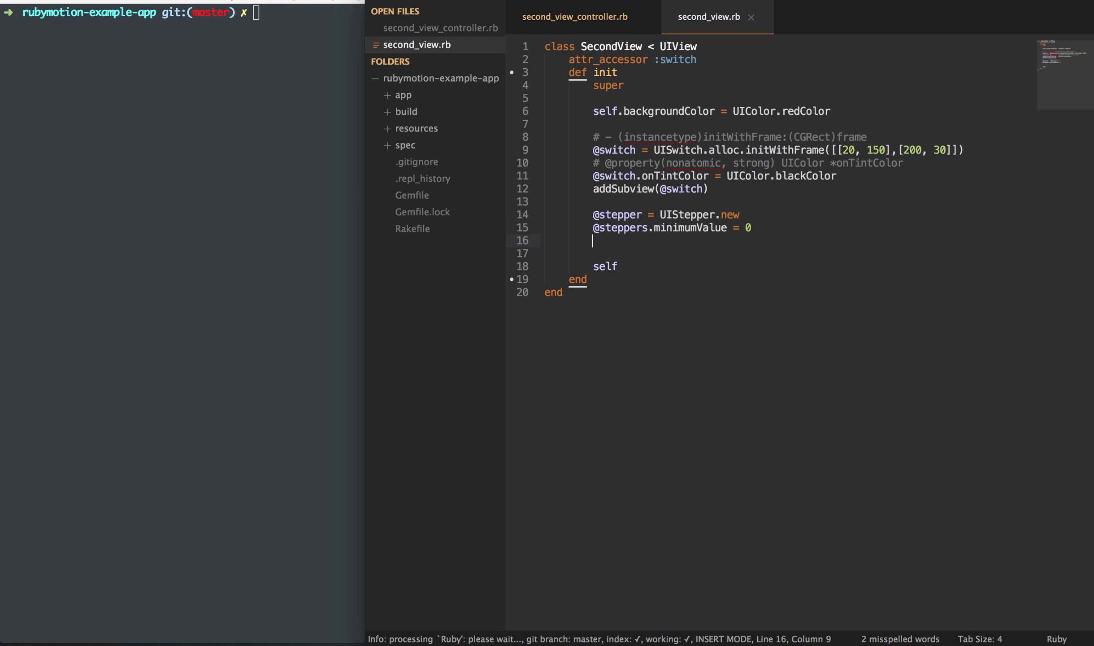
text(@step)
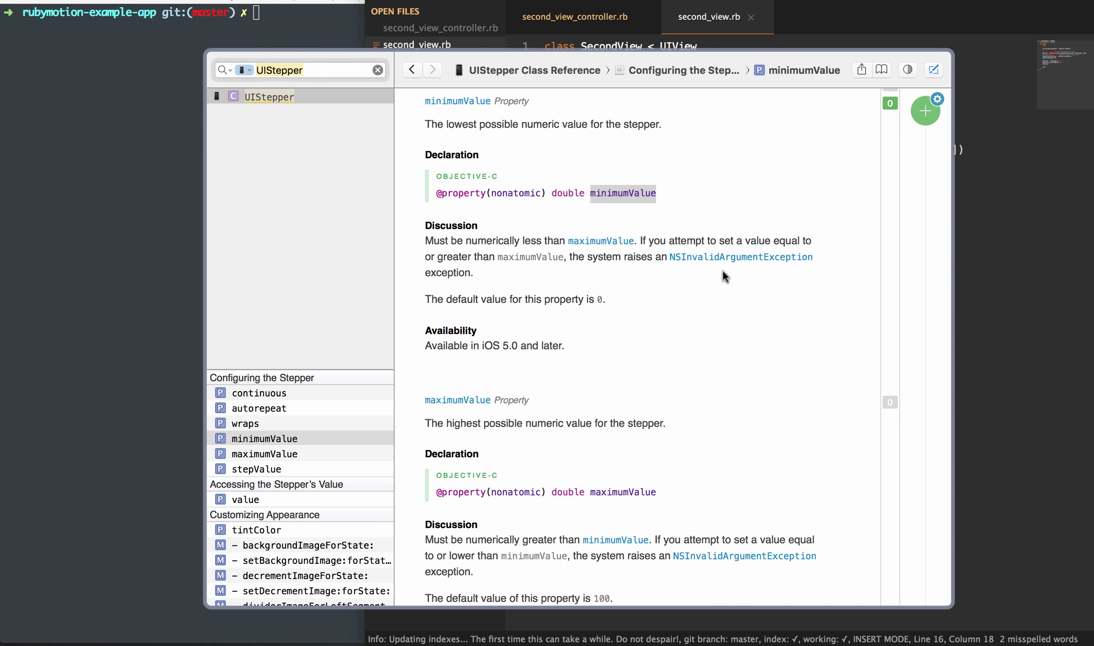
click(264, 453)
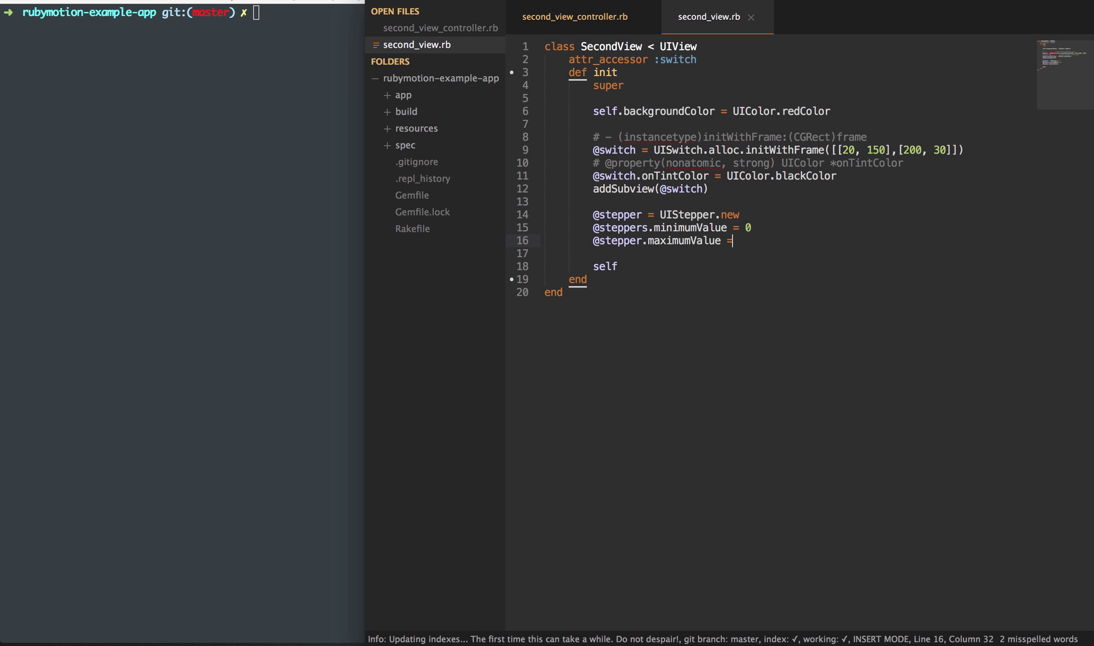
text(" ")
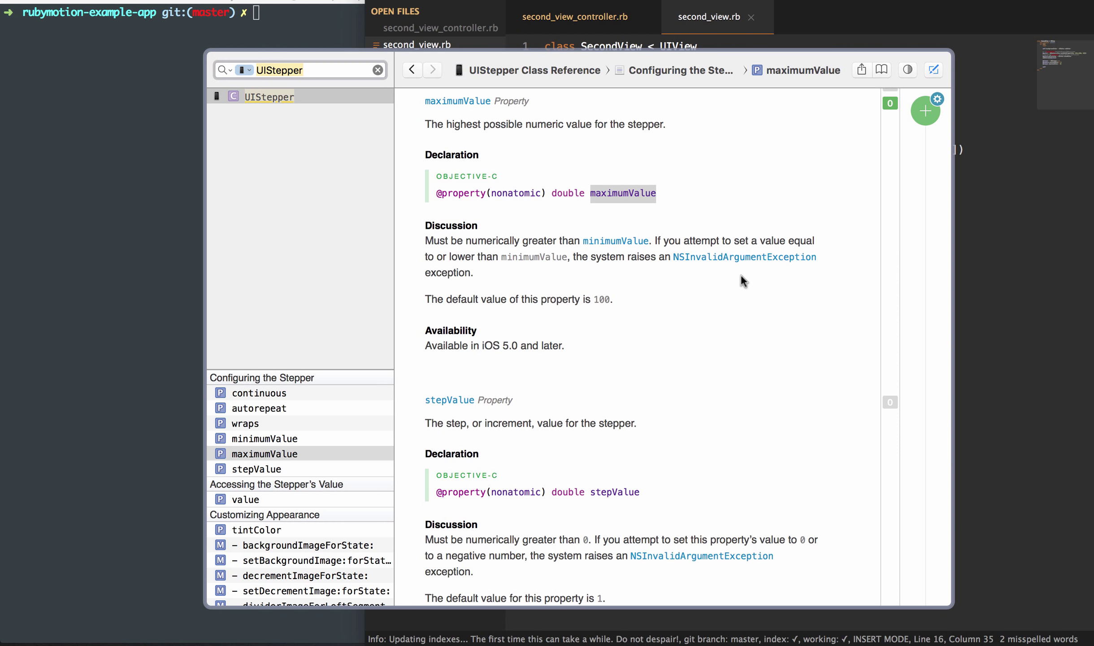
Set the stepper's stepValue to 1, checking the Steppers guide and value property docs
click(256, 469)
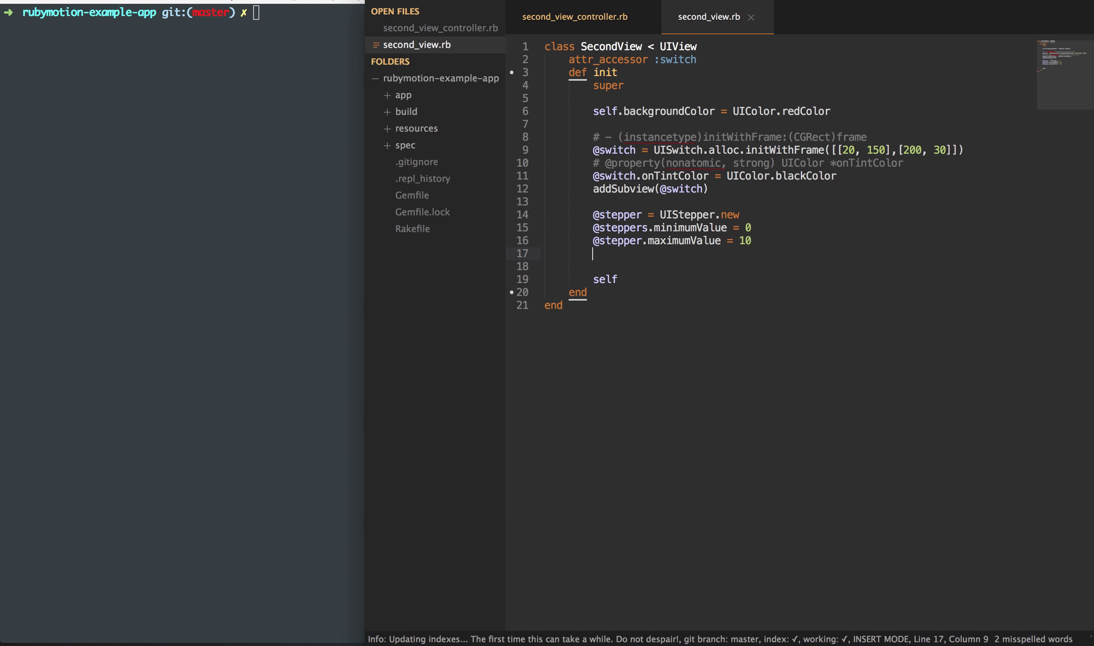
text(@stepper)
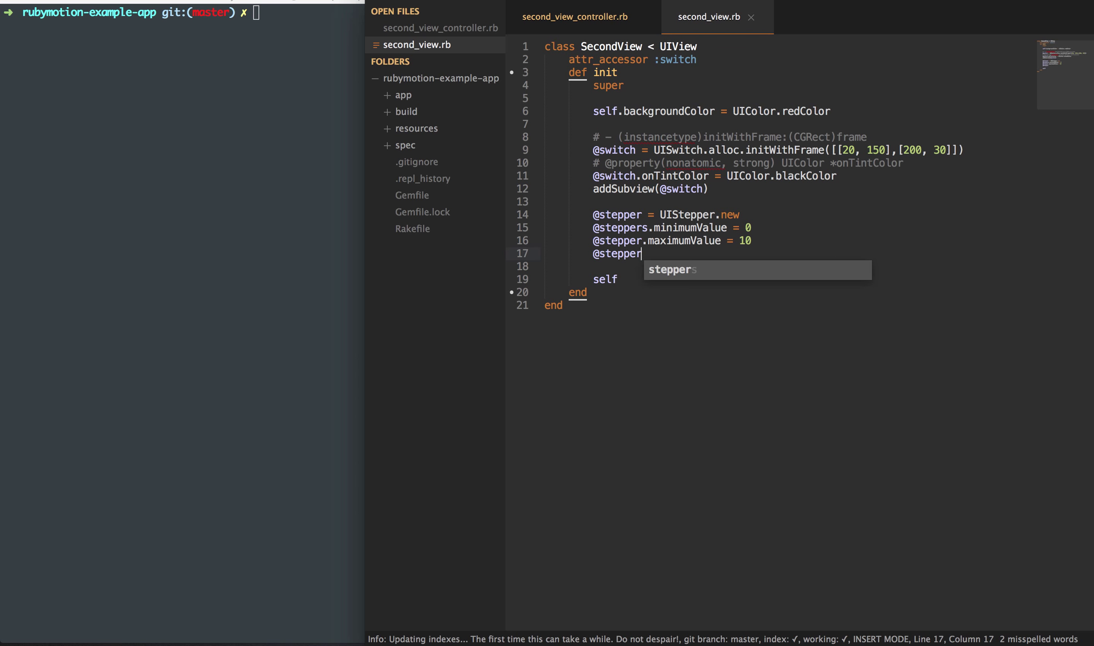
text(.stepValue =1)
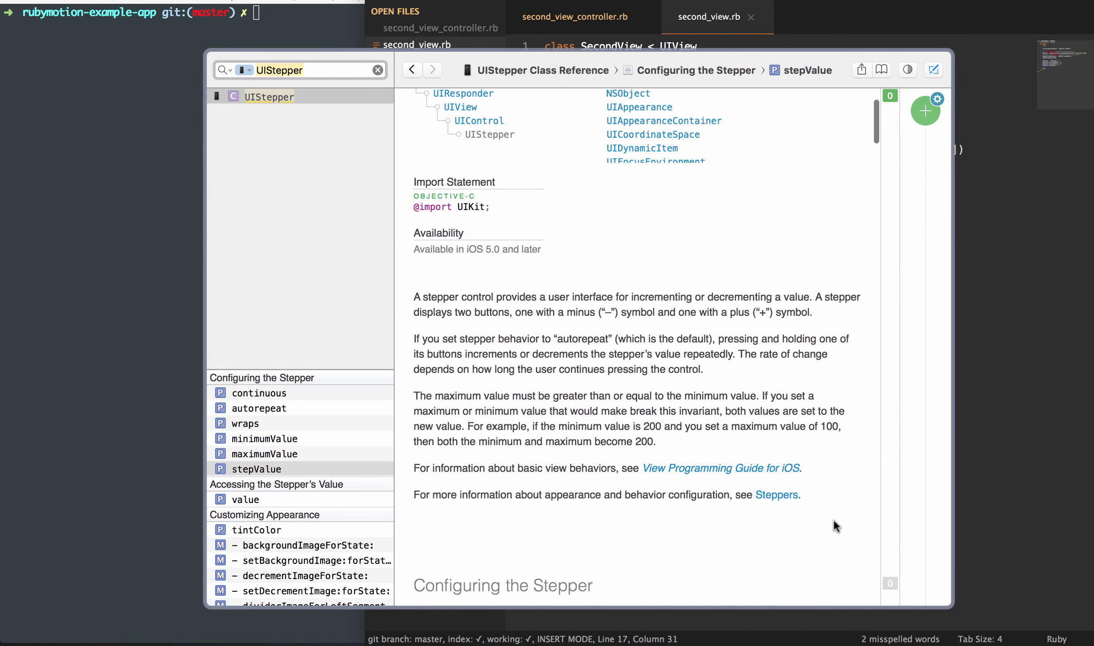
click(776, 494)
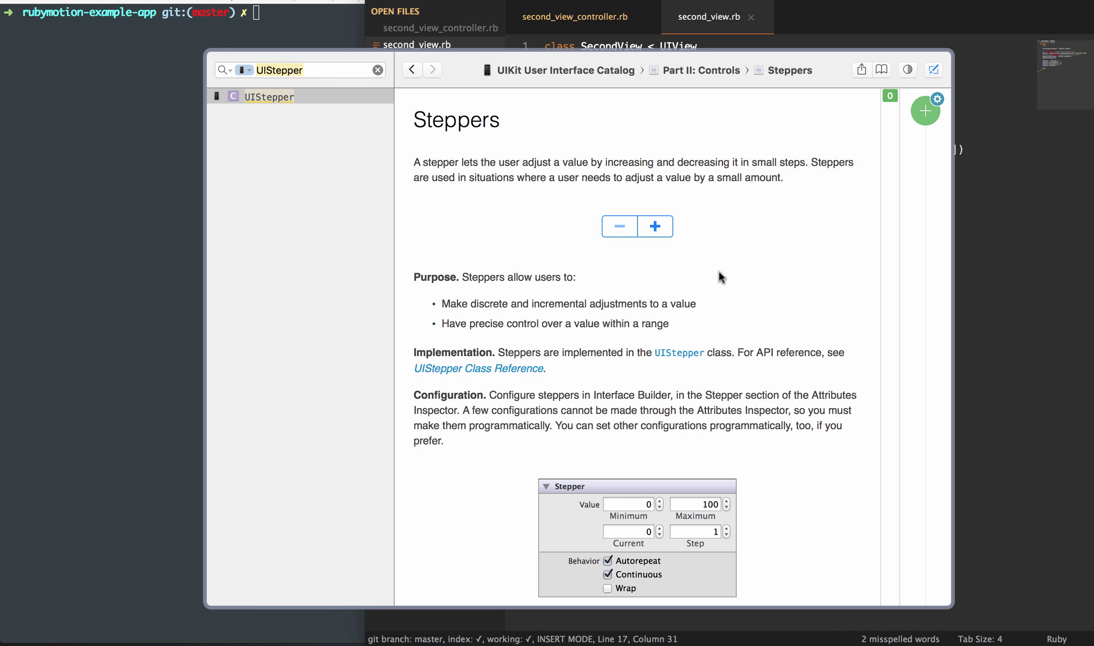
mouse_move(623, 243)
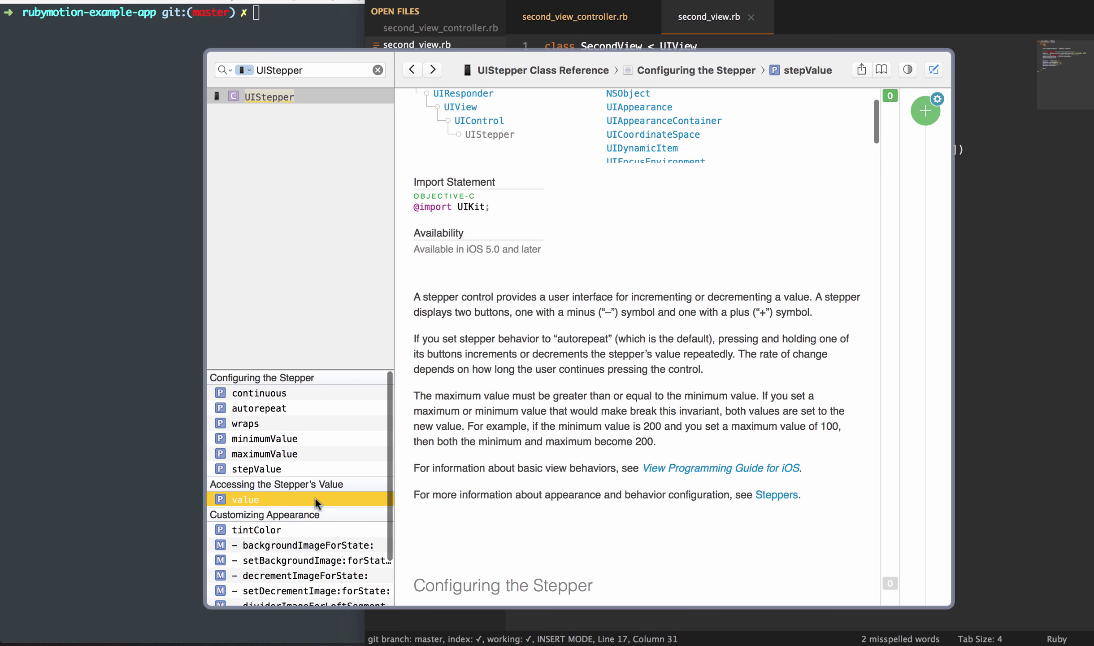
click(245, 499)
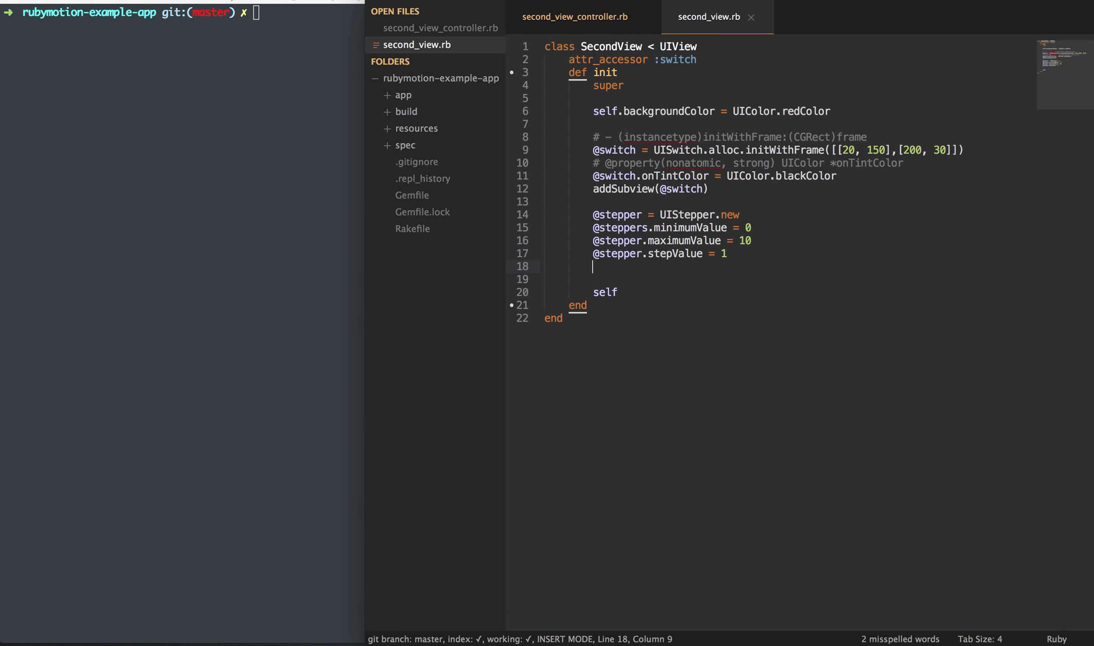
Set the stepper's value to 0 and frame [[20, 200],[30,30]], and add it as a subview
text(@stepper.value = 0)
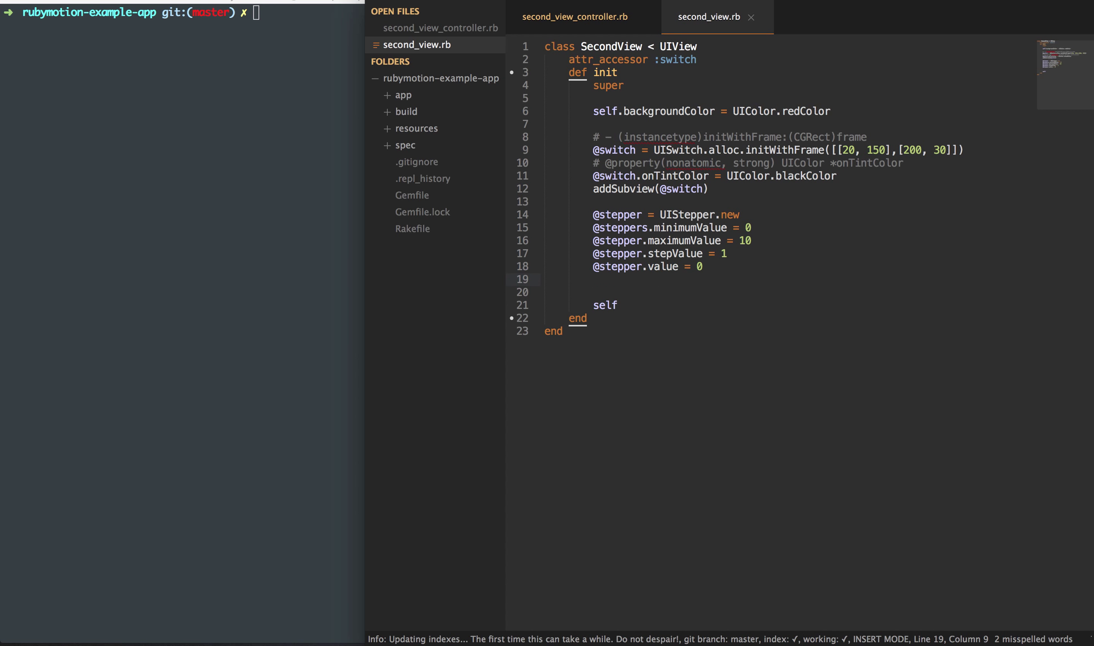
text(@stepper)
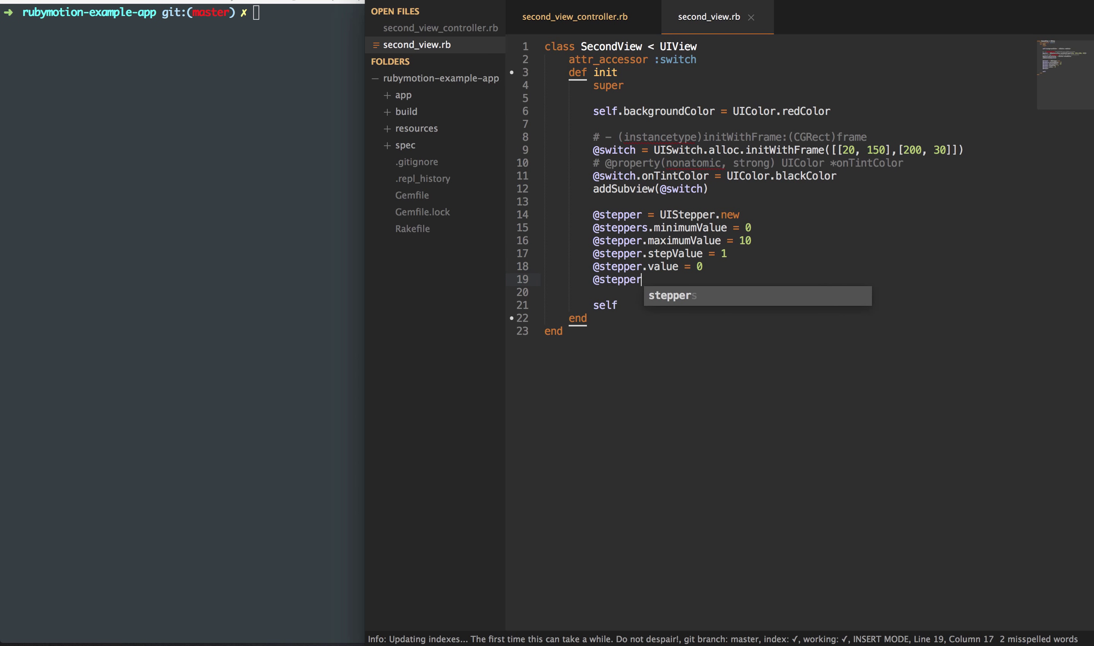
text(.frame =)
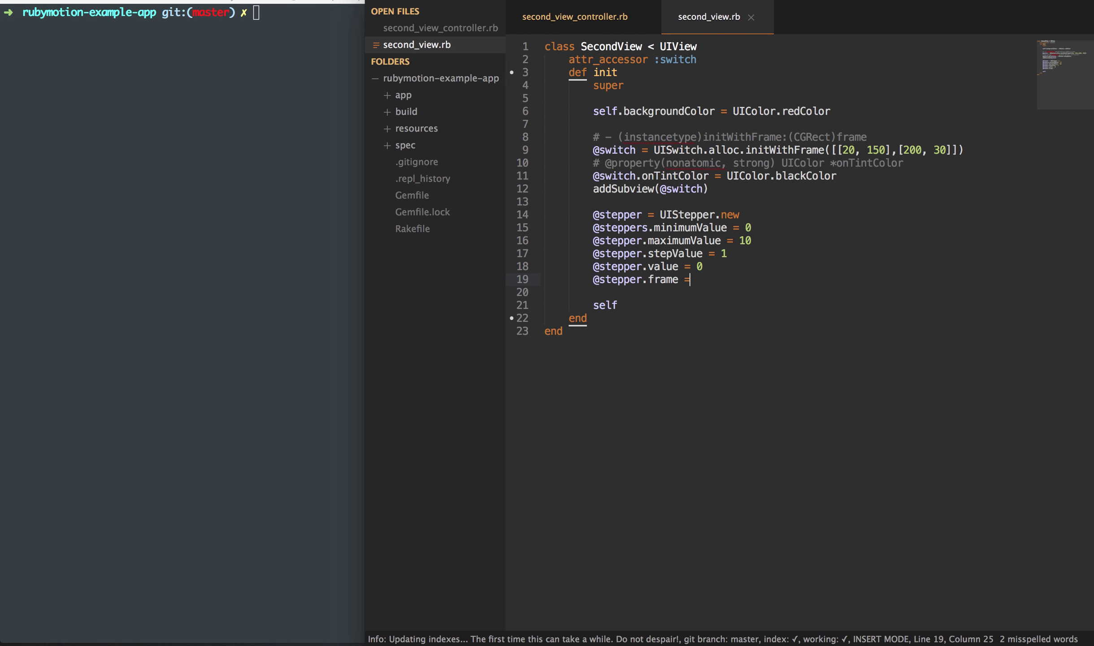
text([[;]])
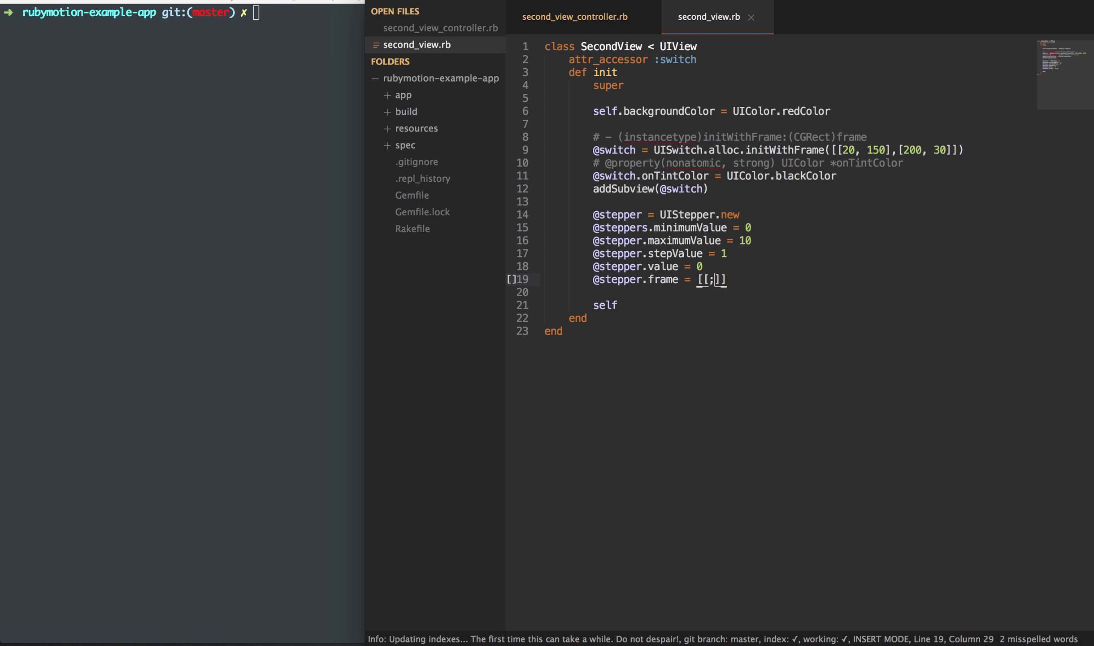
text(20)
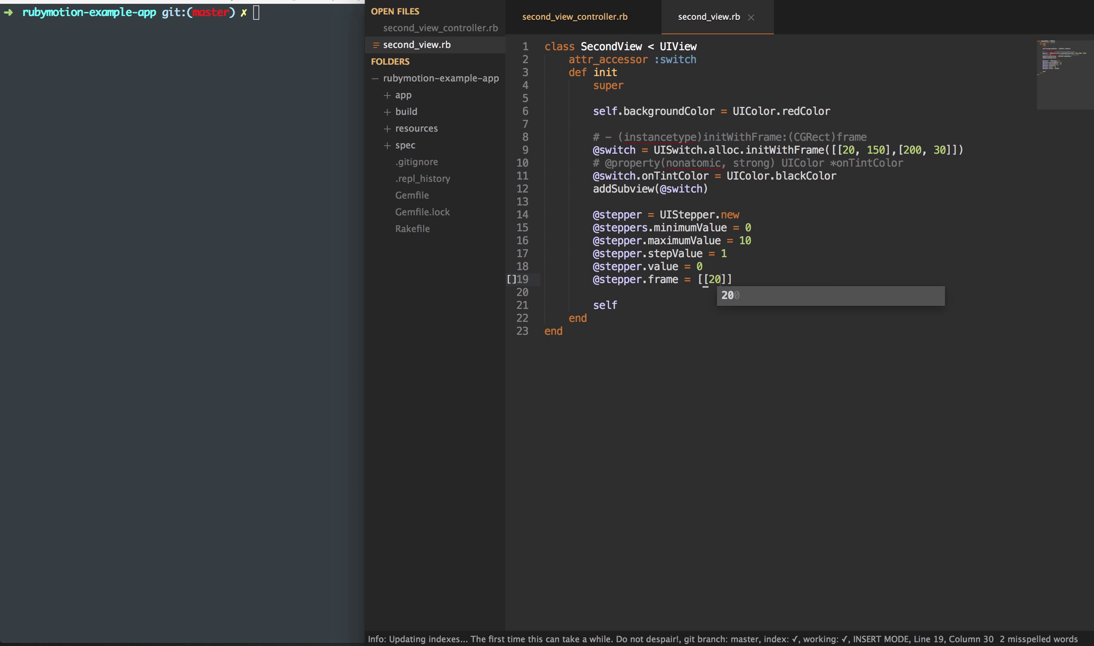
text(,)
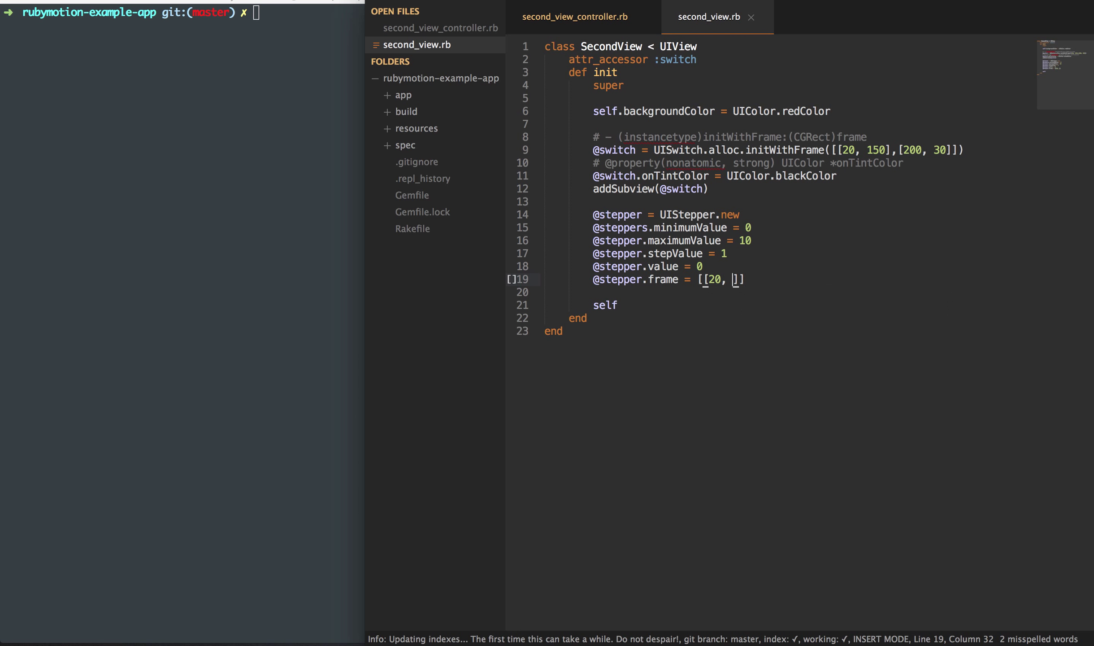
text(200)
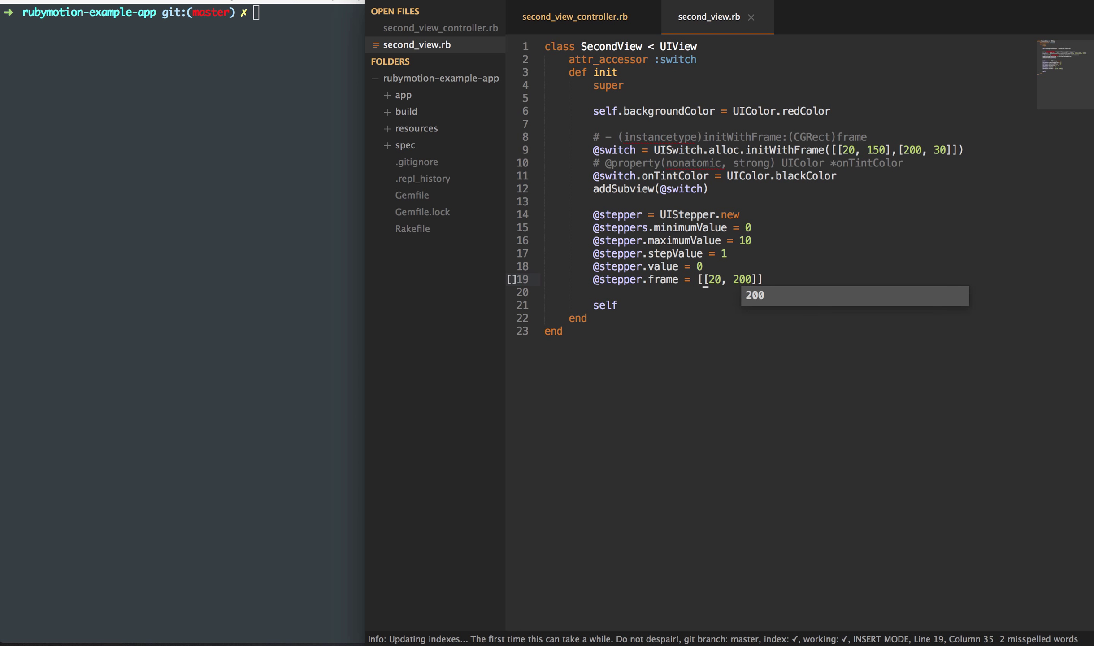
text(,[)
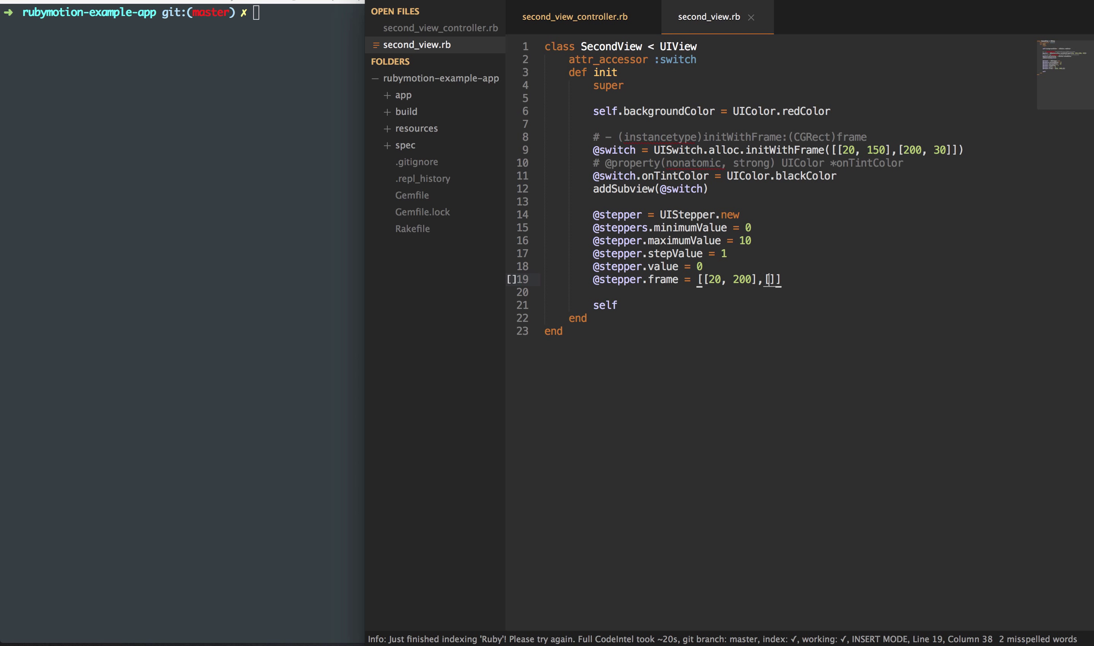
text(30)
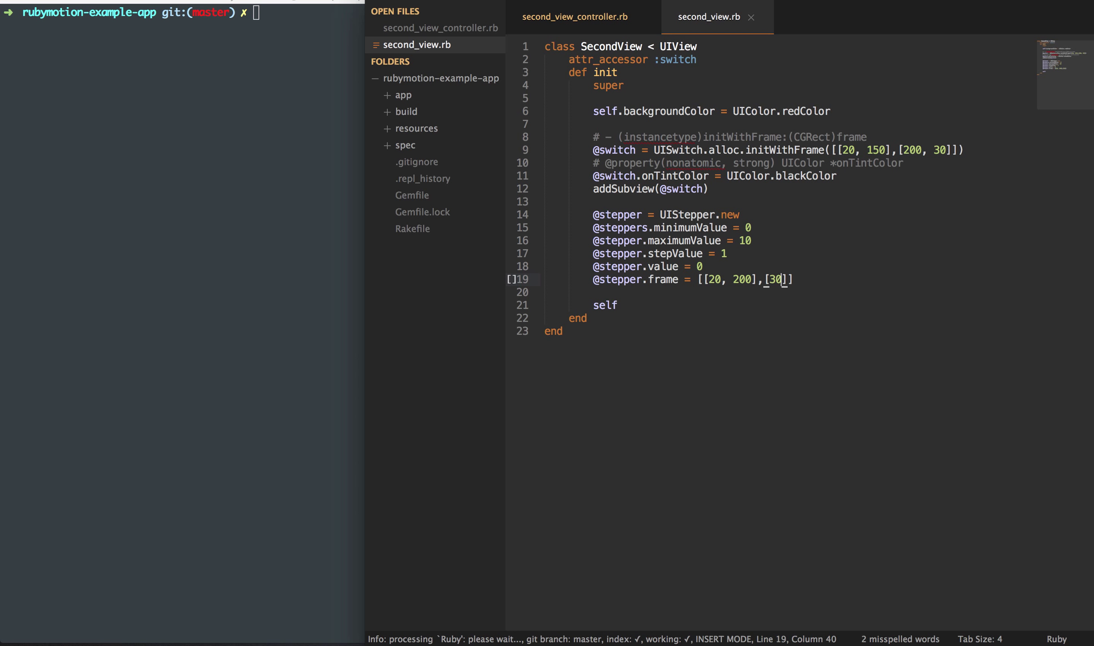
text(,30)
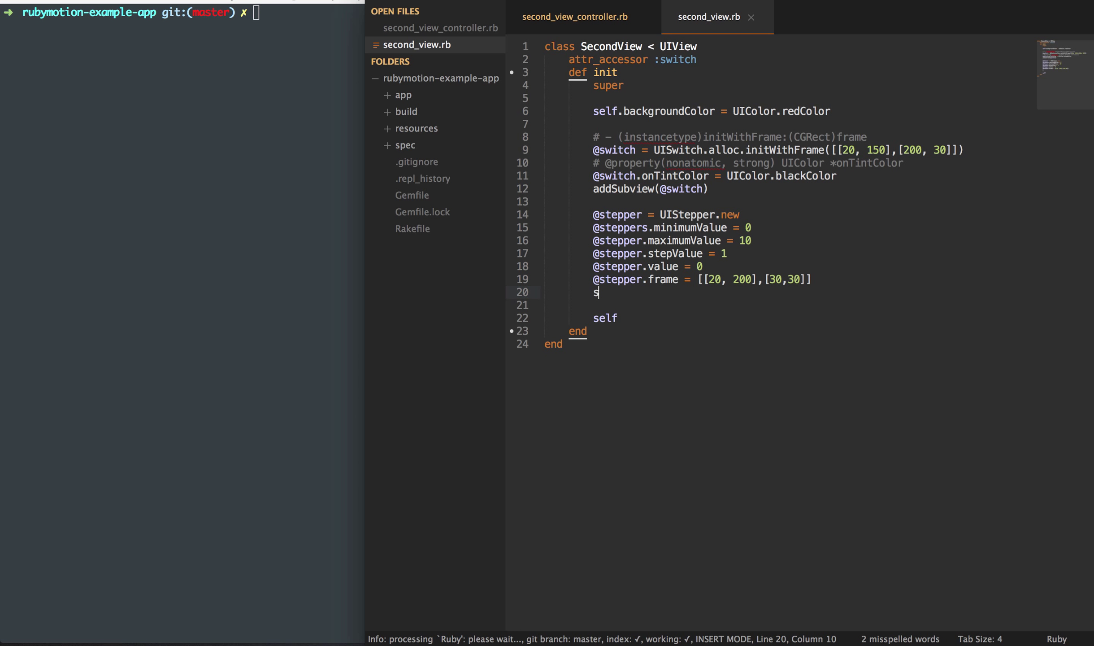
text(addSubview()
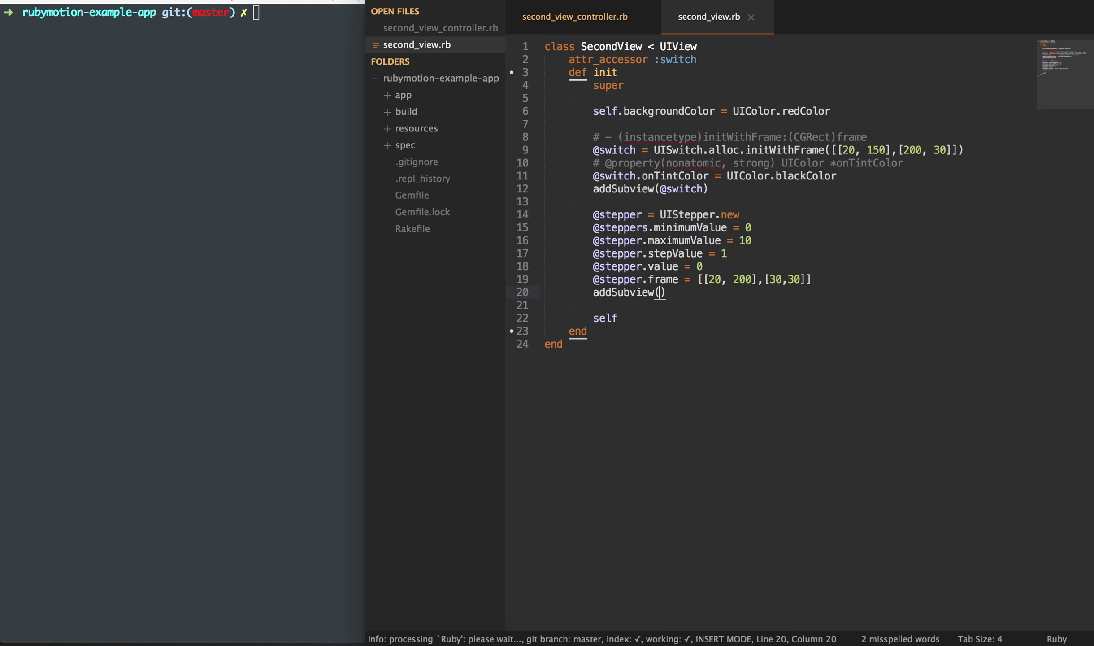
text(@stepper)
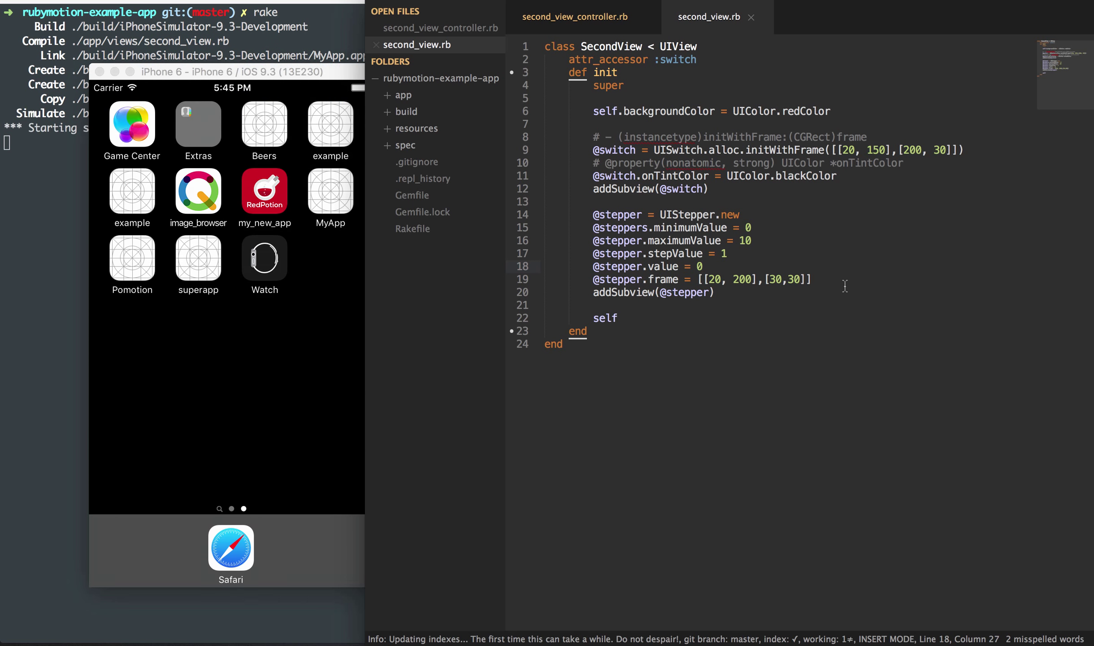
mouse_move(264, 293)
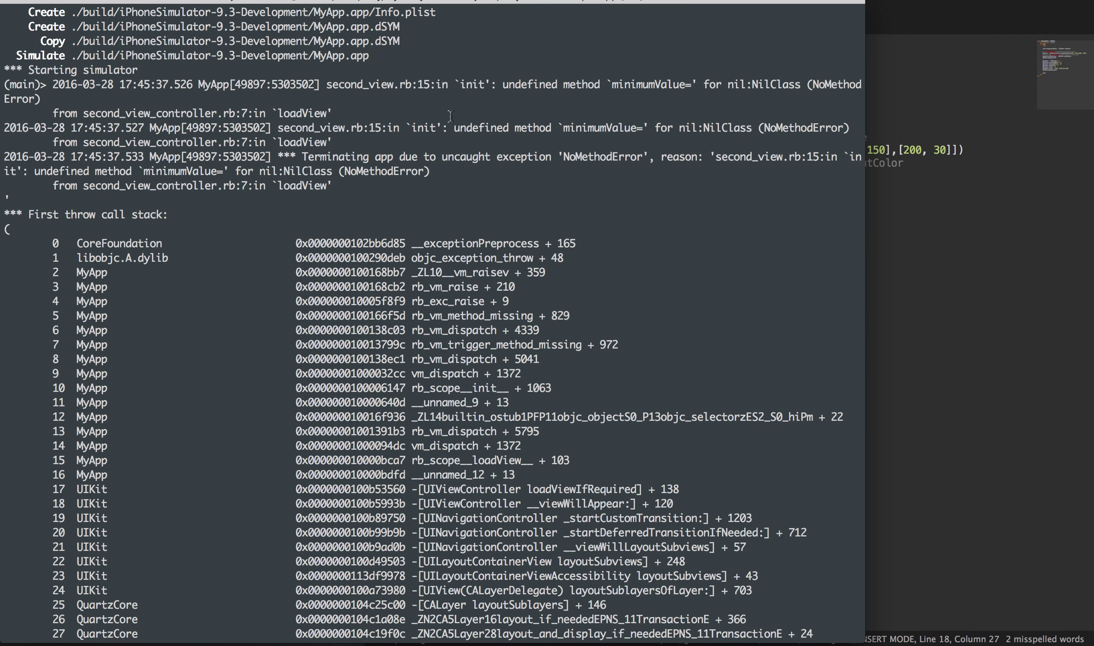
mouse_move(672, 95)
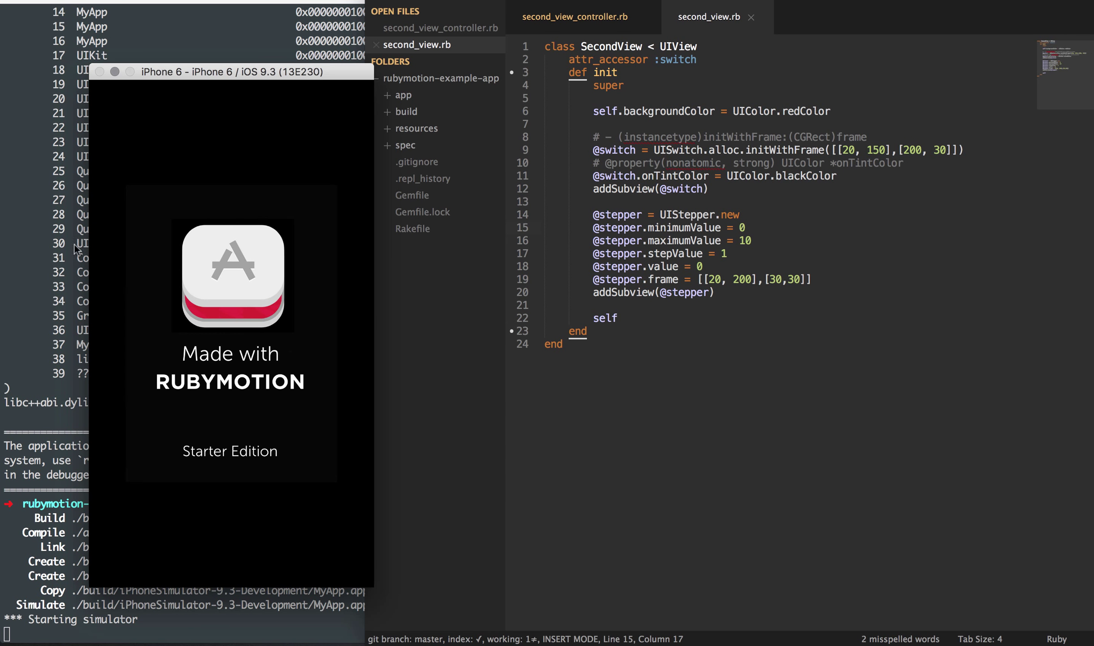
mouse_move(58, 241)
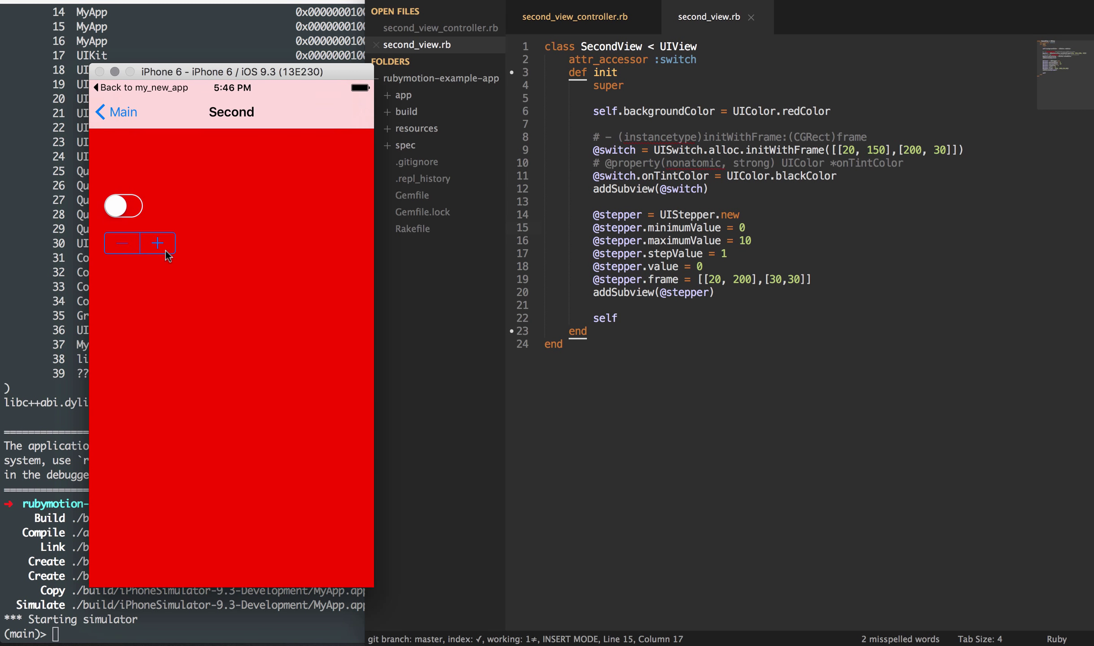
mouse_move(151, 248)
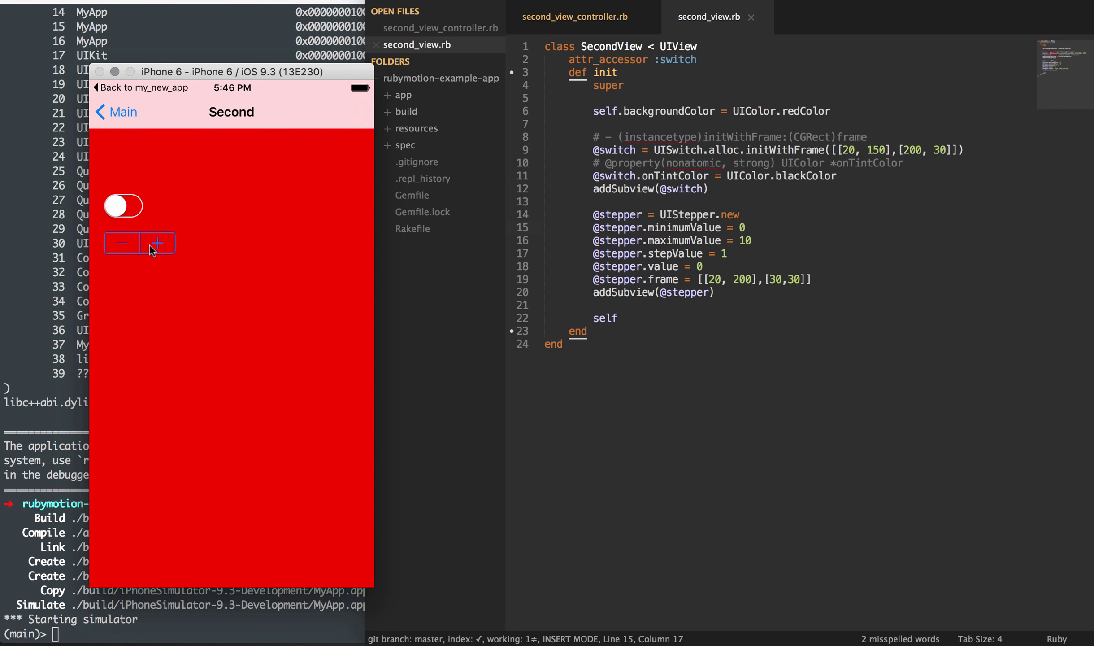
mouse_move(162, 256)
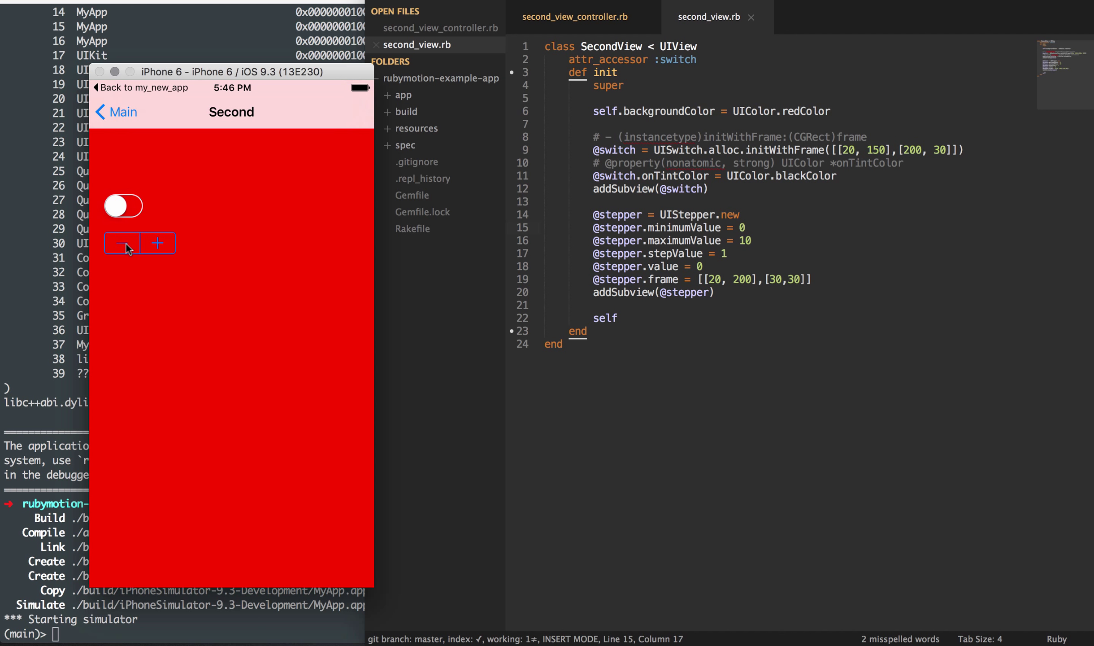
mouse_move(172, 249)
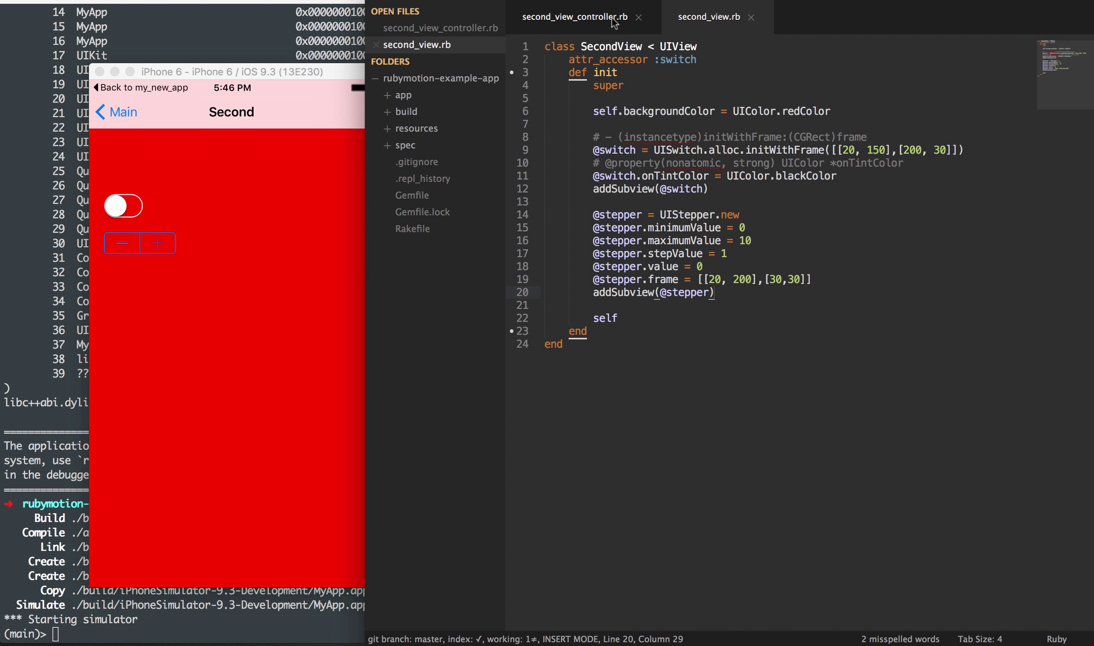
Switch to second_view_controller.rb in Sublime Text after trying the stepper
click(575, 18)
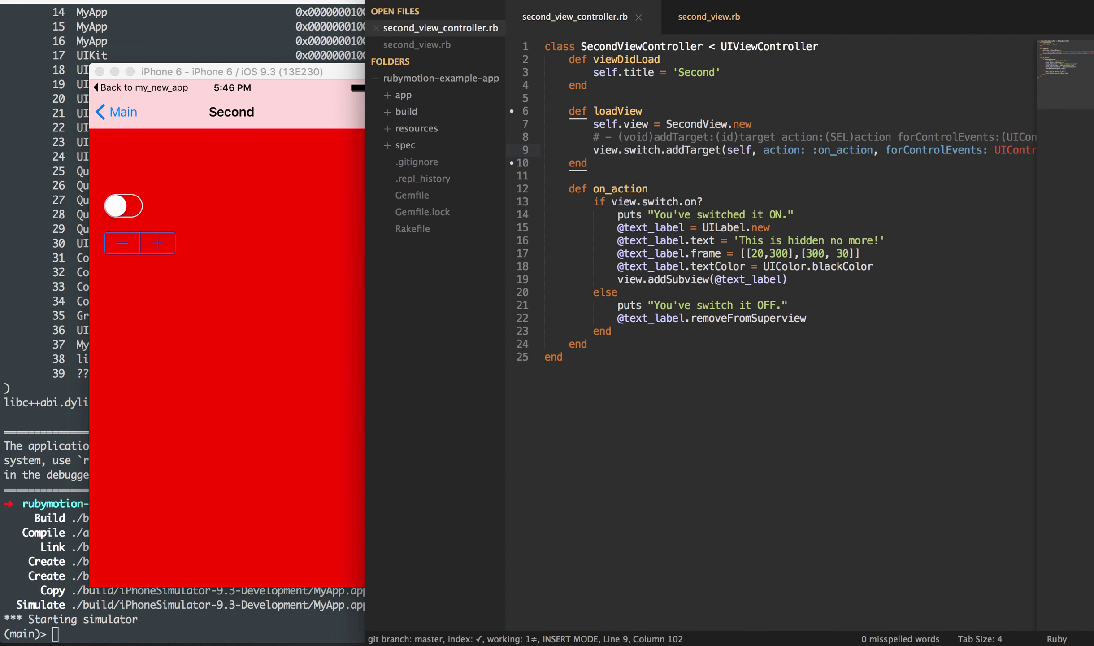
Add :stepper to SecondView's attr_accessor in second_view.rb
click(706, 16)
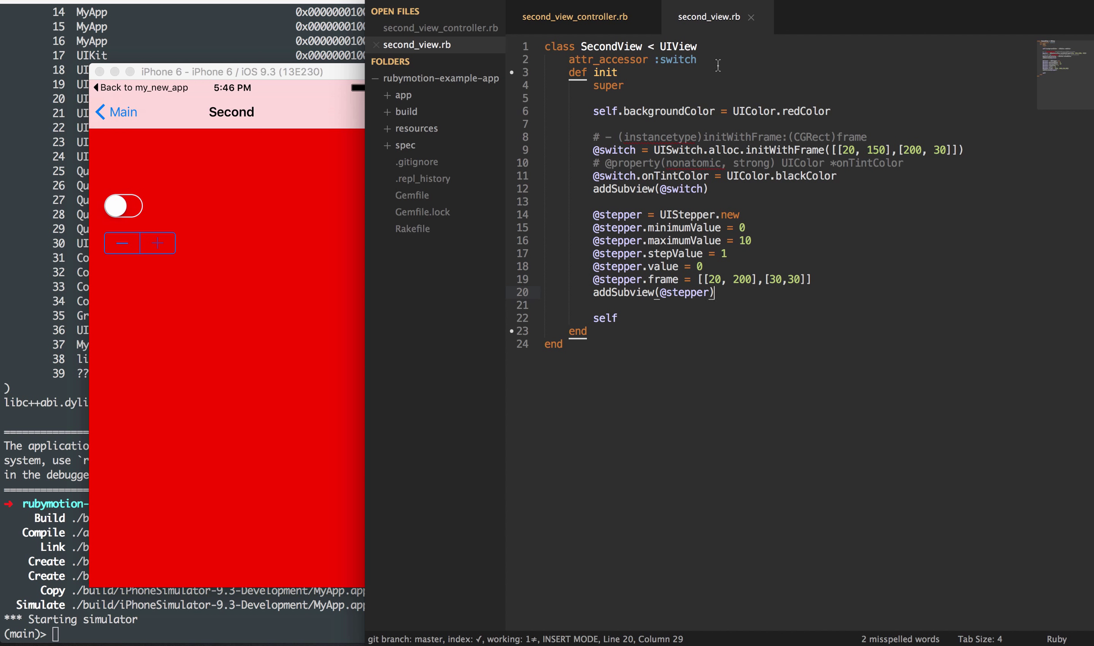
text(, :)
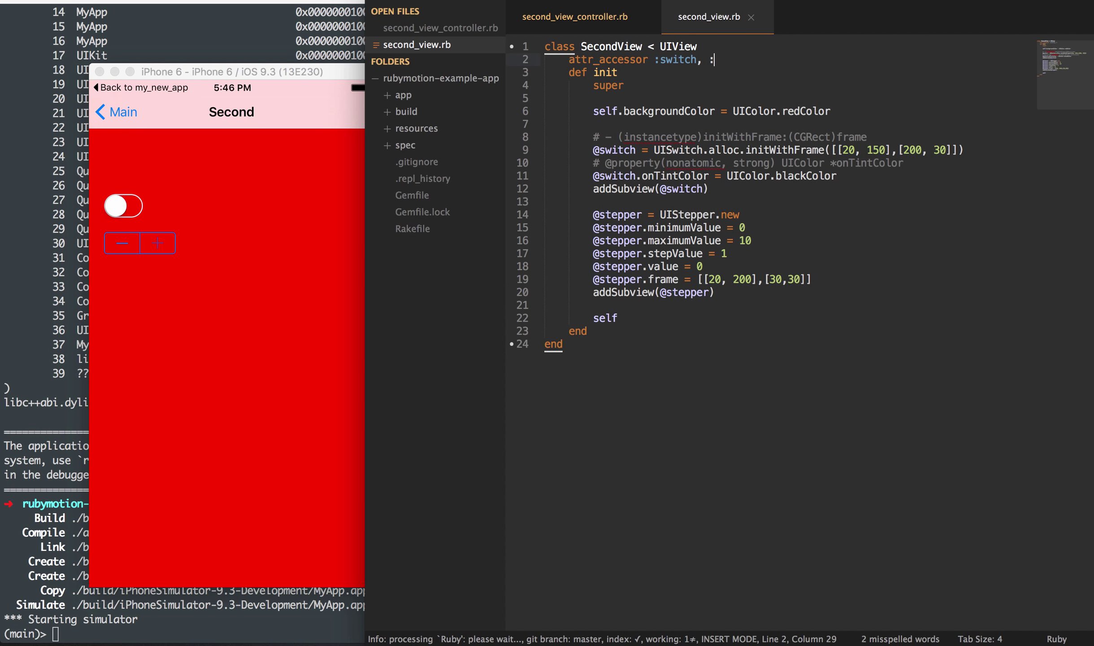
text(stepper)
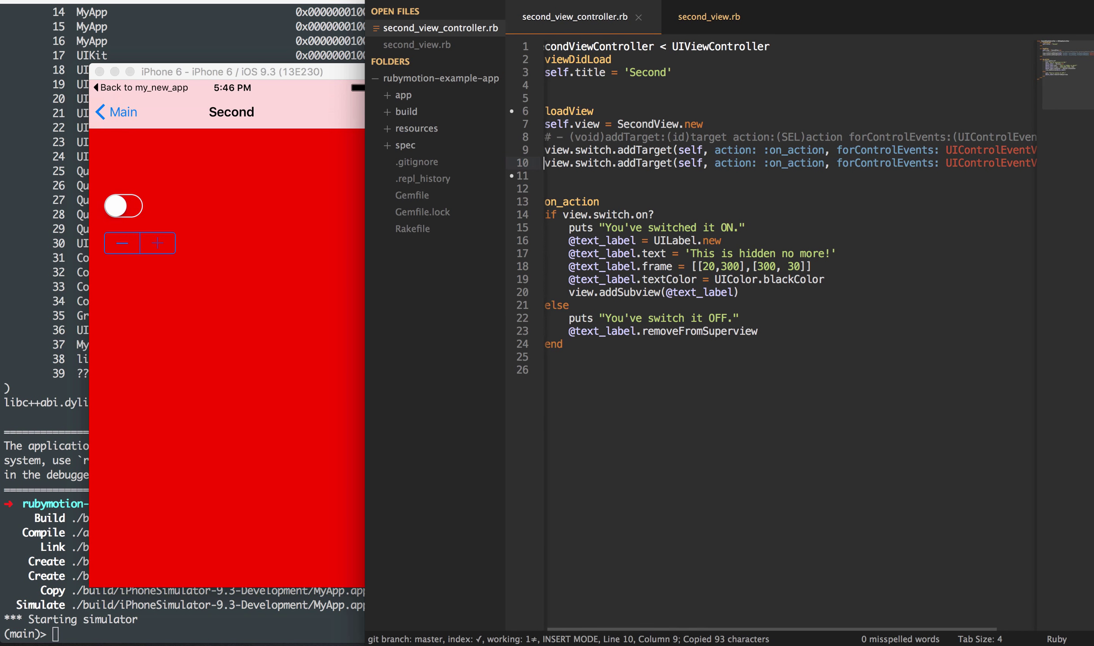
Retarget the copied addTarget line to the stepper with :stepper_value, defining stepper_value to puts view.stepper.value
double_click(593, 163)
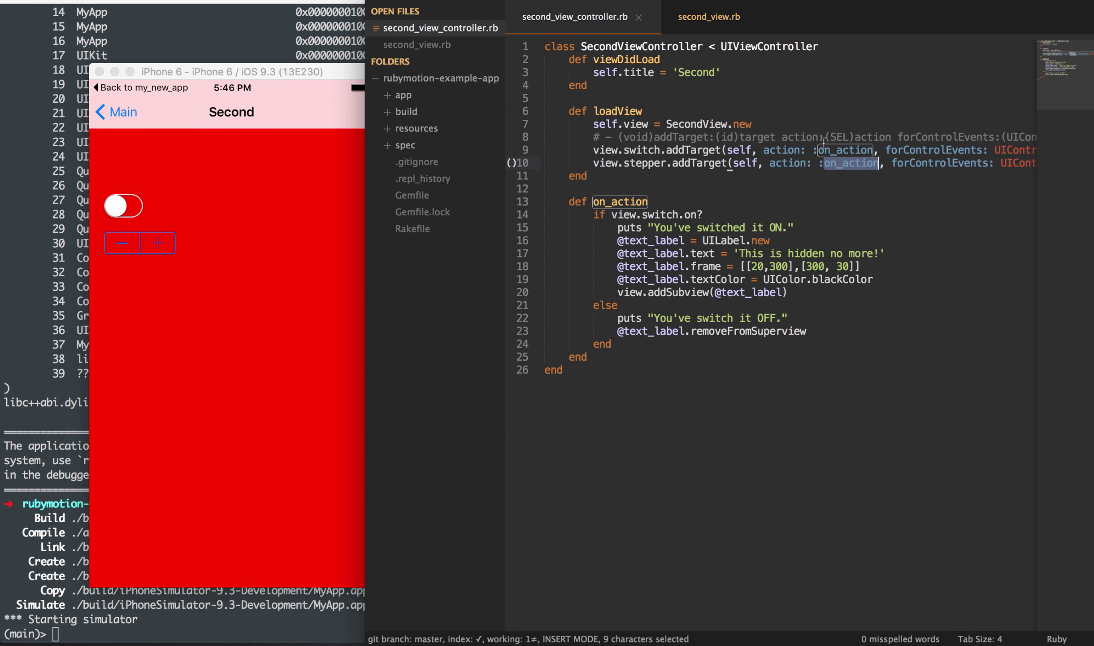
mouse_move(816, 165)
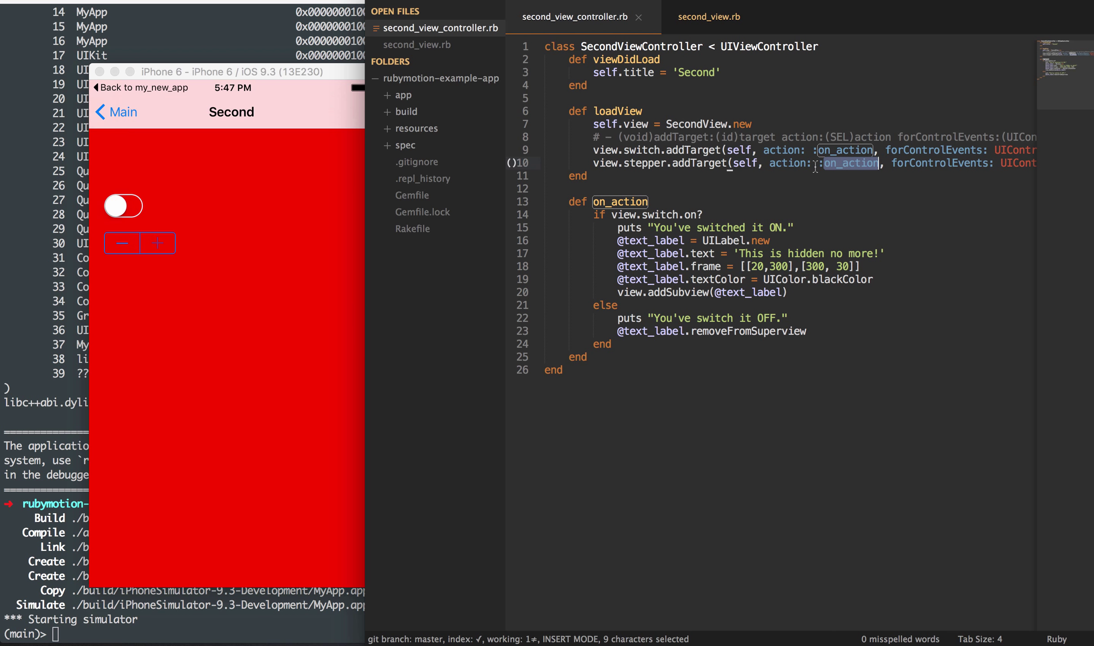
text(:stepper)
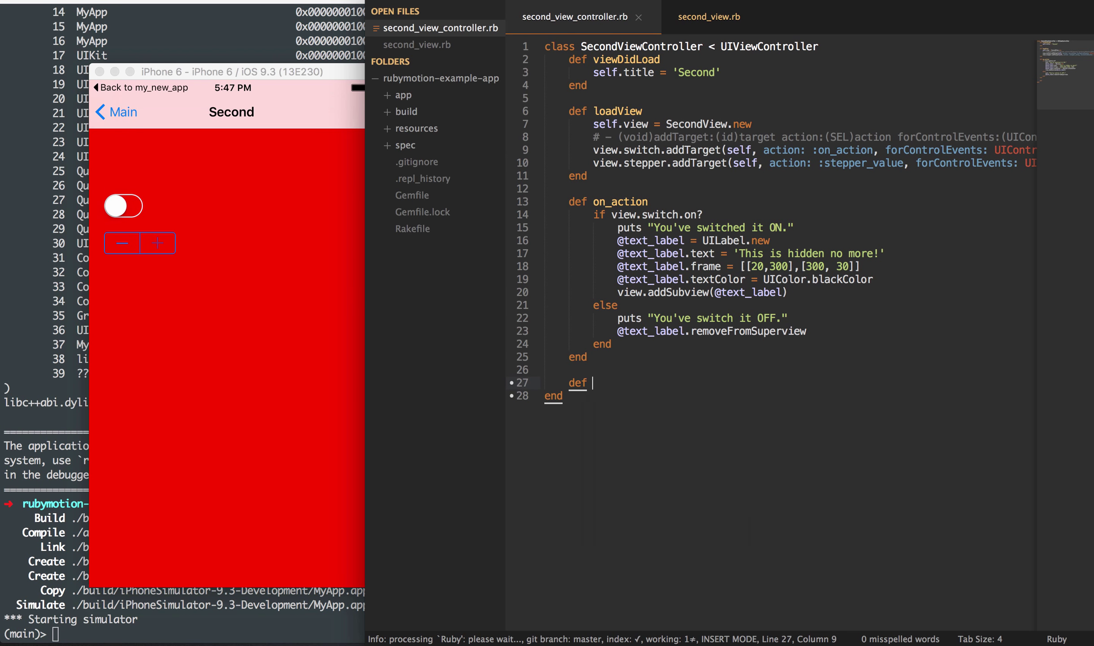
text(stepper_value)
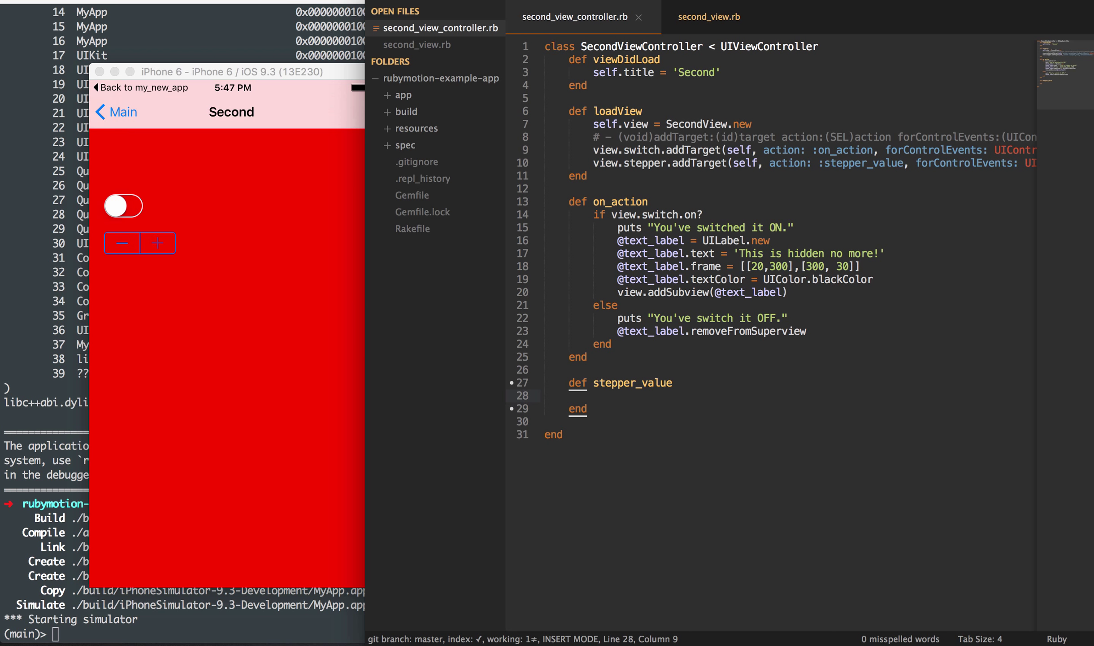
text(puts '')
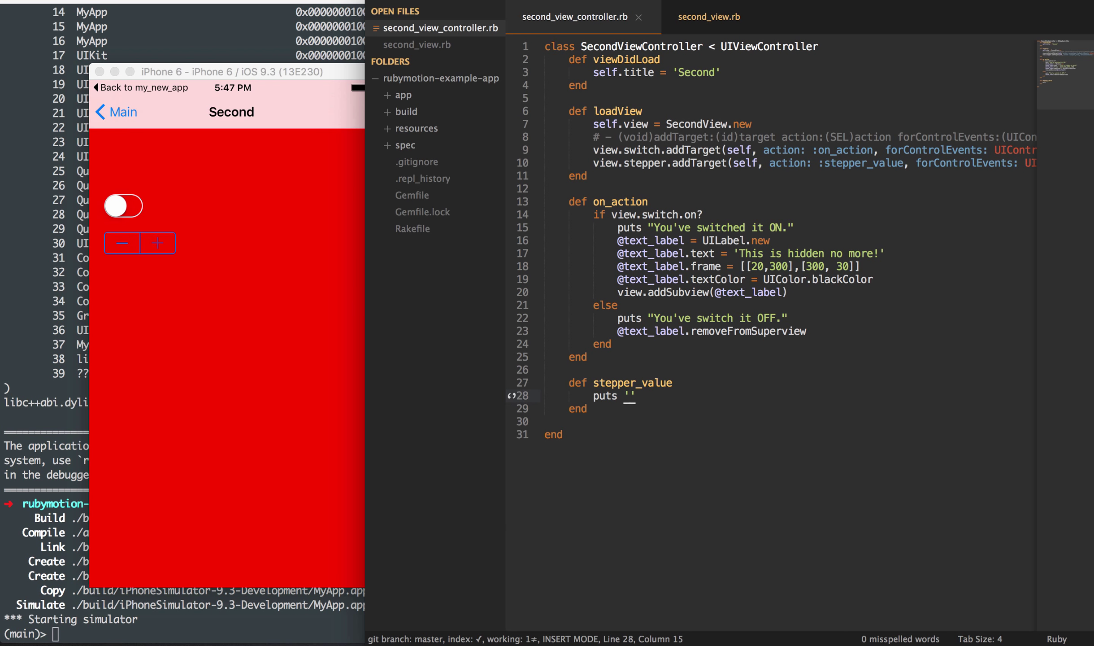
text(view.)
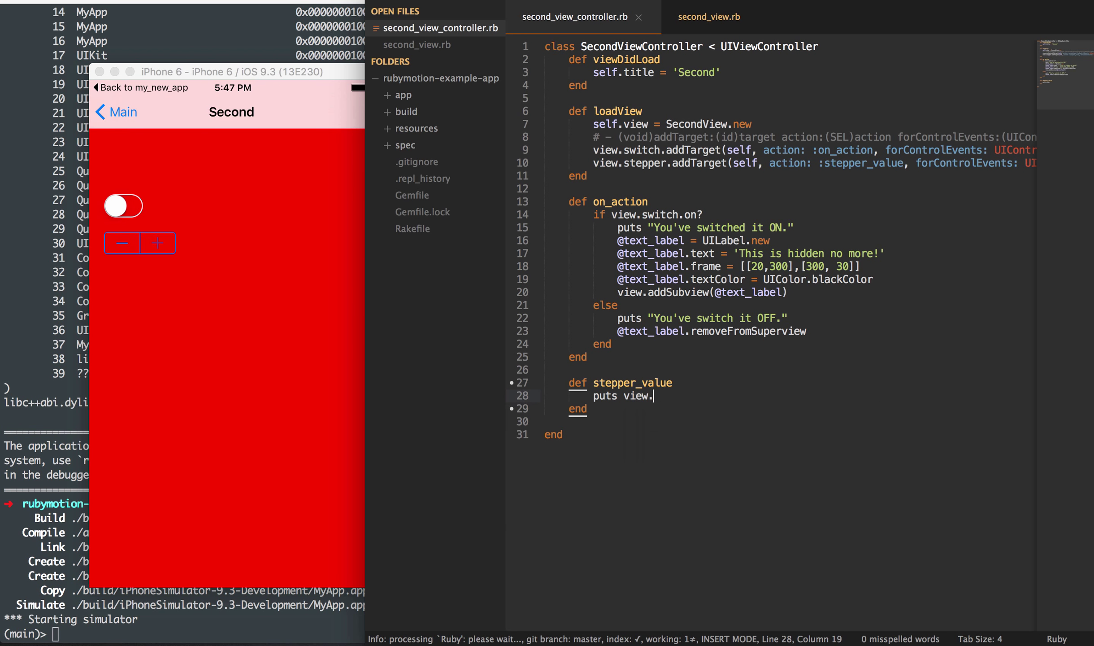
text(stepper.value)
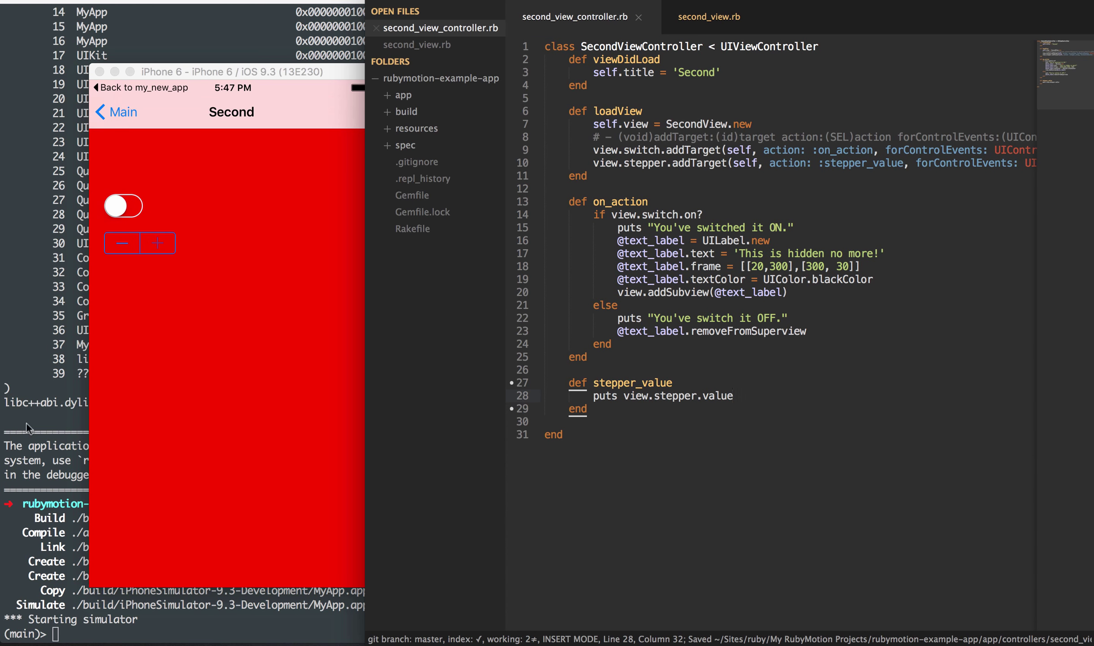
mouse_move(54, 445)
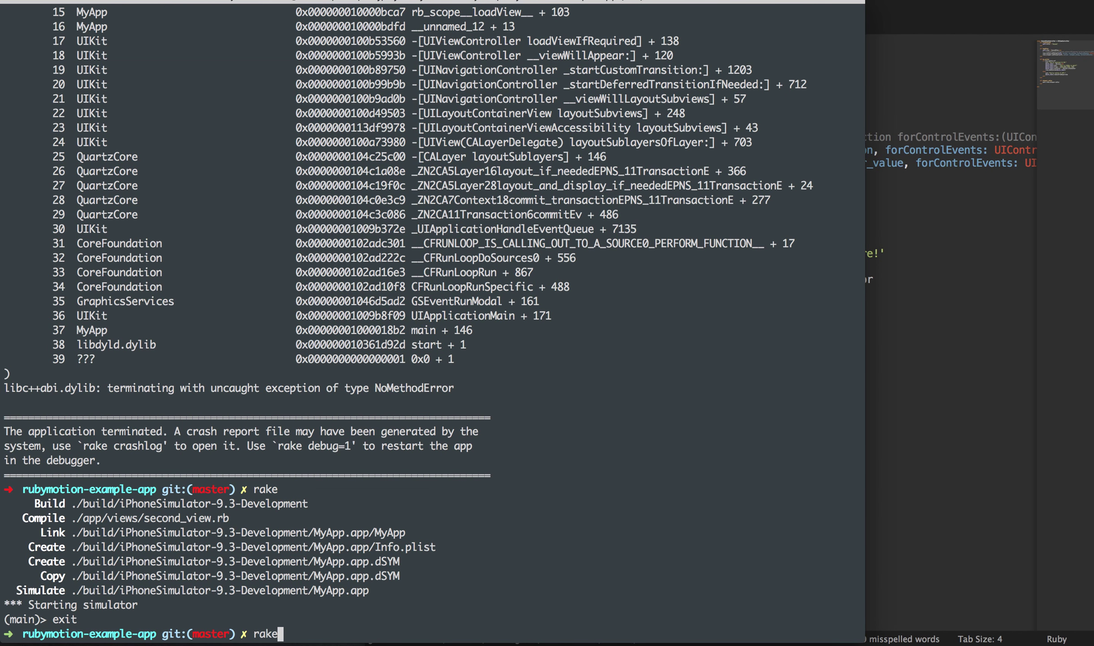
Rebuild the app, open the Second screen, and step the value up to 10, down to 0, back up
key(Return)
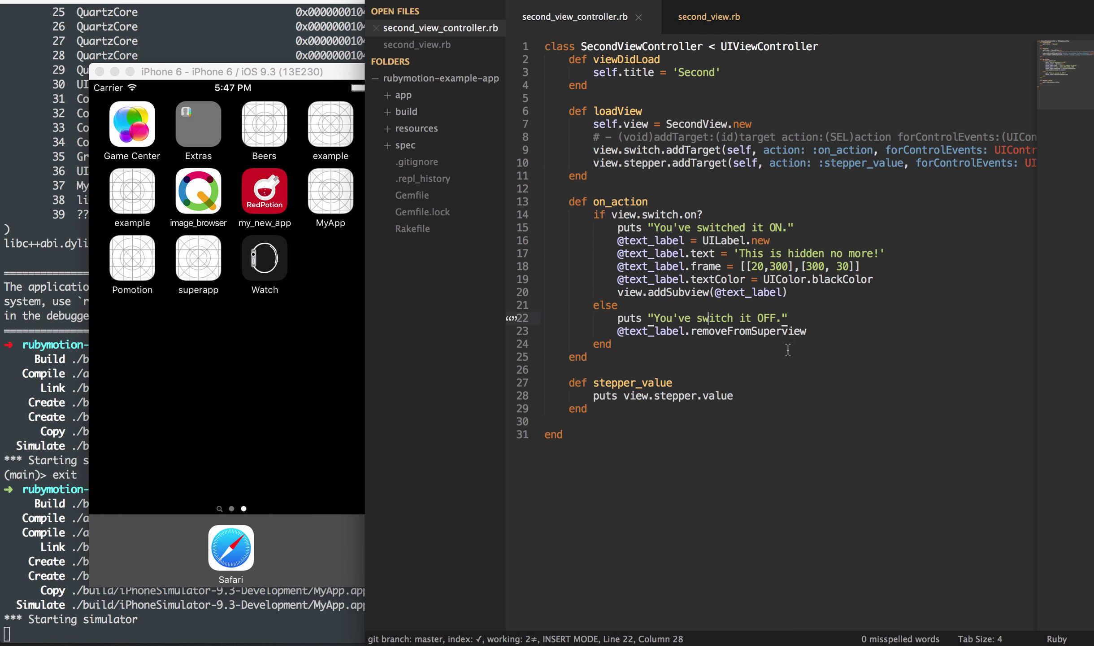
mouse_move(637, 470)
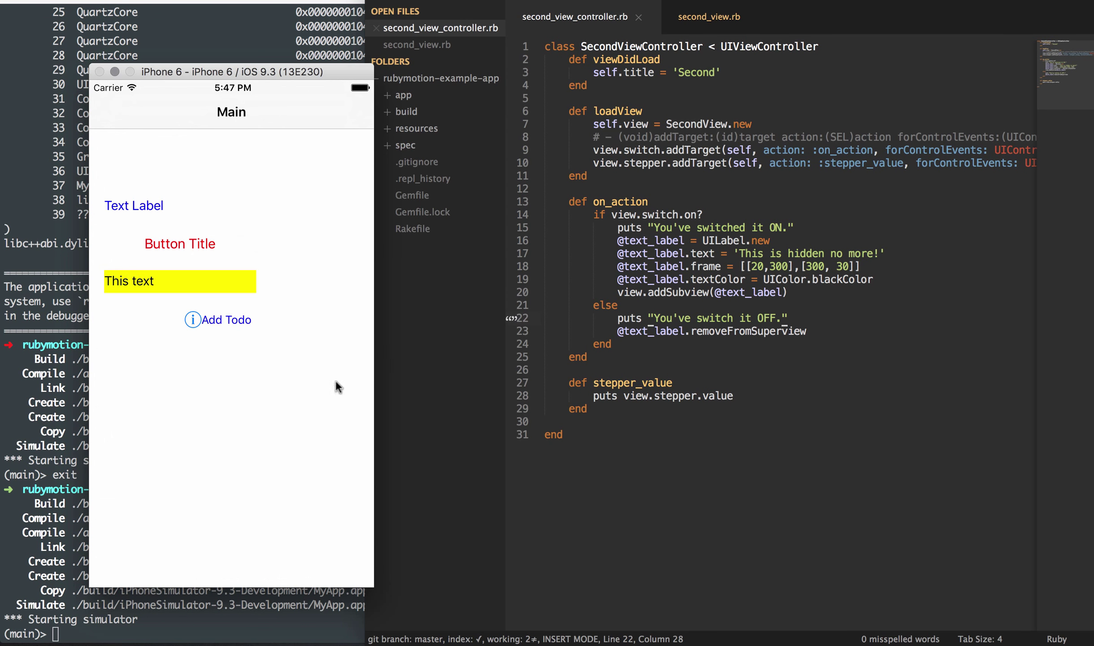
click(218, 320)
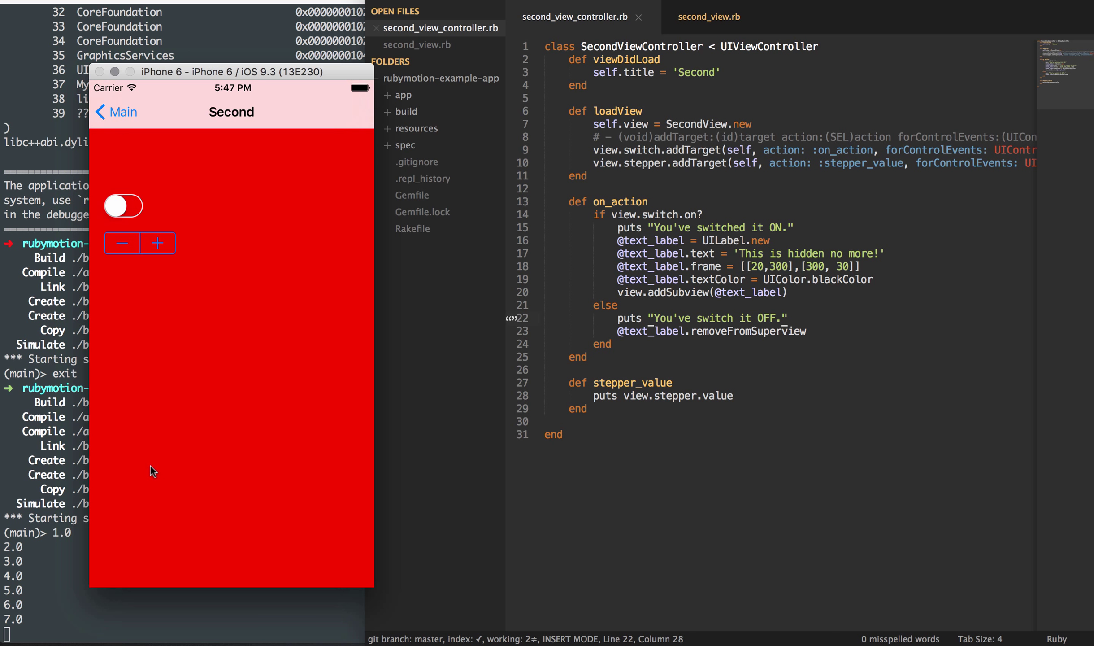
click(157, 243)
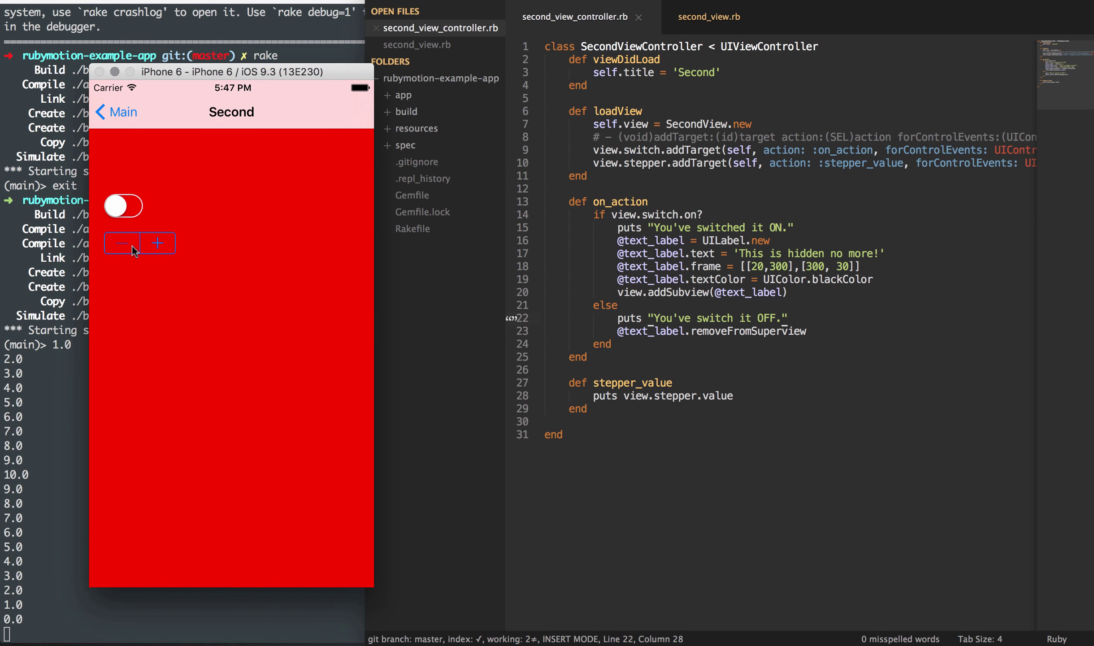
click(158, 243)
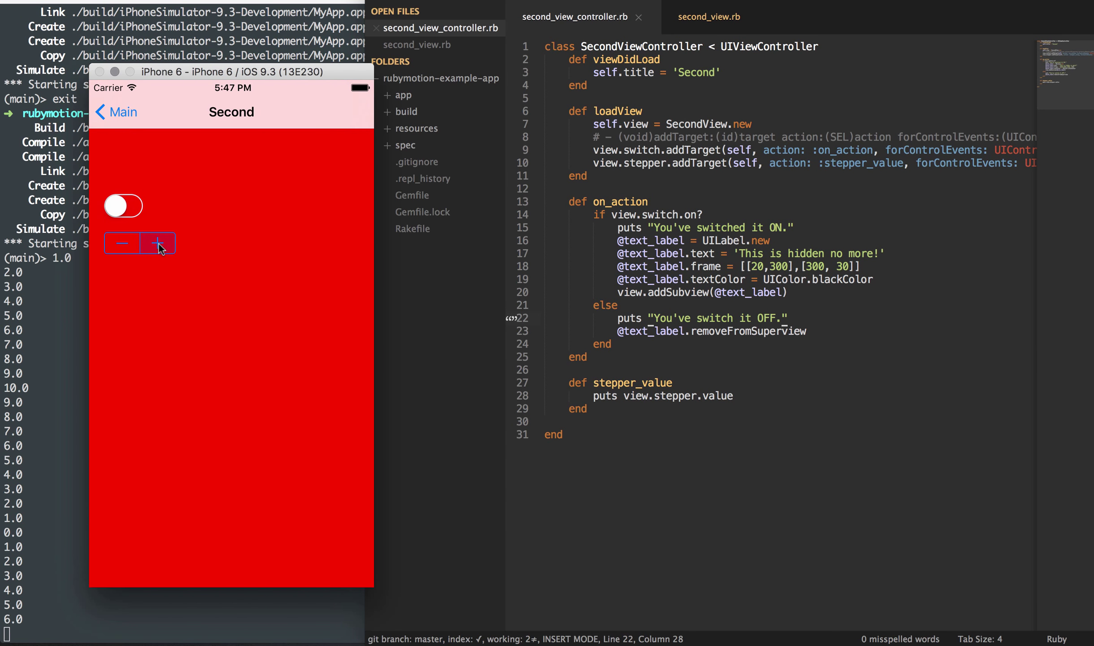
click(158, 243)
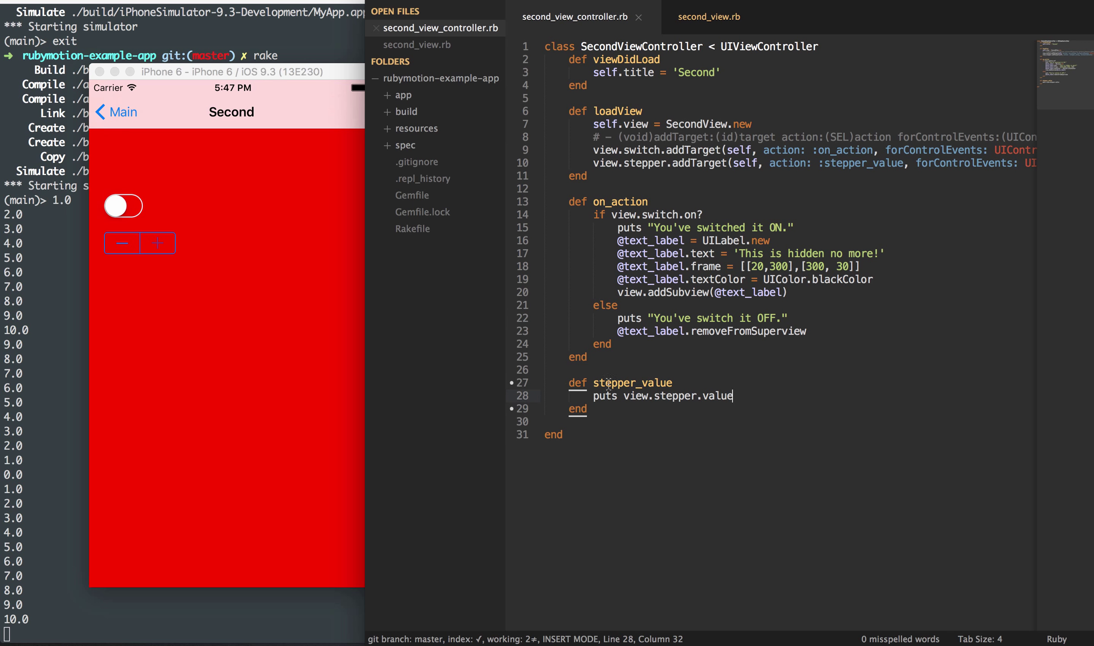
double_click(606, 396)
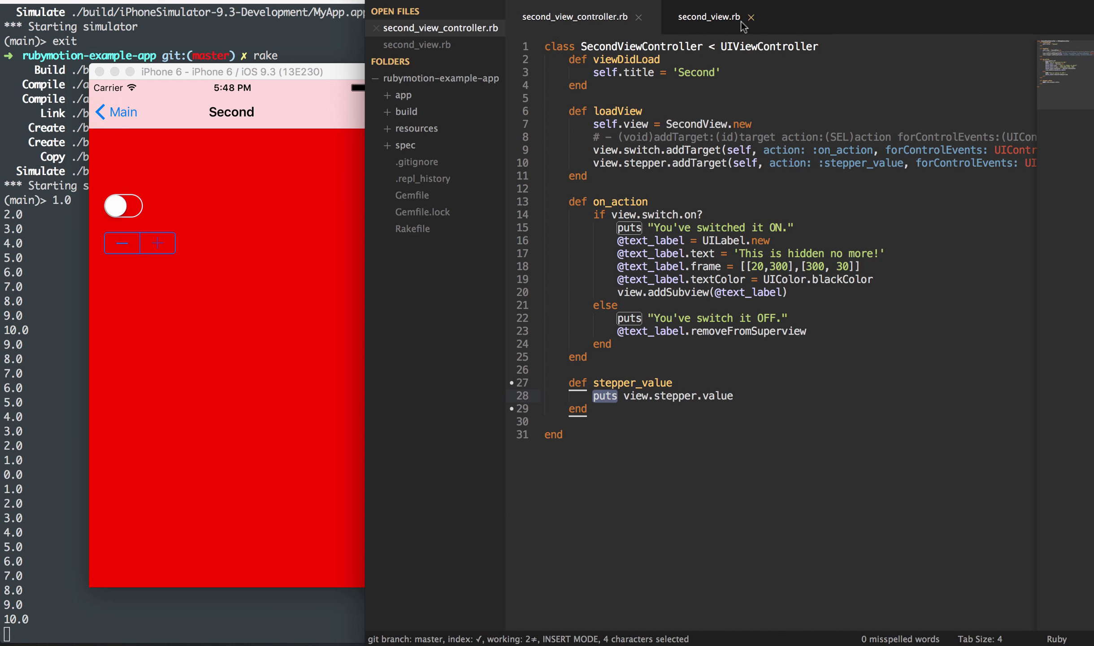
click(709, 18)
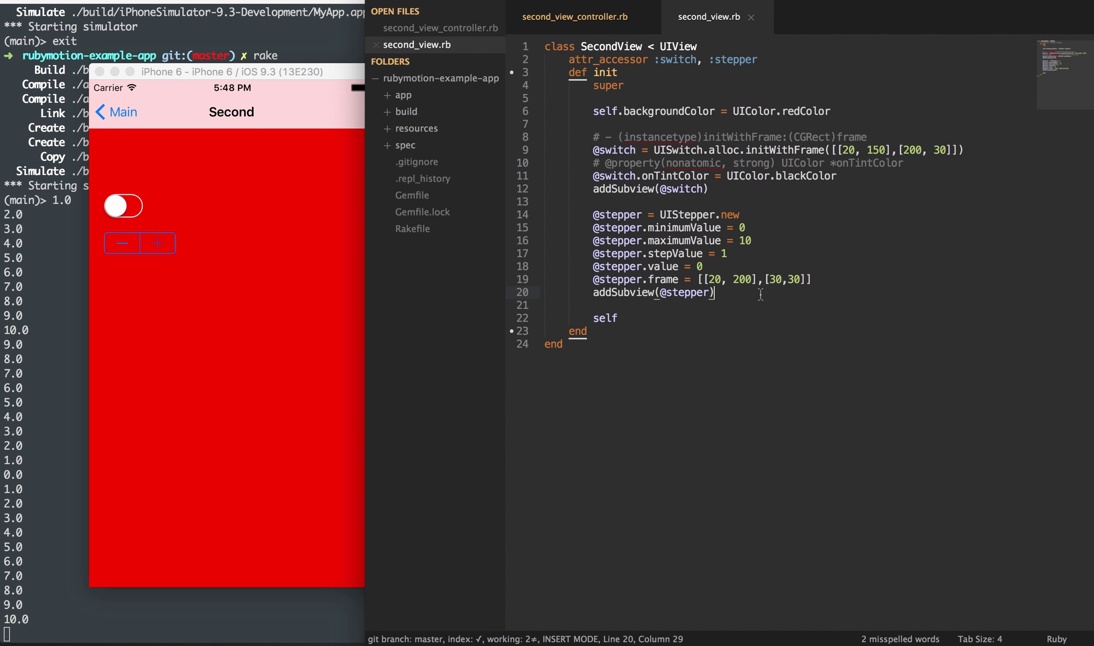
text(@stepper)
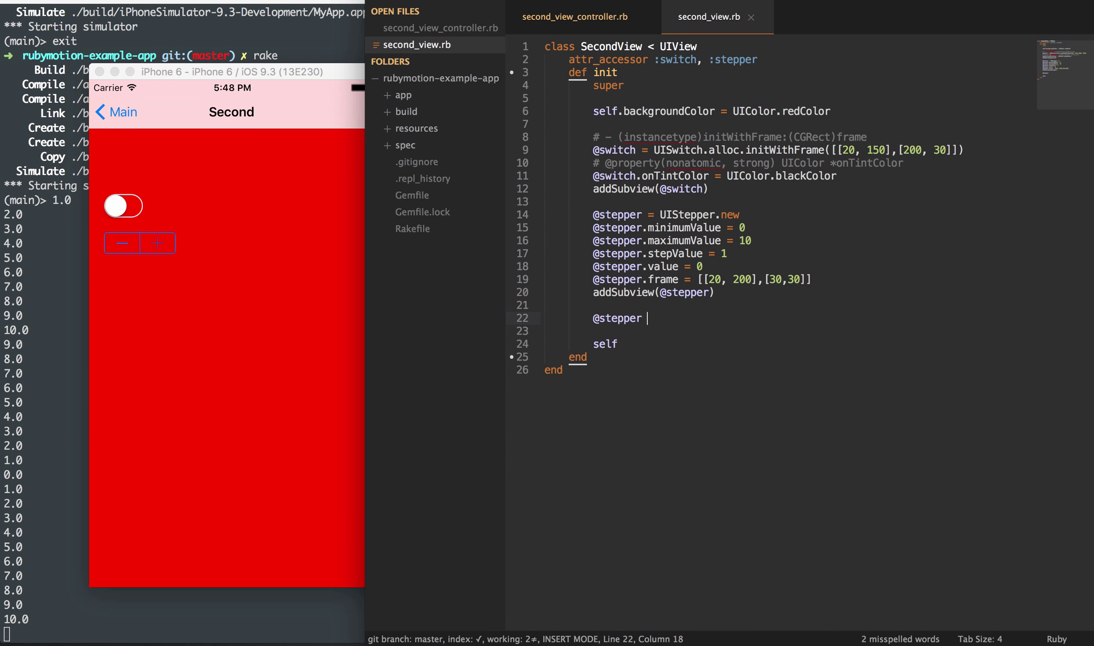
text(_label =)
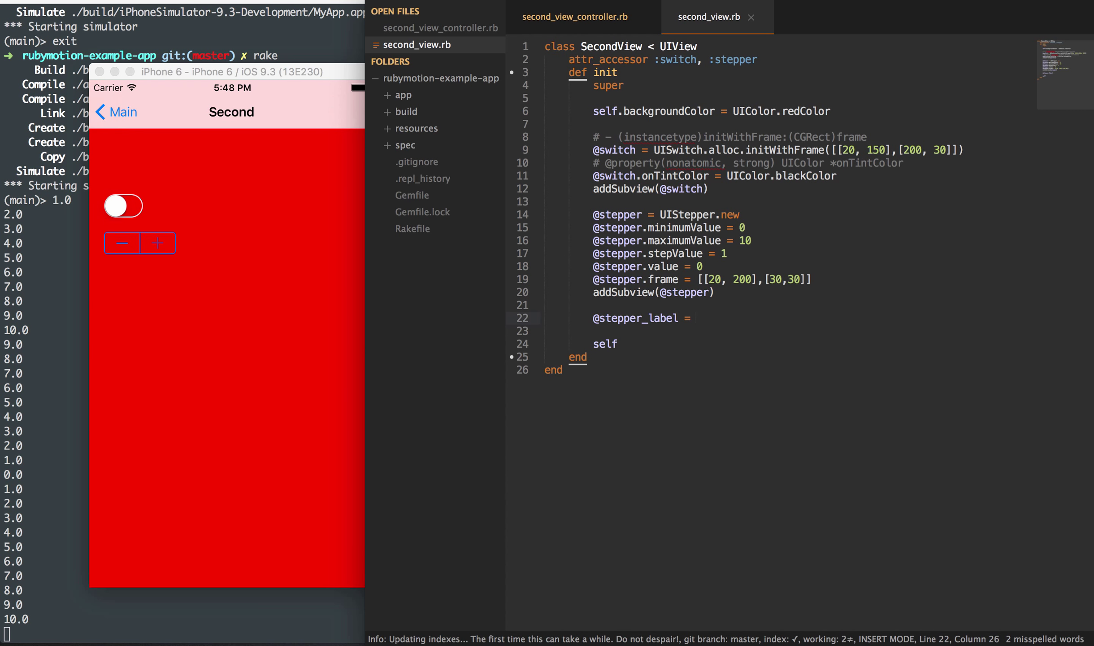
text(UILabel)
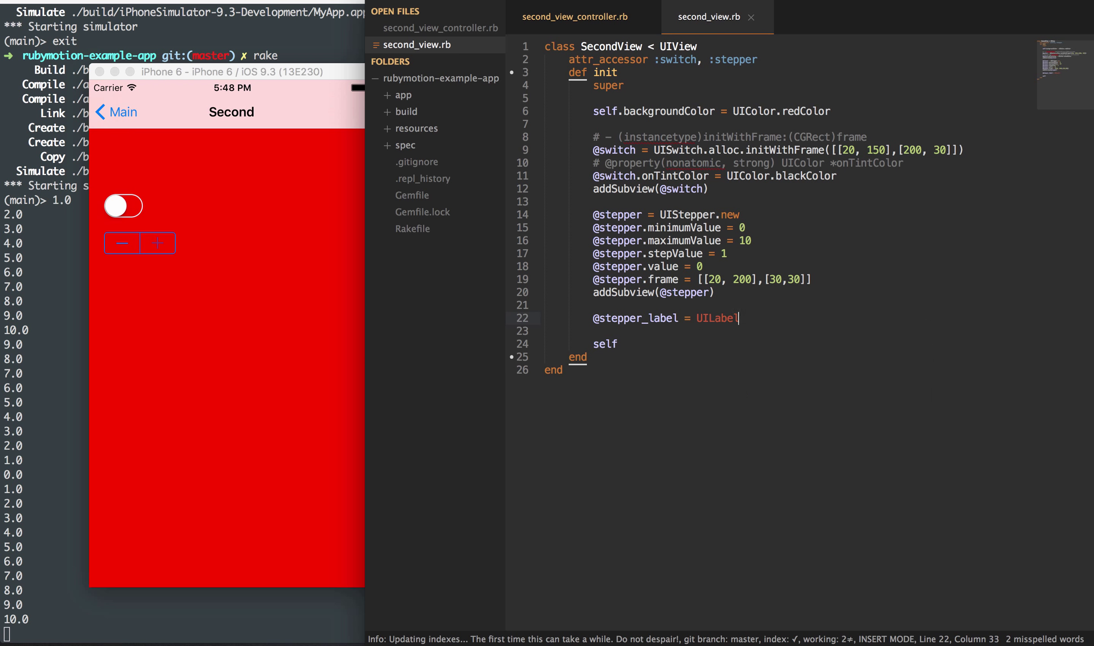
text(.new)
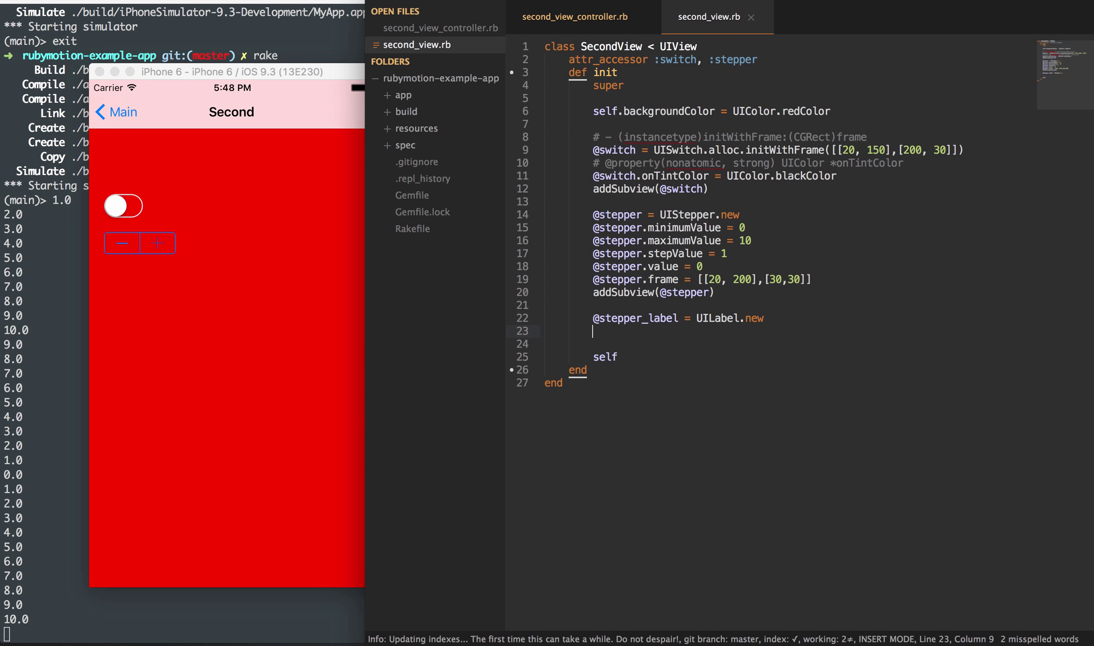
text(@stepper_label)
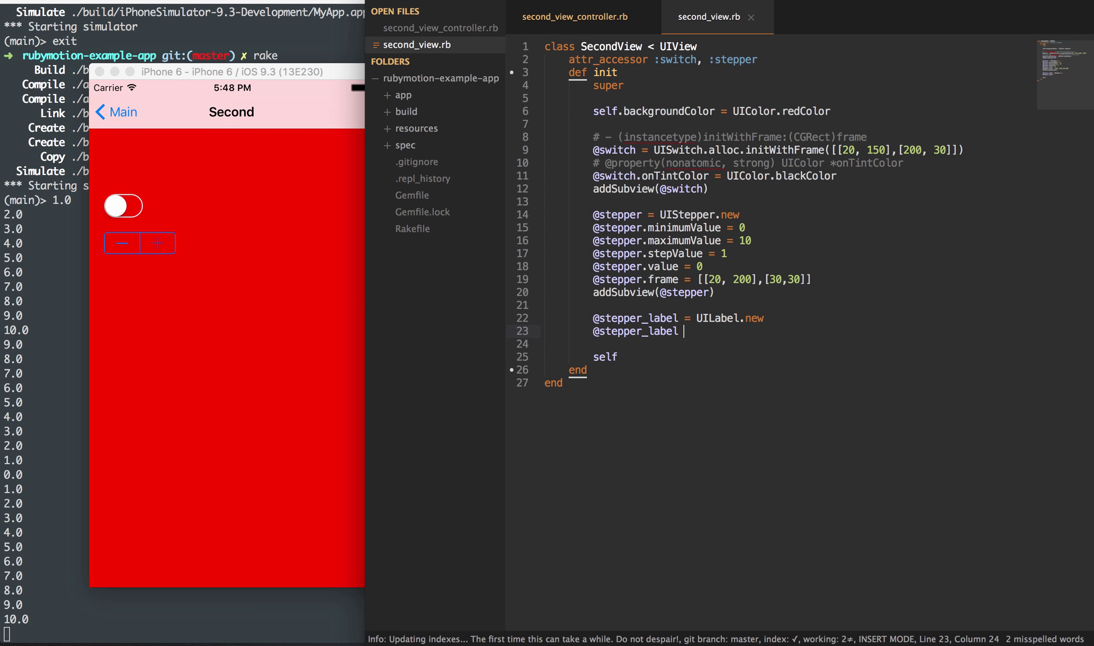
text(.text)
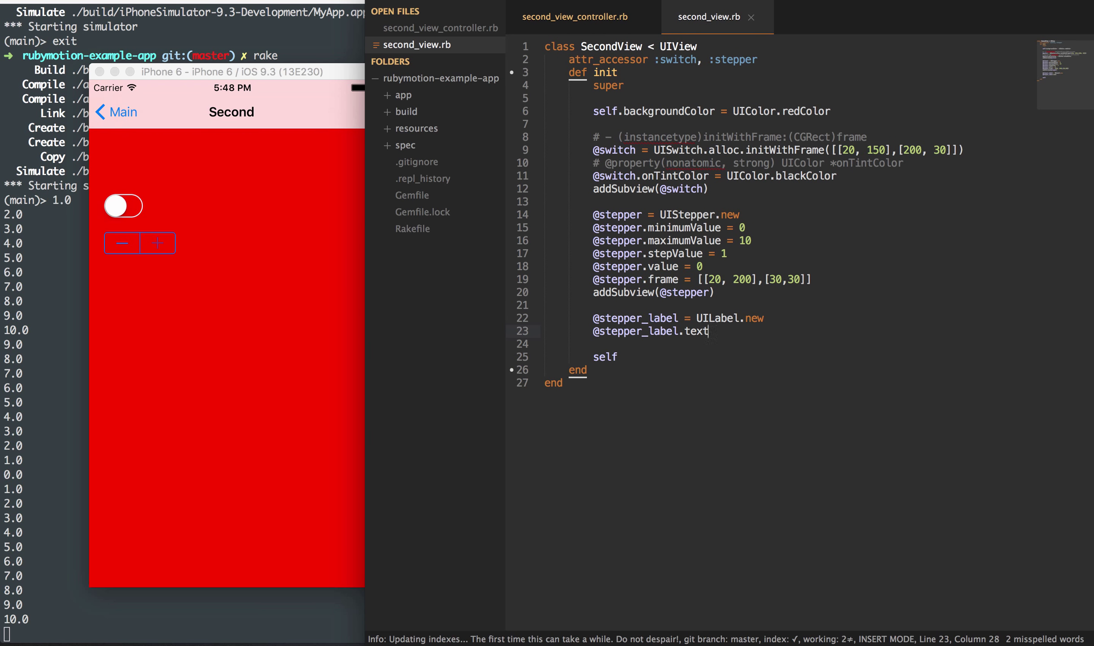
text(= 0)
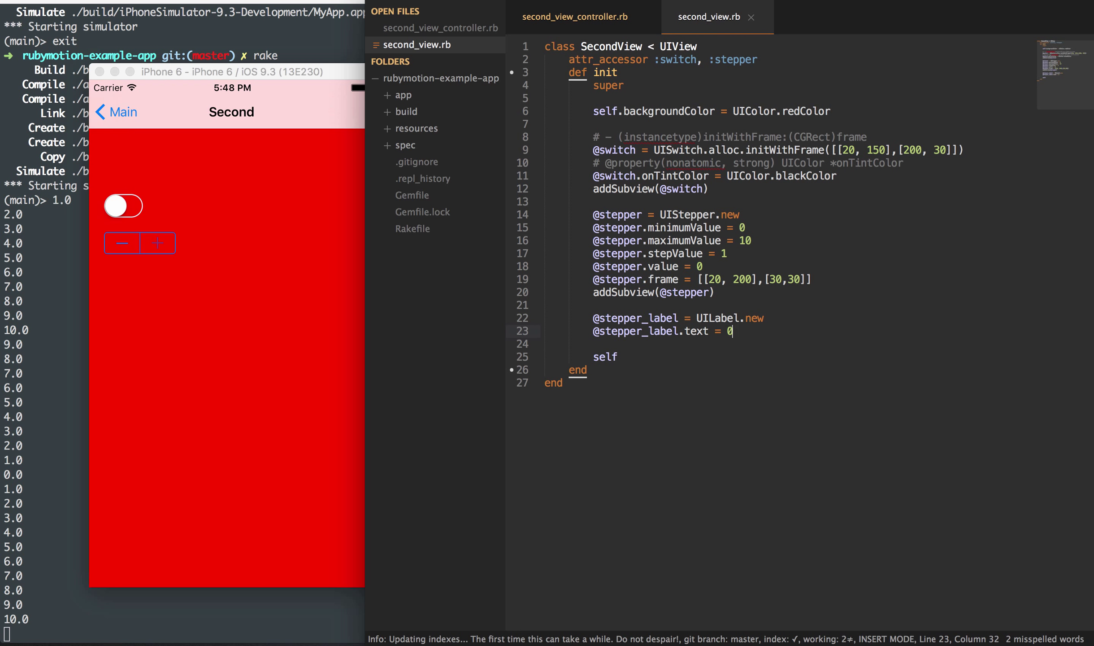
mouse_move(816, 279)
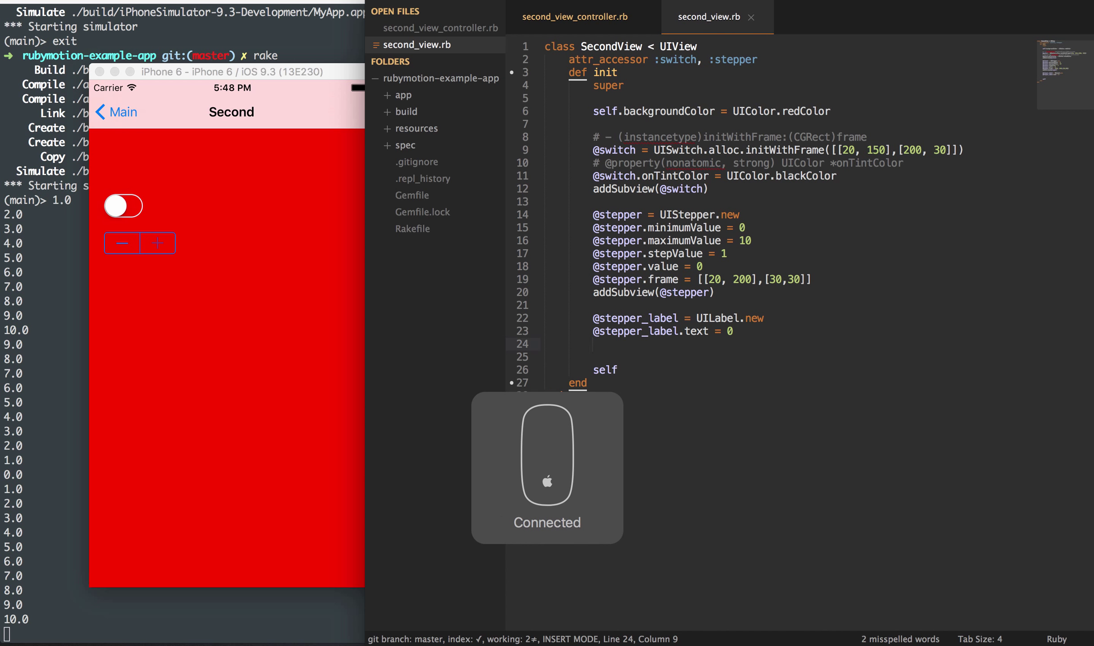
Set the stepper label's textColor to UIColor.blackColor
text(@stepper.)
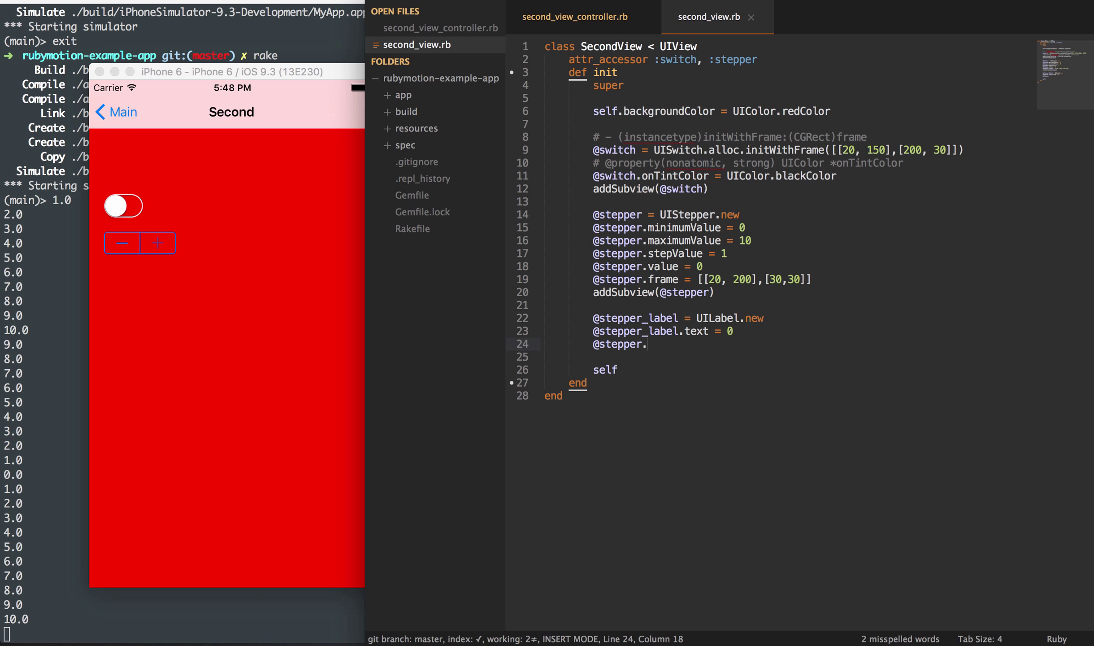
text(_label)
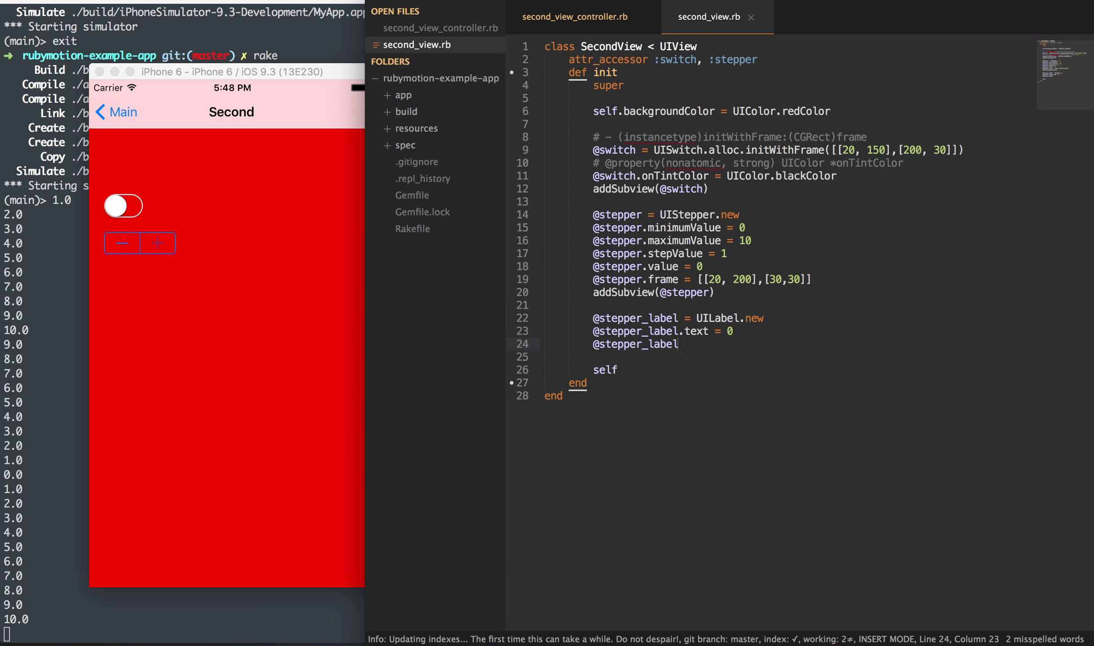
text(.tex)
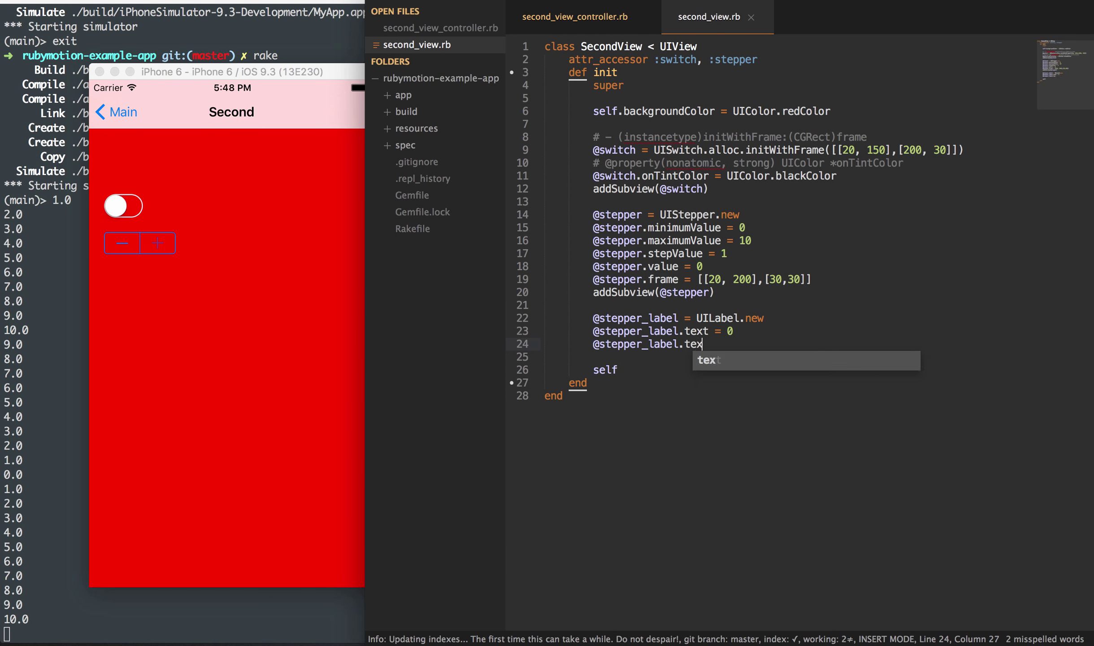
text(tColor = b)
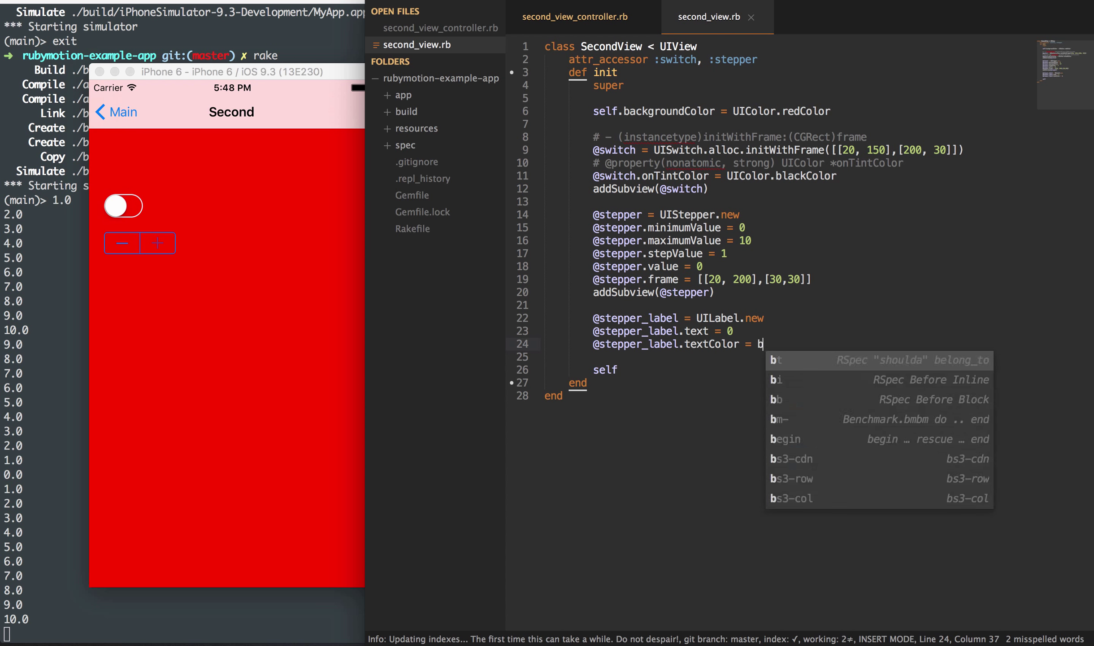
text(UI)
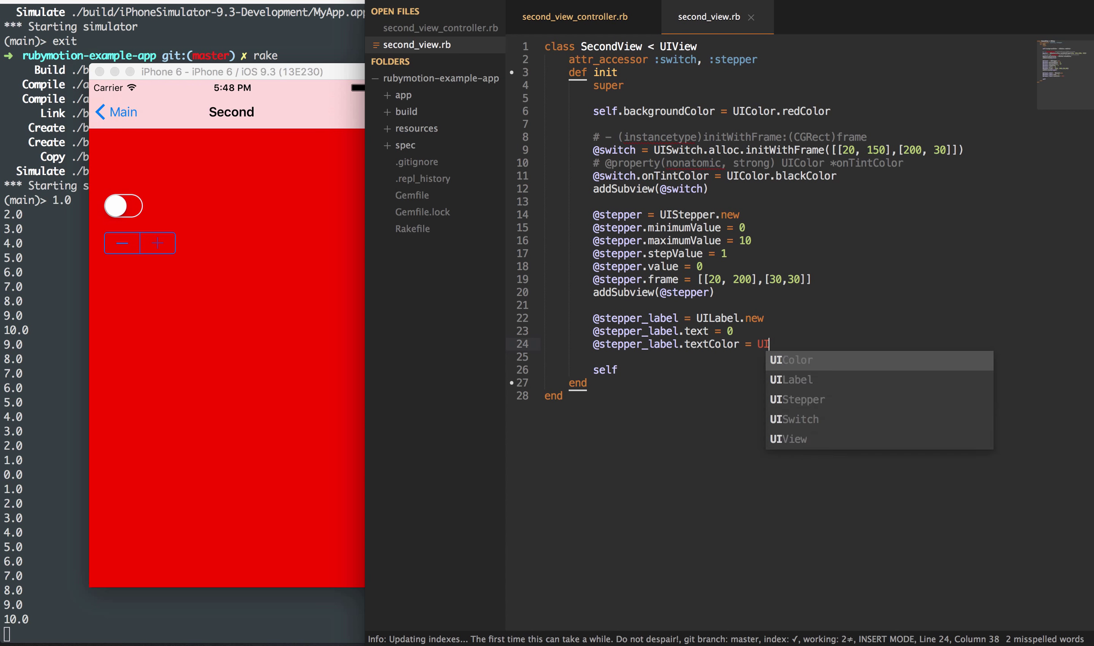
text(Color.blackColor)
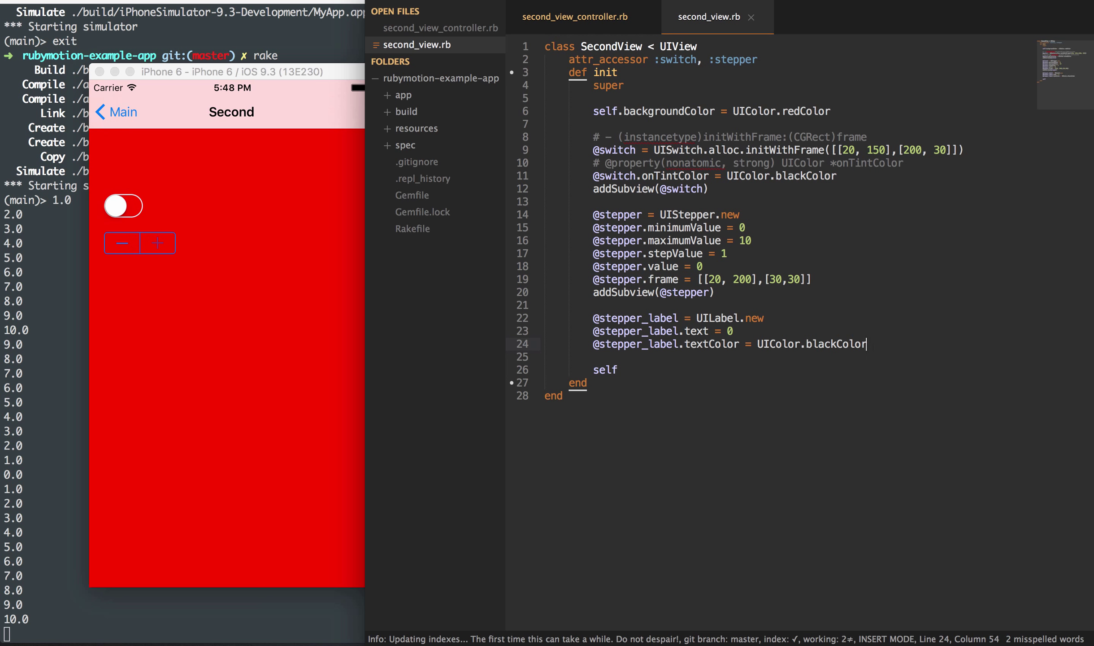
key(Enter)
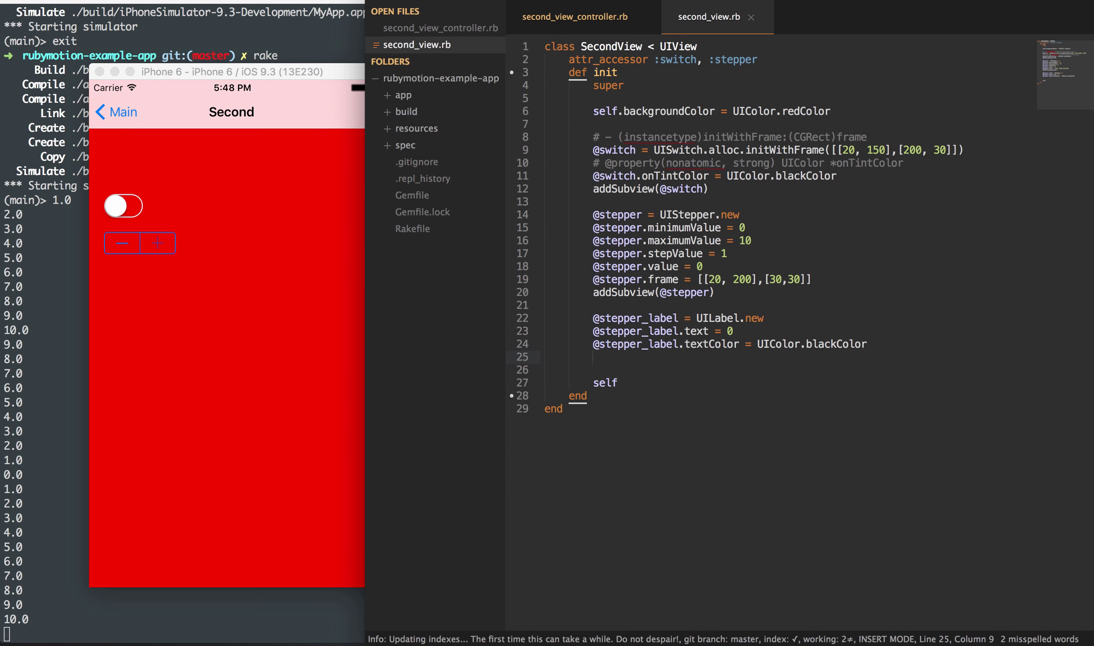
Give the stepper label a frame of [[100,200],[30,30]]
text(@step)
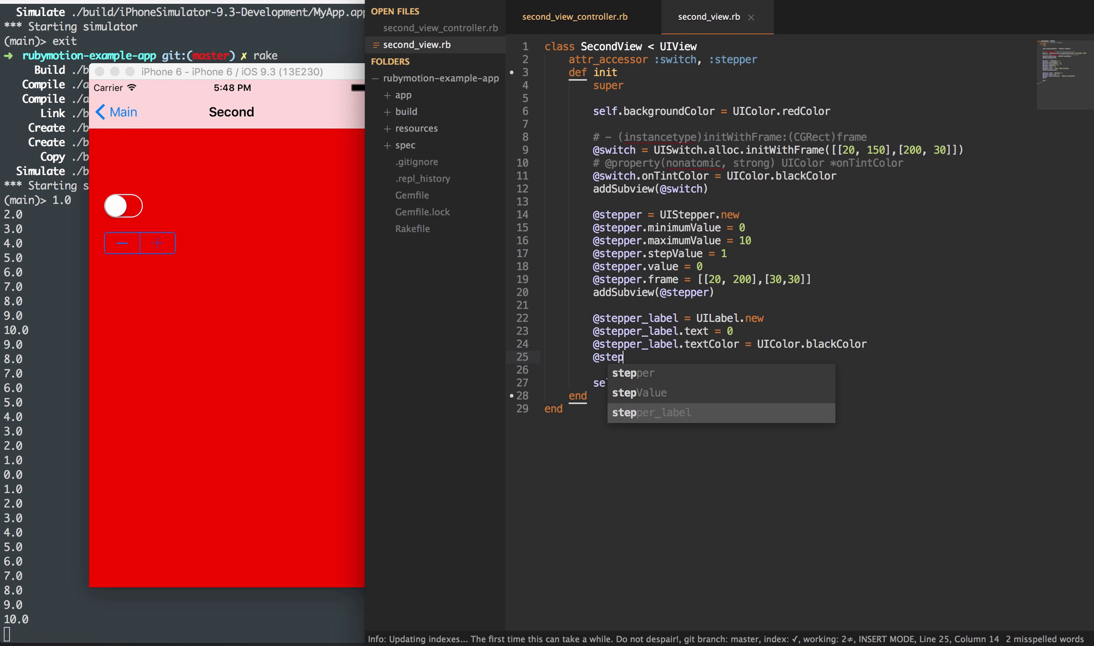
text(per_label.fa)
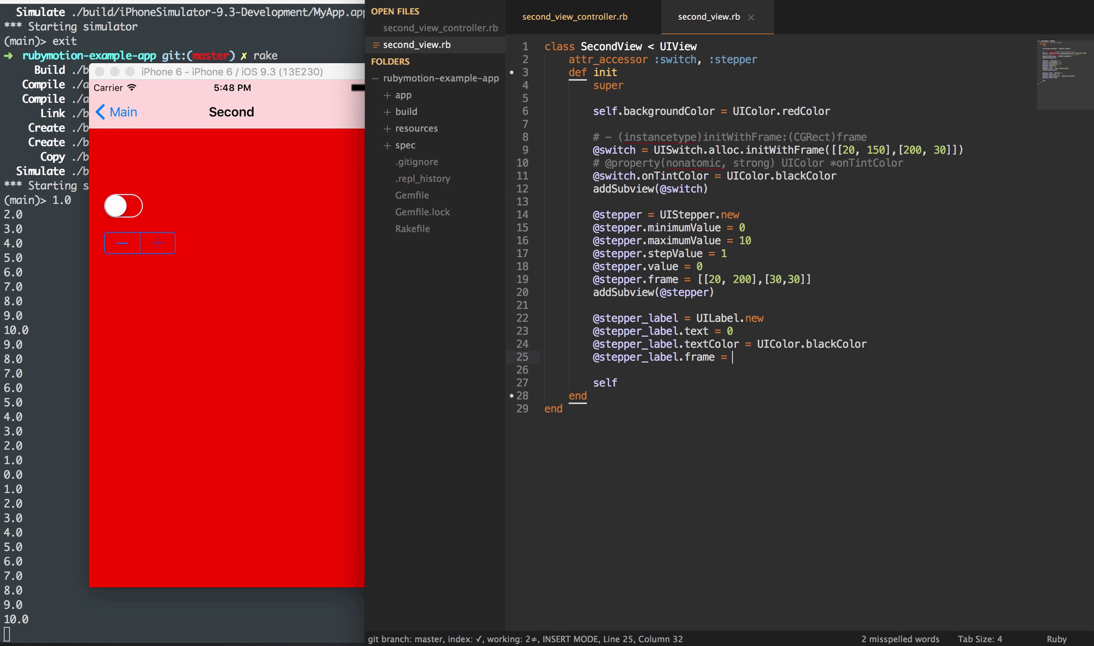
text([])
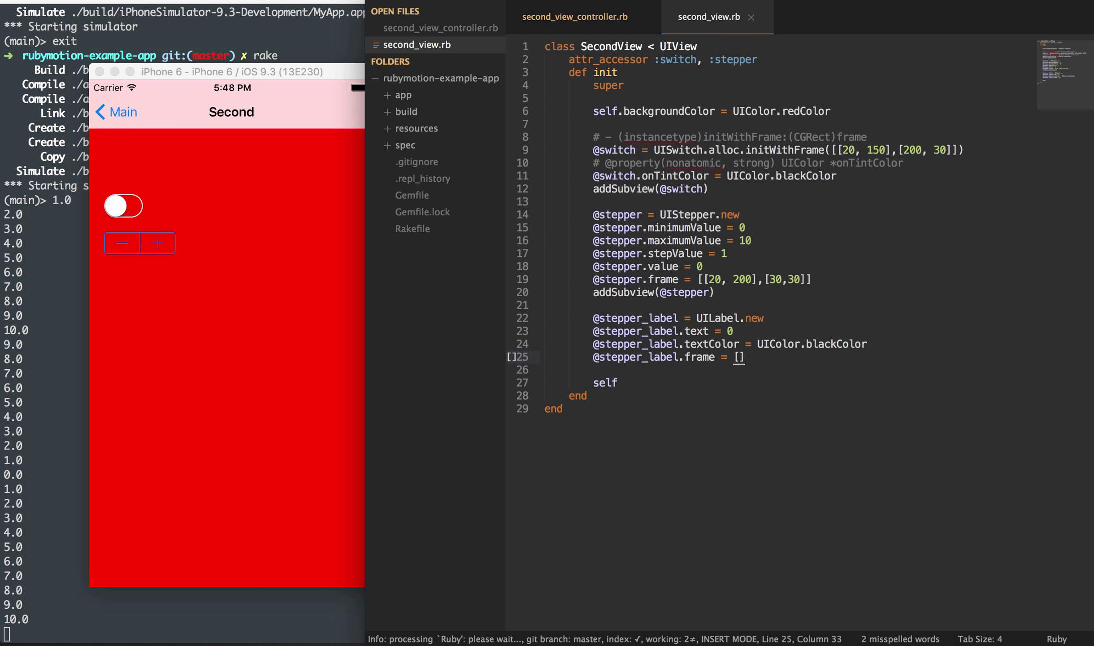
text([)
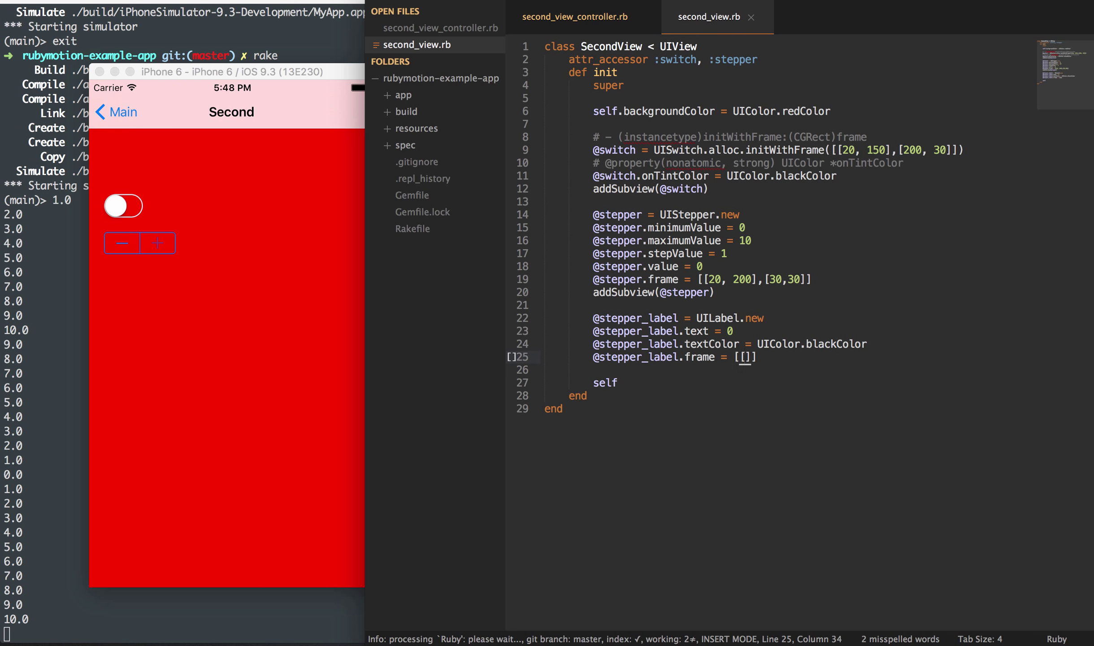
text(20,200)
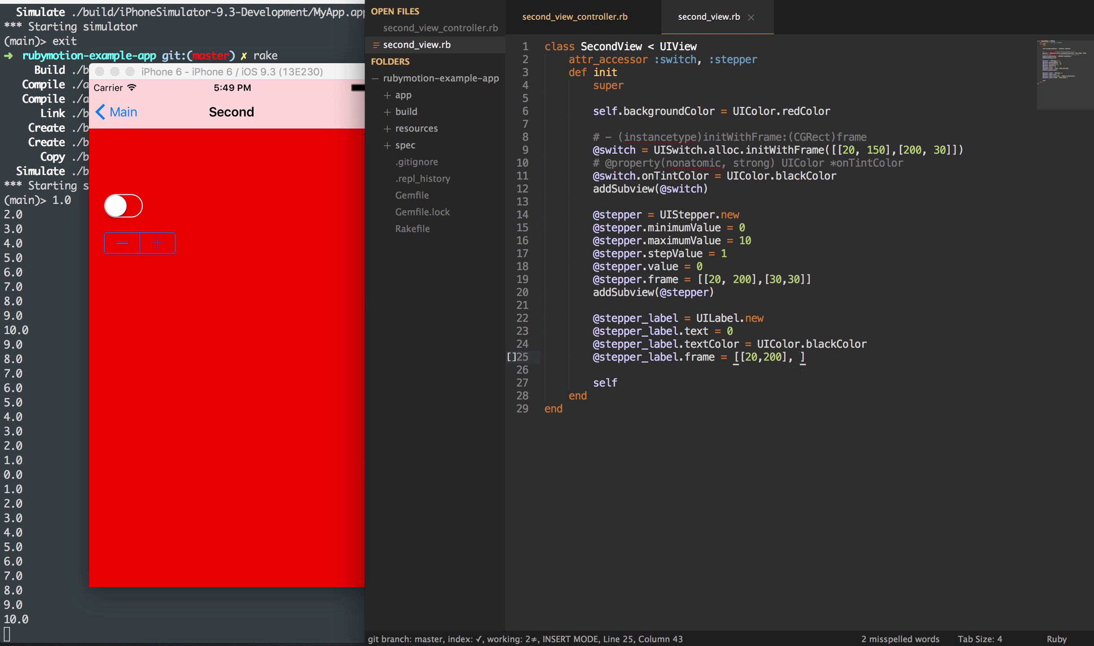
text(30,)
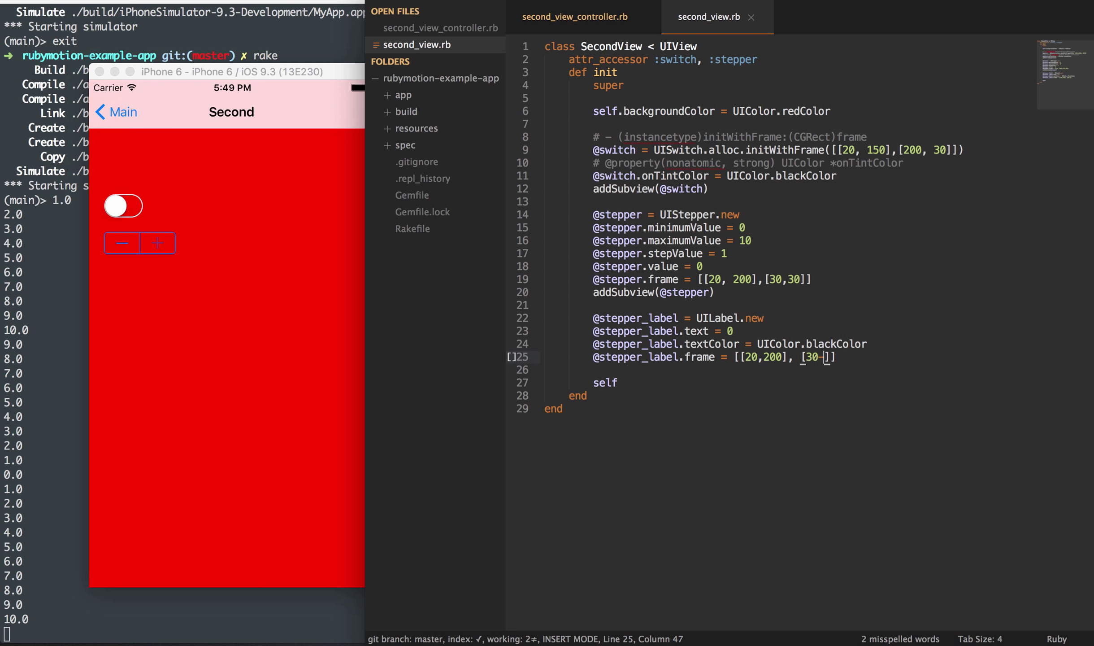
text(30)
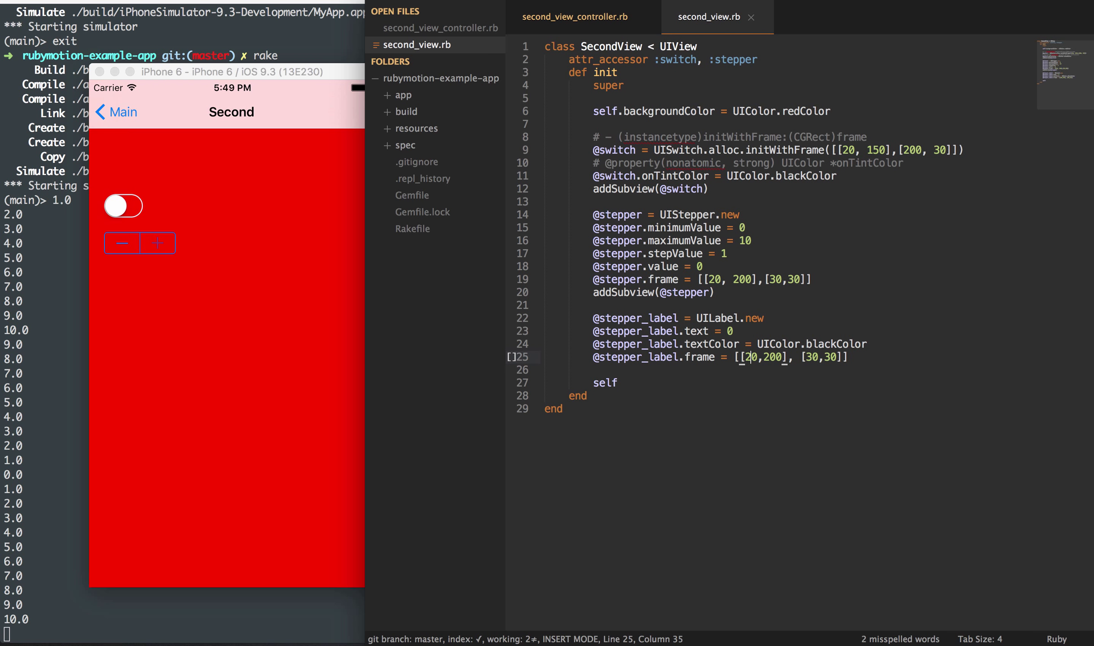
text(100)
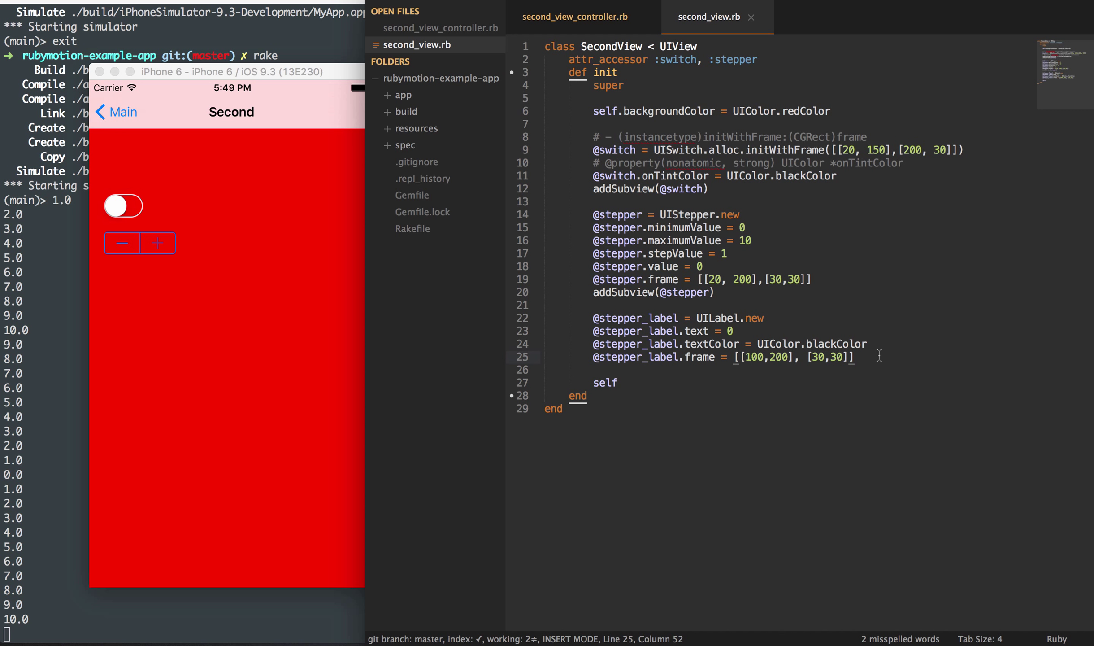
Add the stepper label as a subview and add :stepper_label to attr_accessor
text(addSubview)
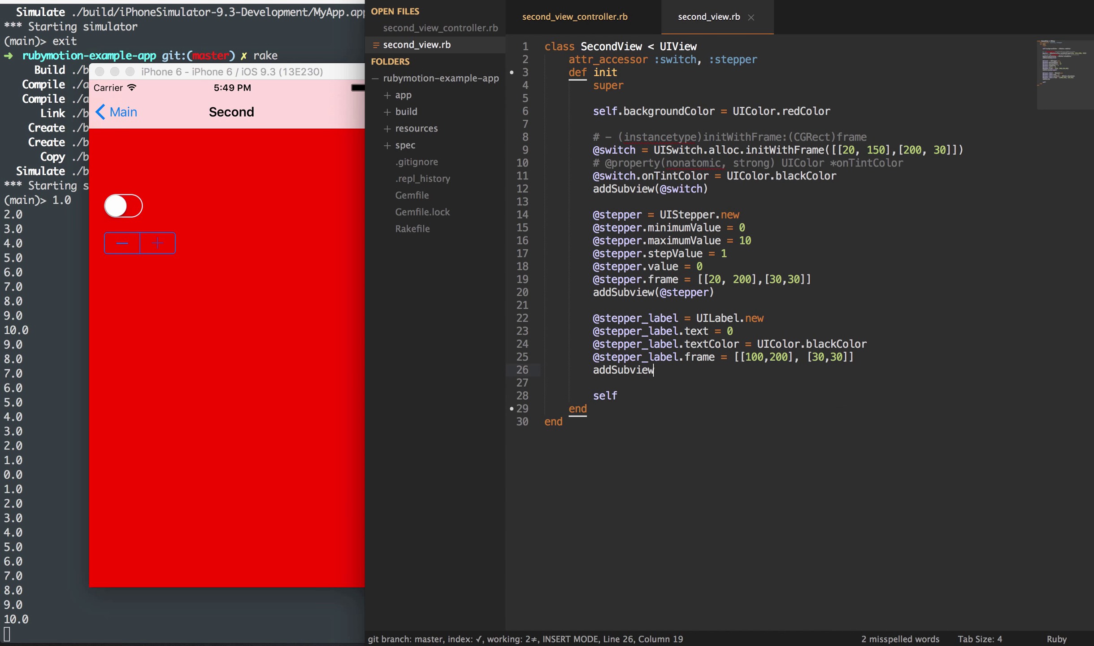
text((@st)
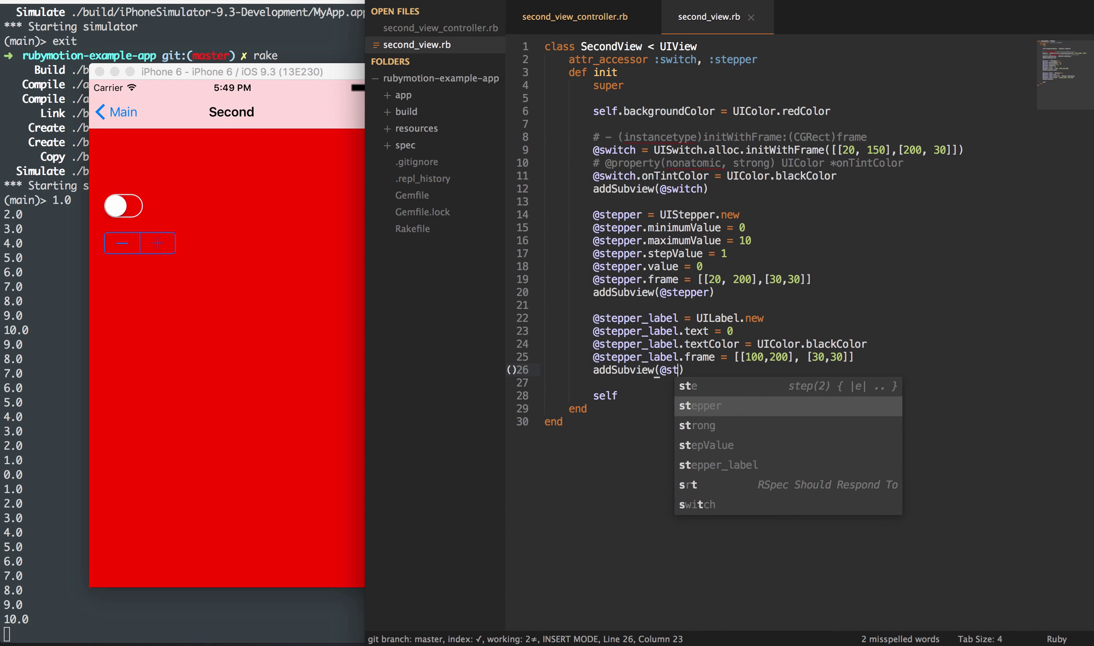
key(Tab)
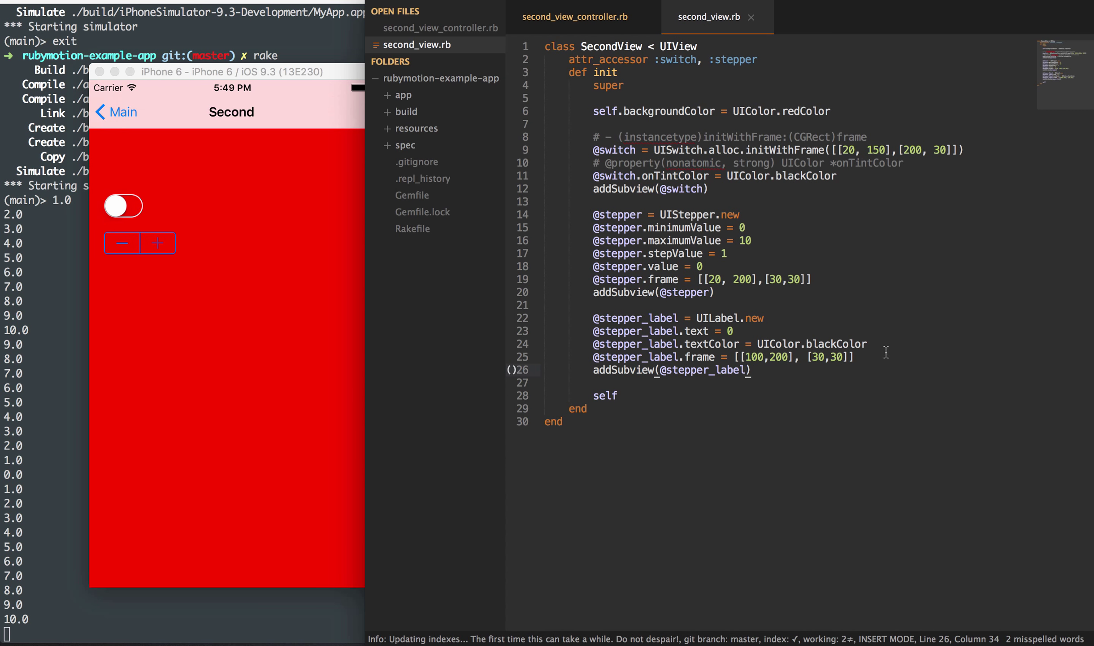
text(,)
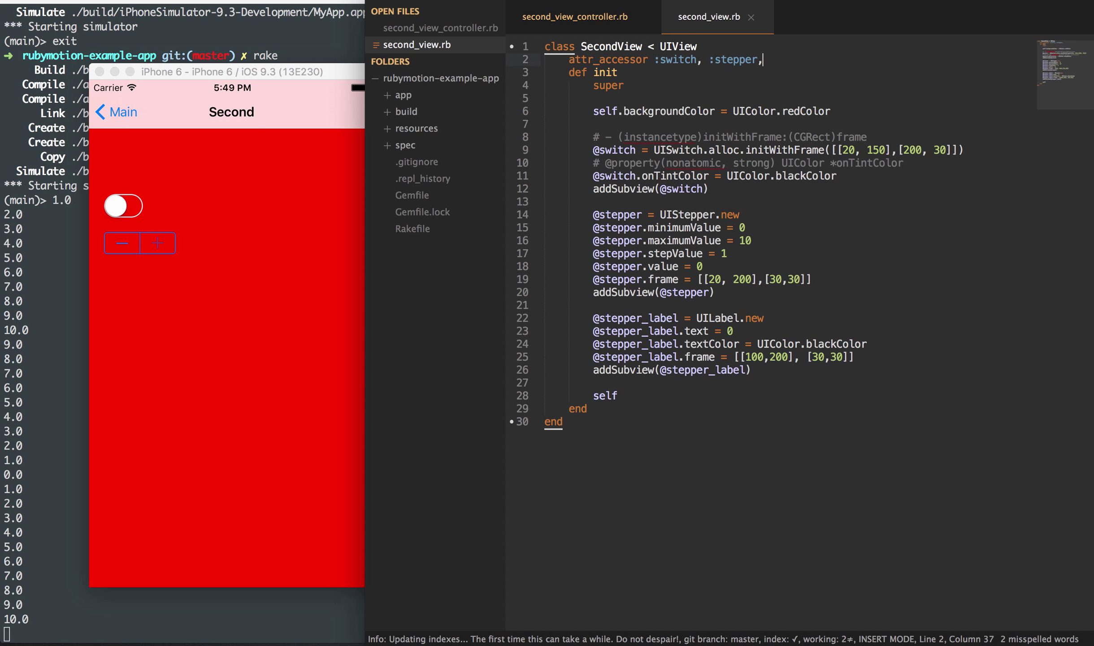
text(stepper_label)
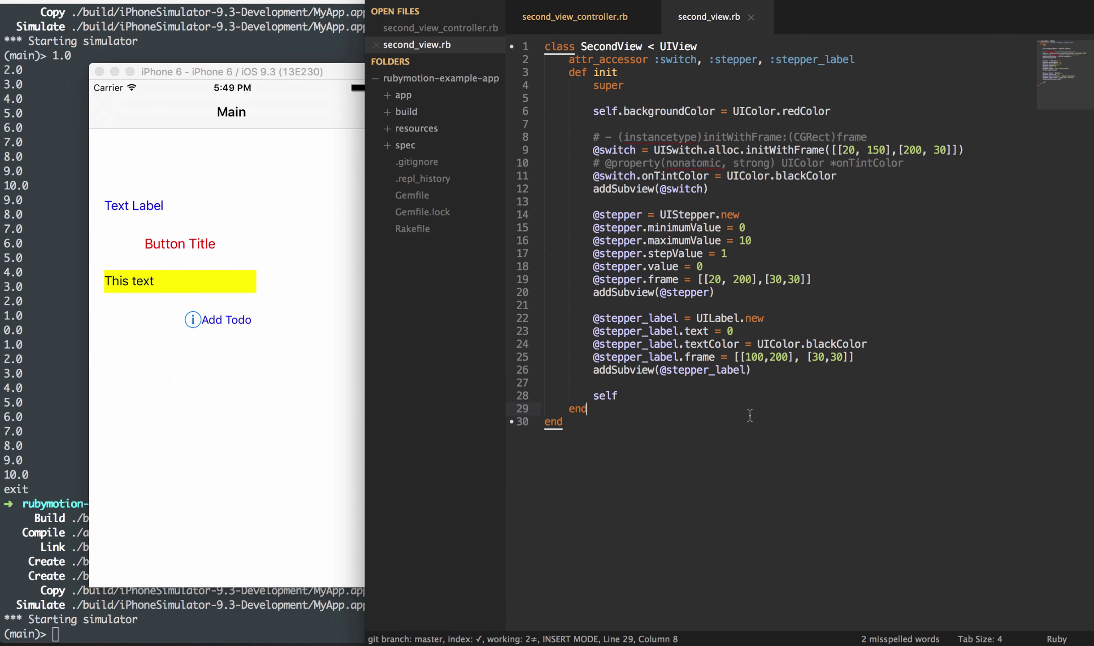
mouse_move(586, 257)
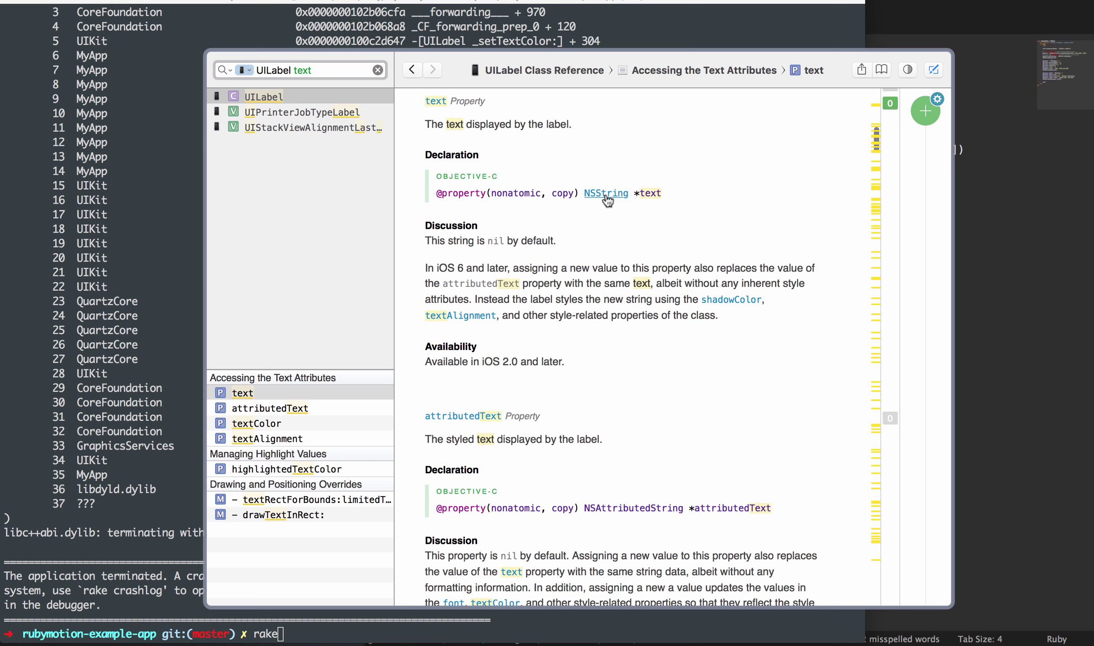
mouse_move(988, 241)
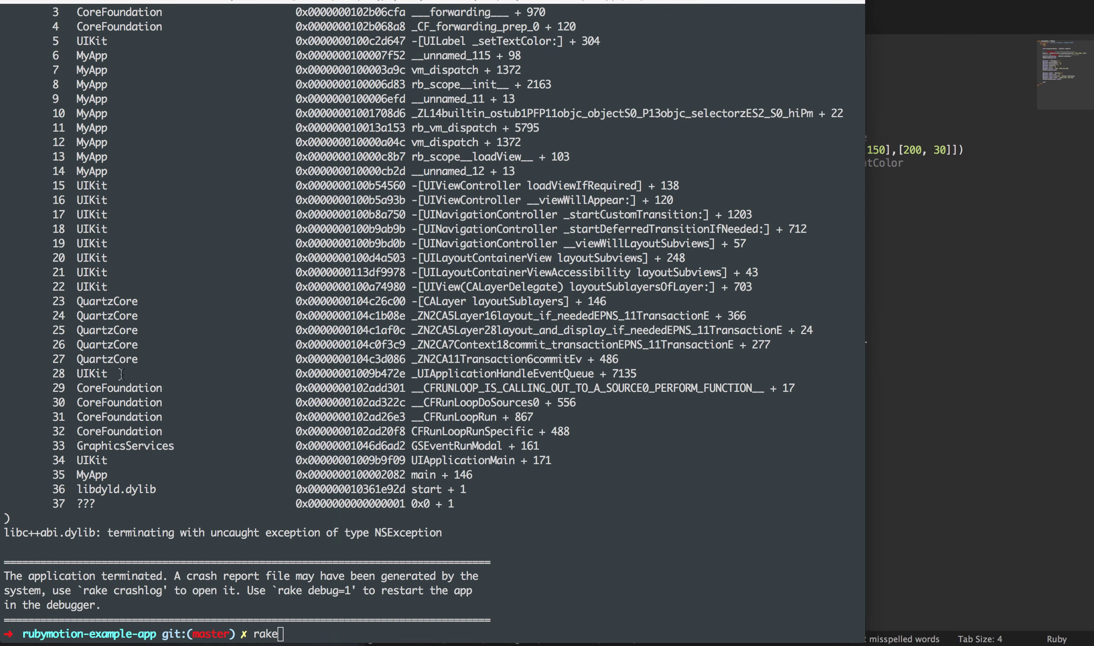
Rerun rake in Terminal to rebuild and relaunch the app after the UILabel crash
key(Return)
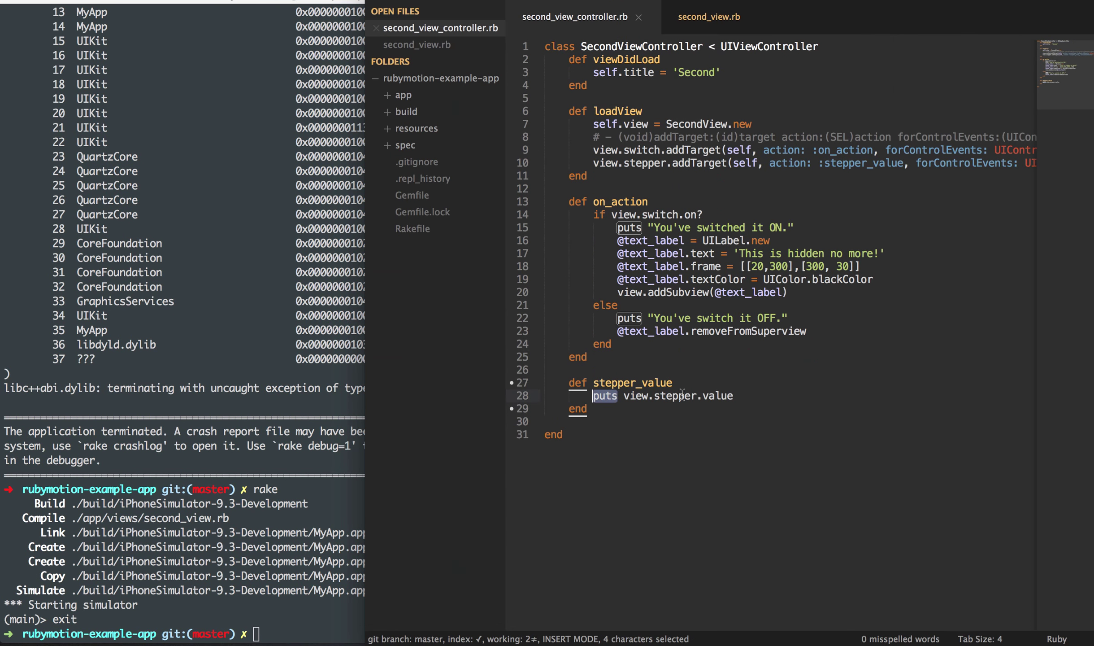
Add view.stepper_value.text = "#{view.stepper.value}" under puts in stepper_value
click(790, 389)
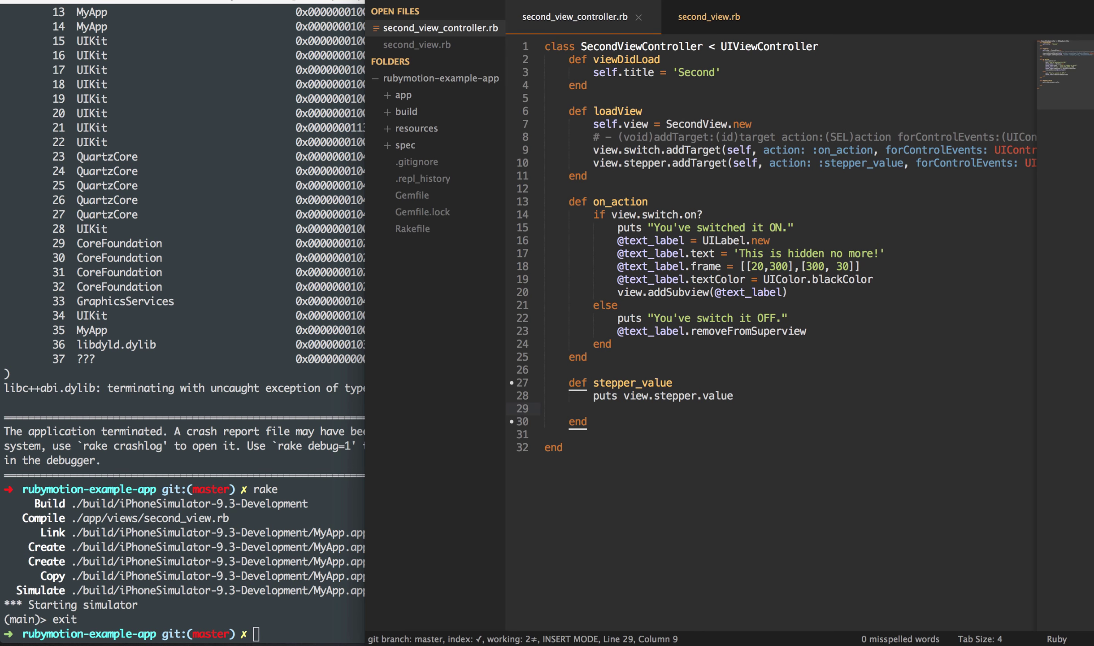
mouse_move(687, 382)
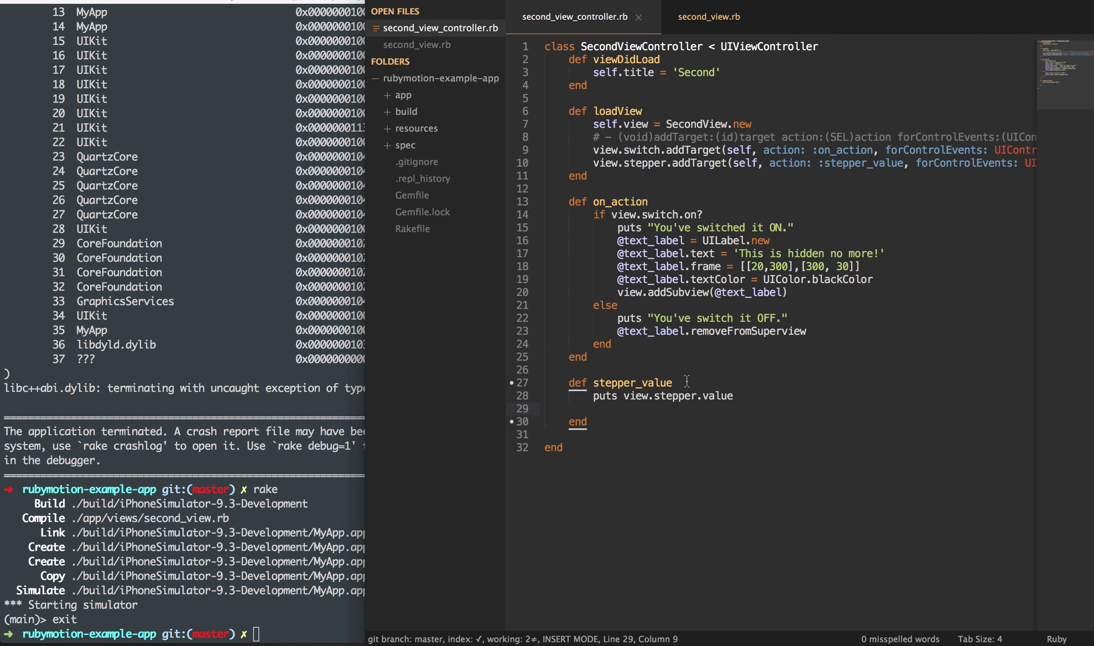
mouse_move(617, 408)
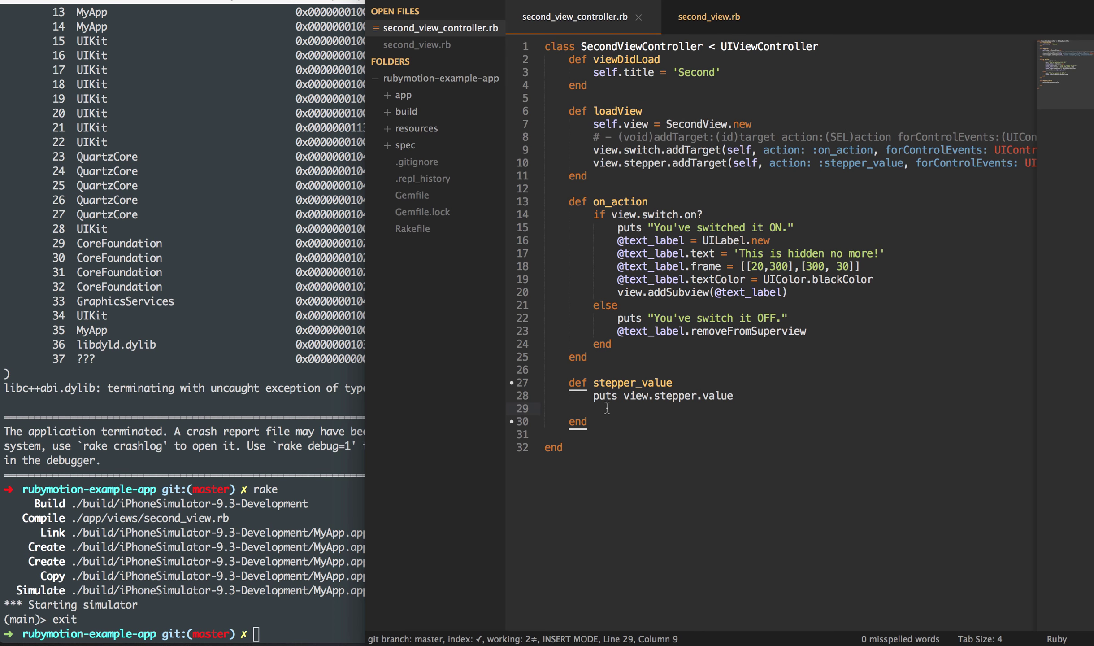
mouse_move(690, 215)
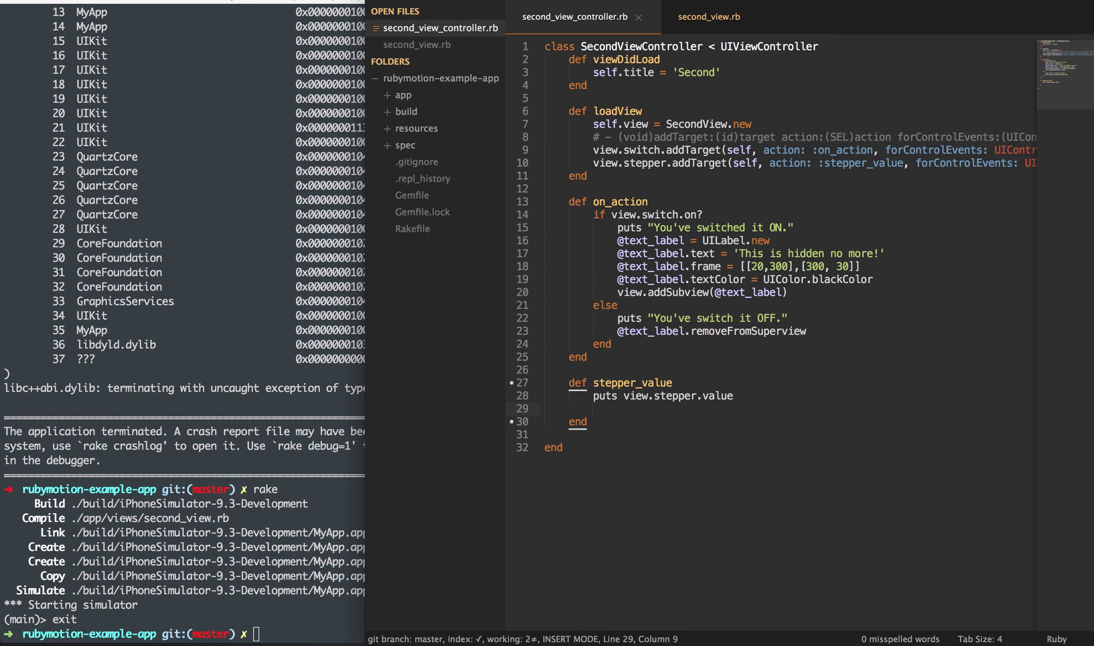
text(view.stepper_value.)
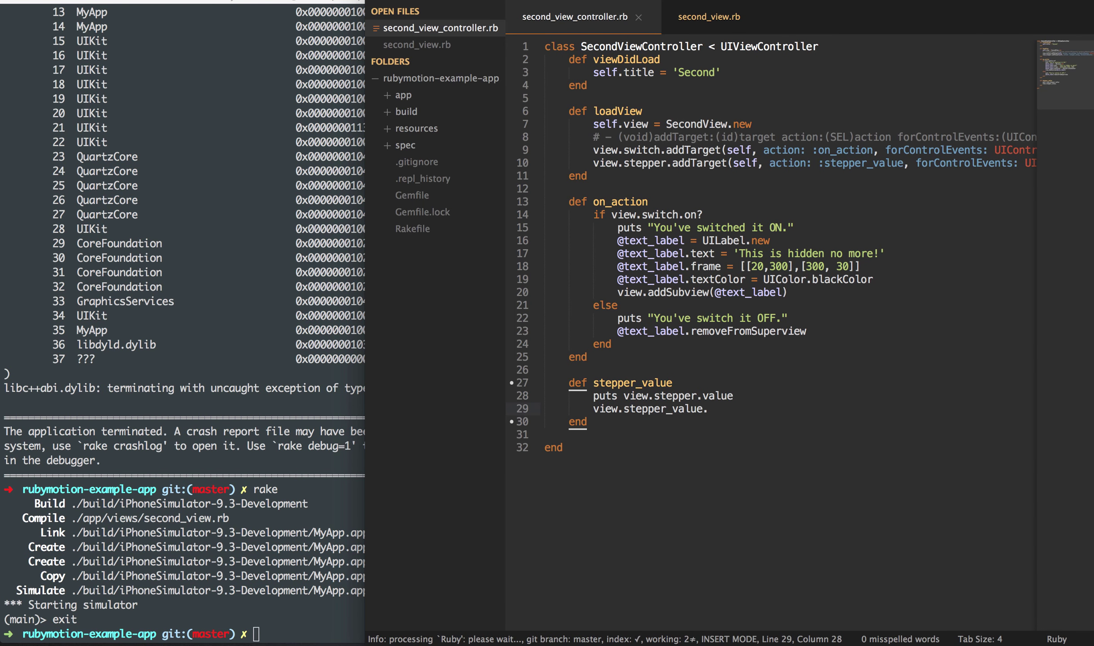
text(text =)
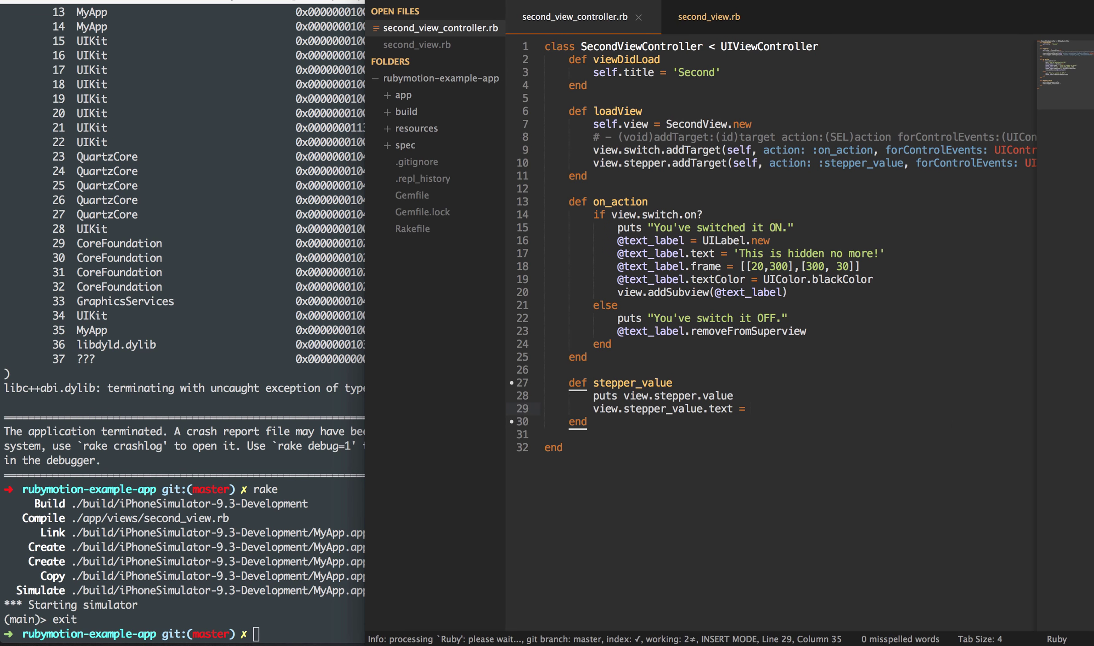
text("")
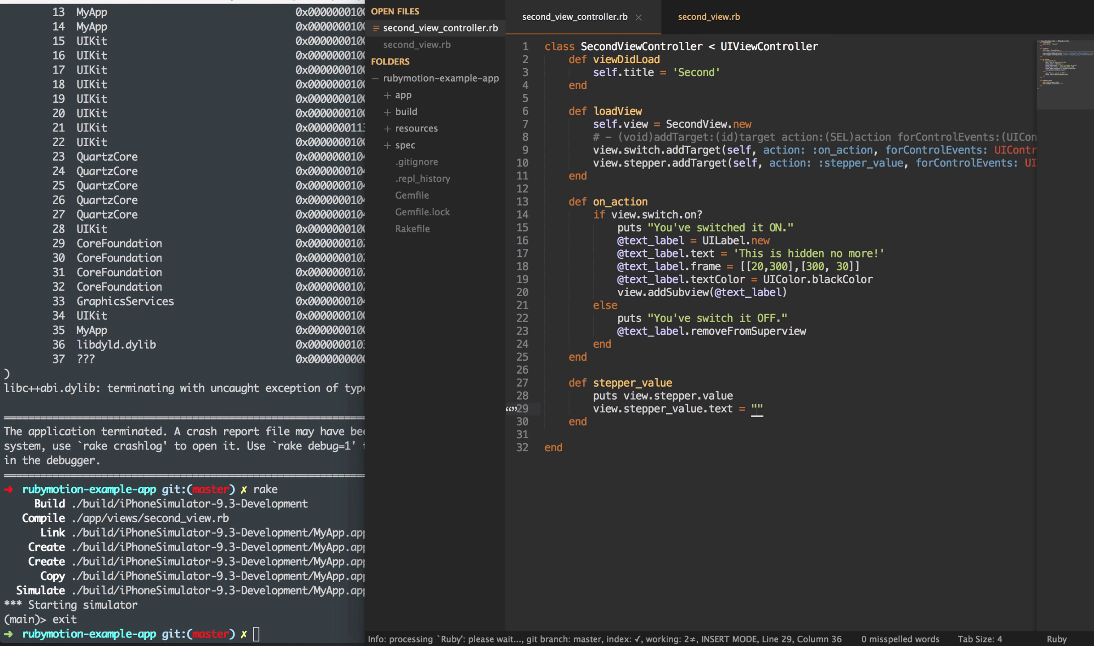
text(#{})
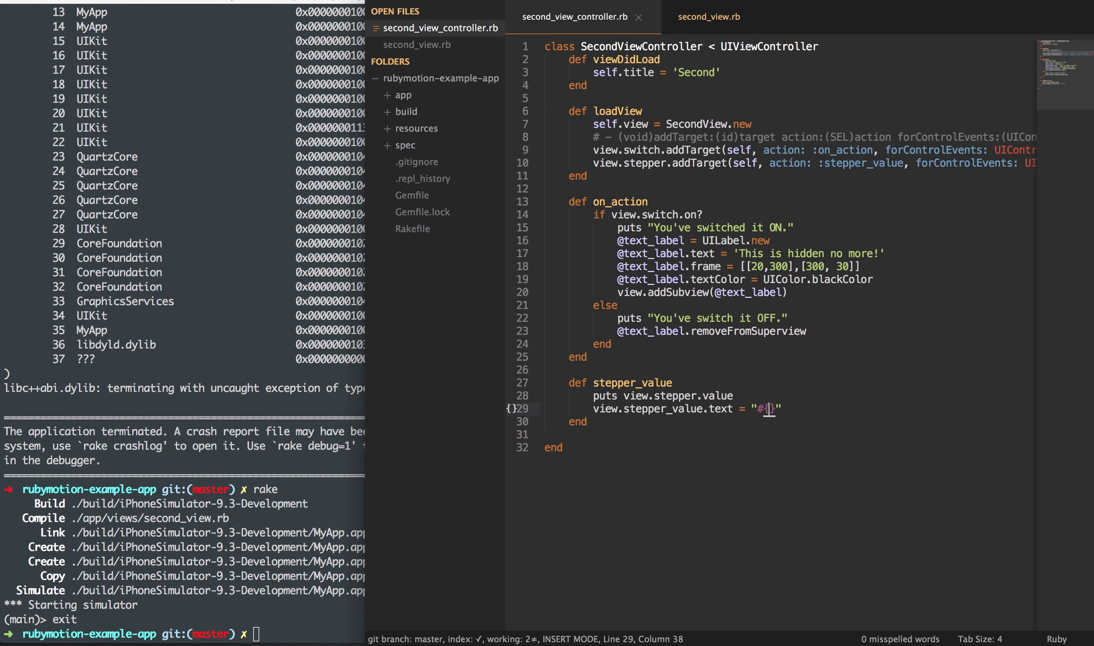
text(view.step)
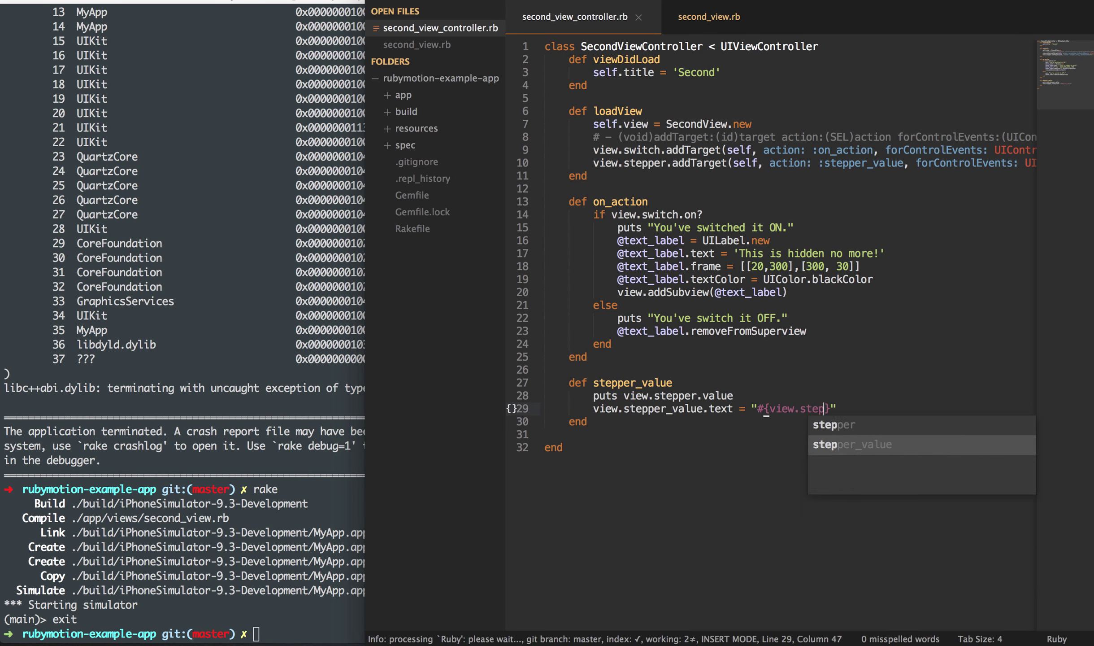
text(per)
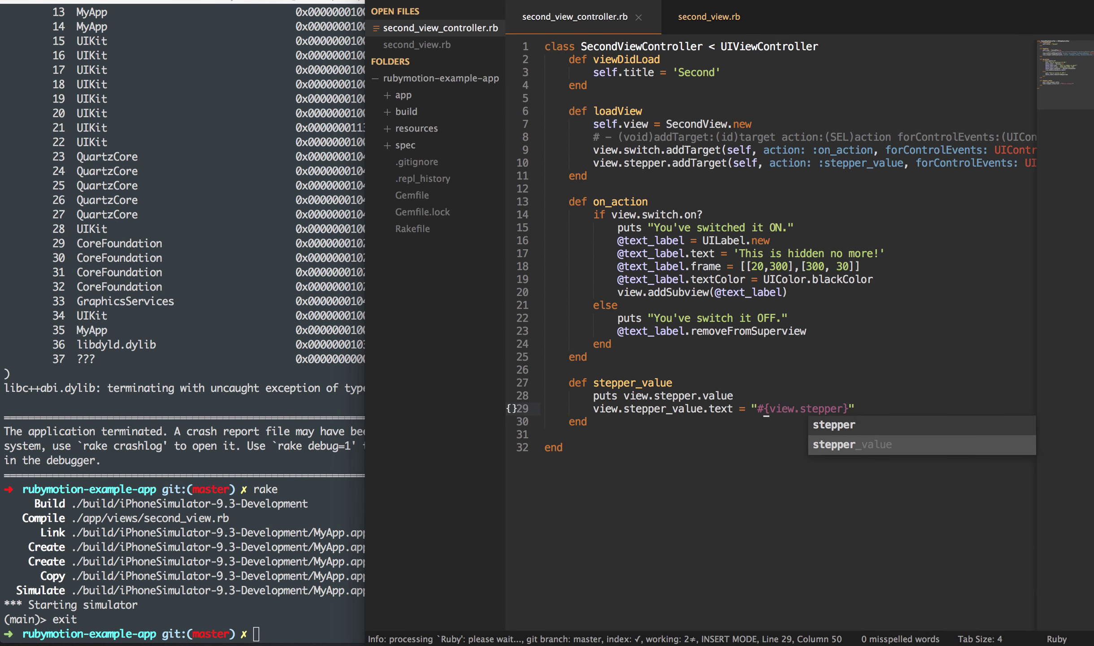
text(.value)
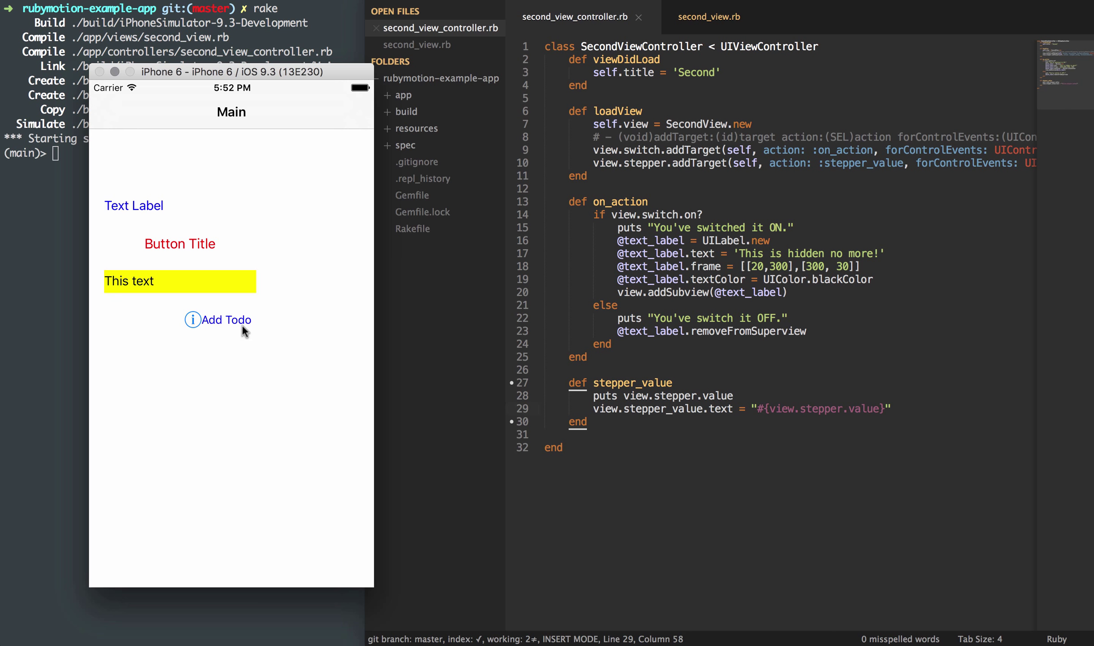
Open the Second view, then review the undefined stepper_value NoMethodError trace in Terminal
click(226, 320)
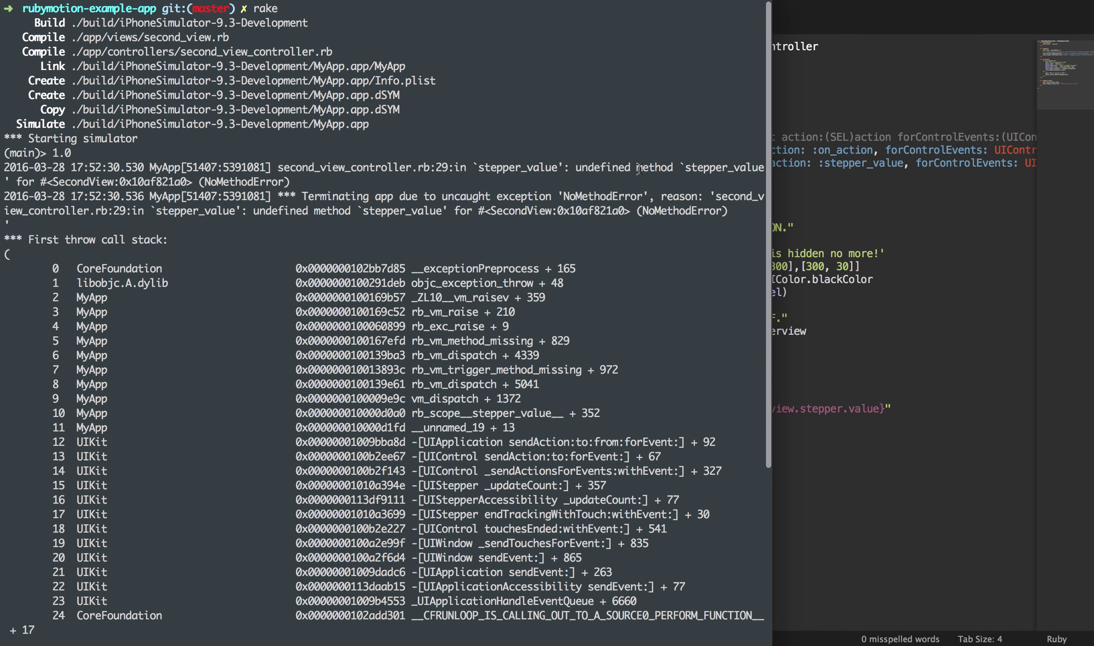
mouse_move(886, 403)
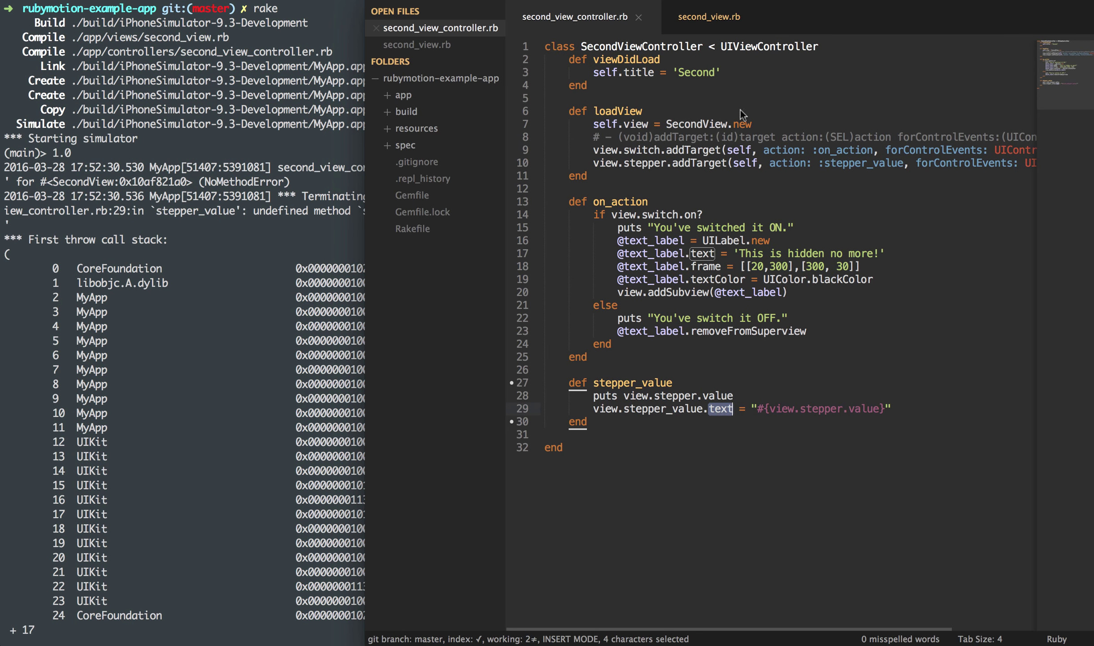
click(709, 16)
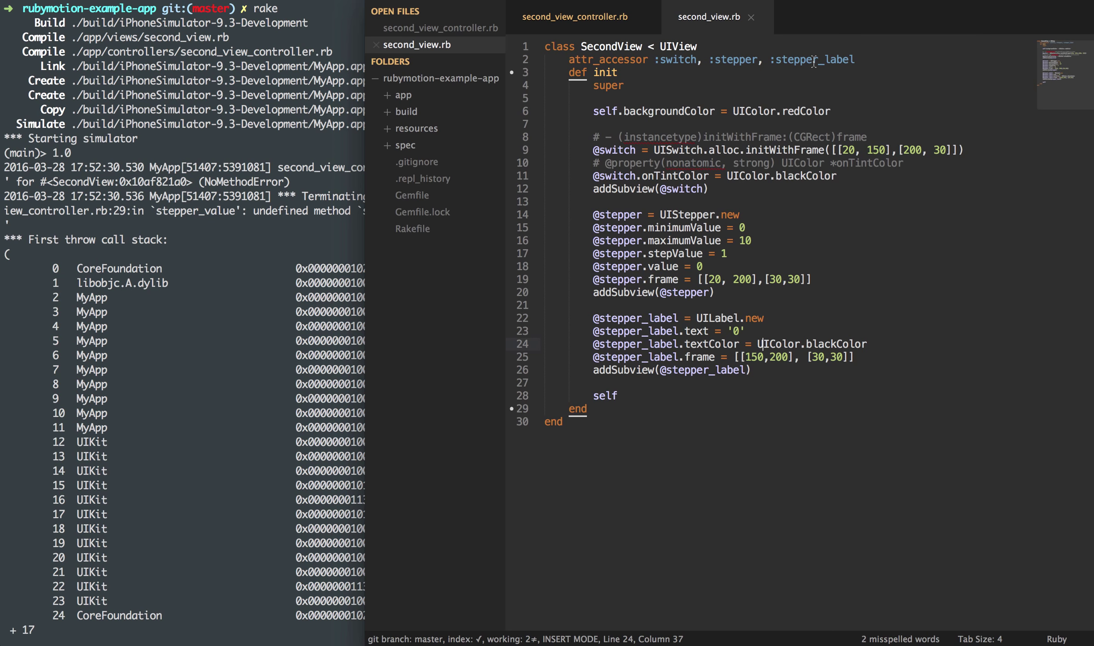
click(579, 16)
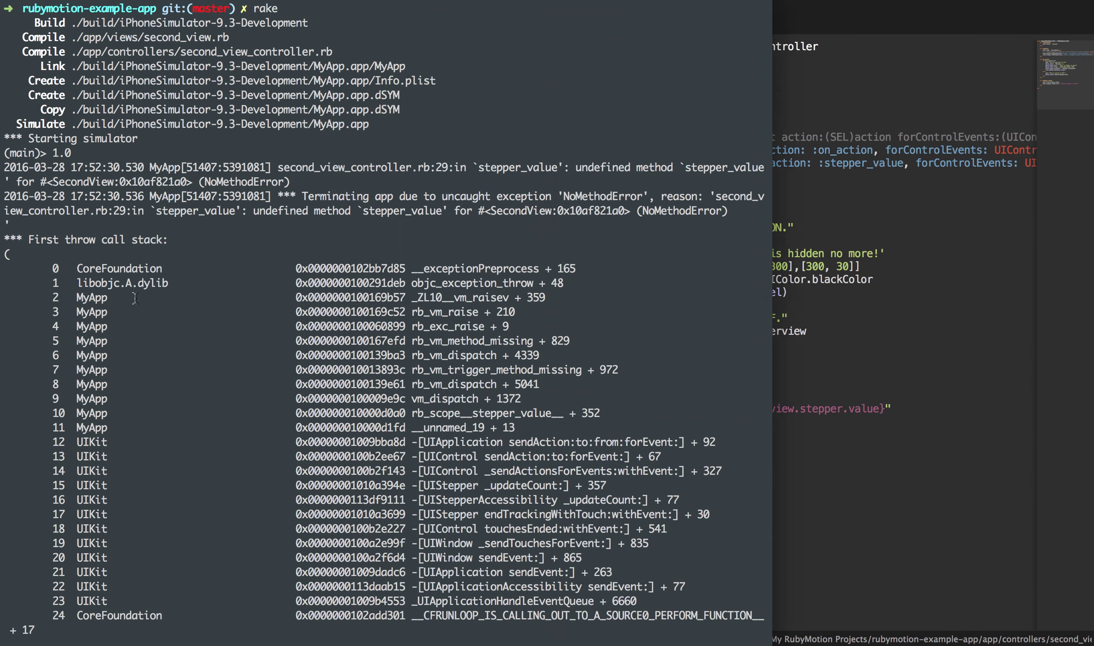
scroll(down, 3)
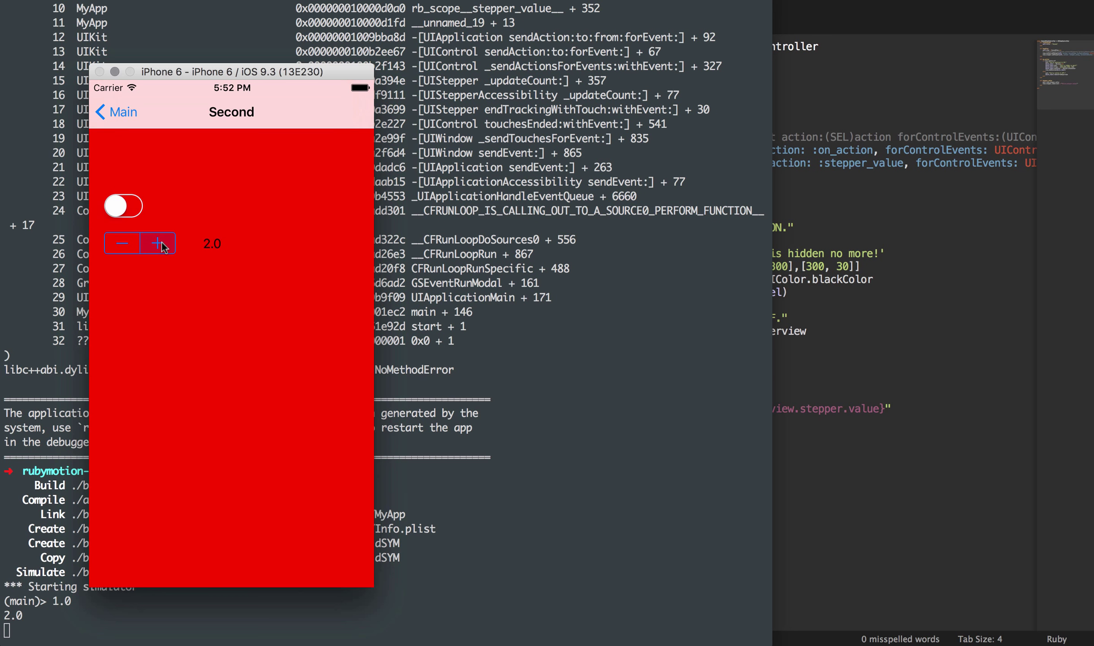
Step the value up, check the source file, and pick the stepper's label for console inspection
click(158, 243)
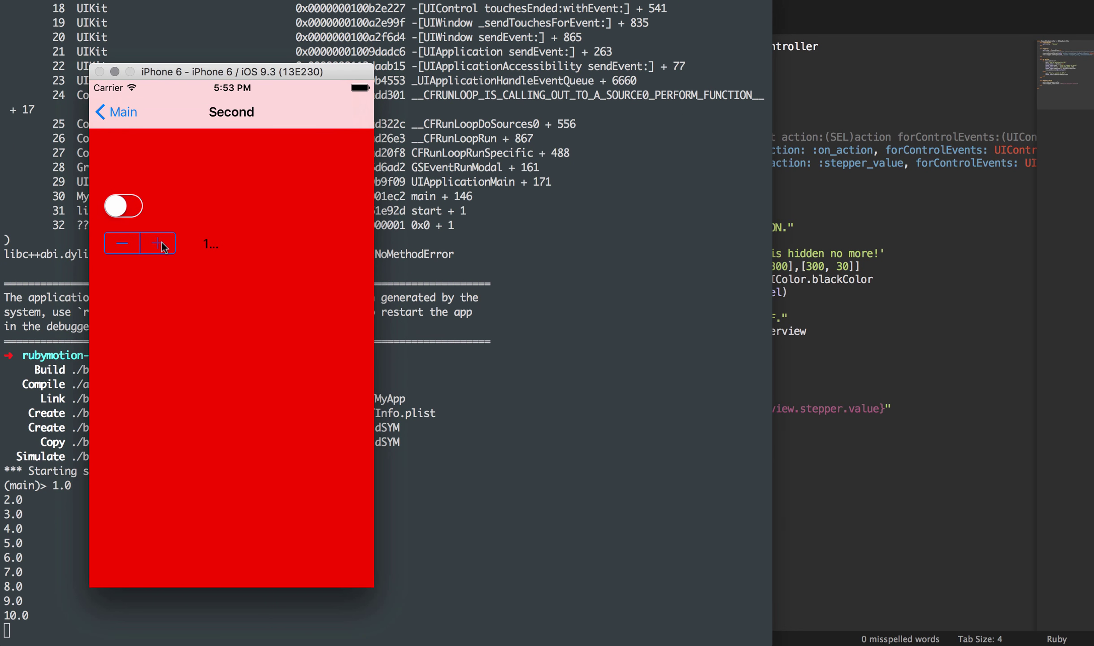
mouse_move(967, 382)
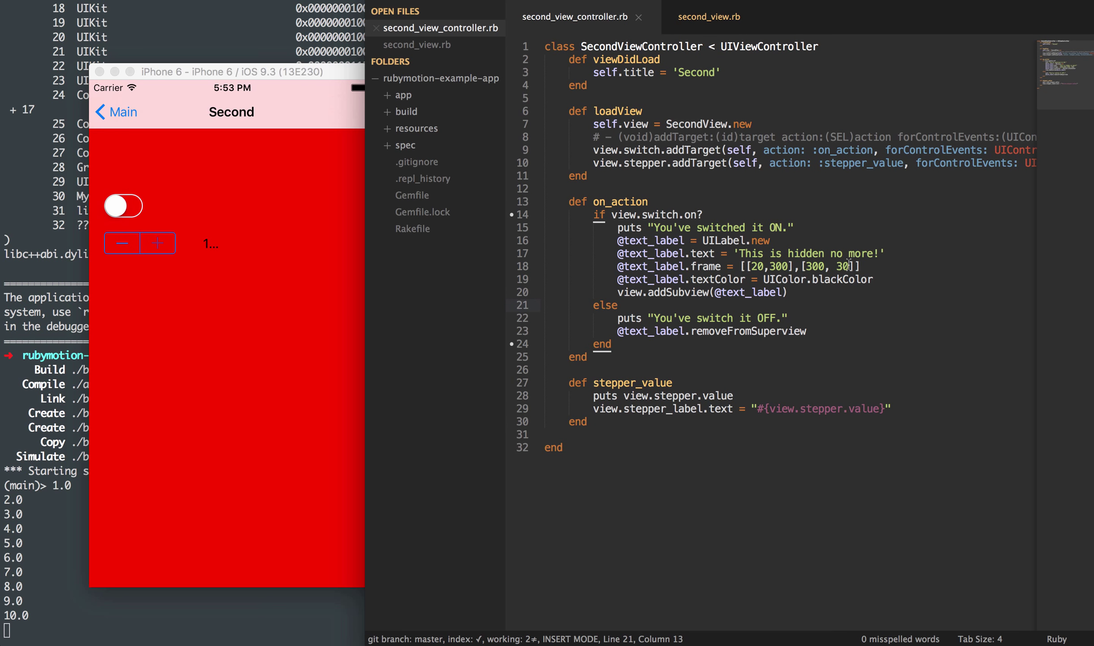
click(710, 17)
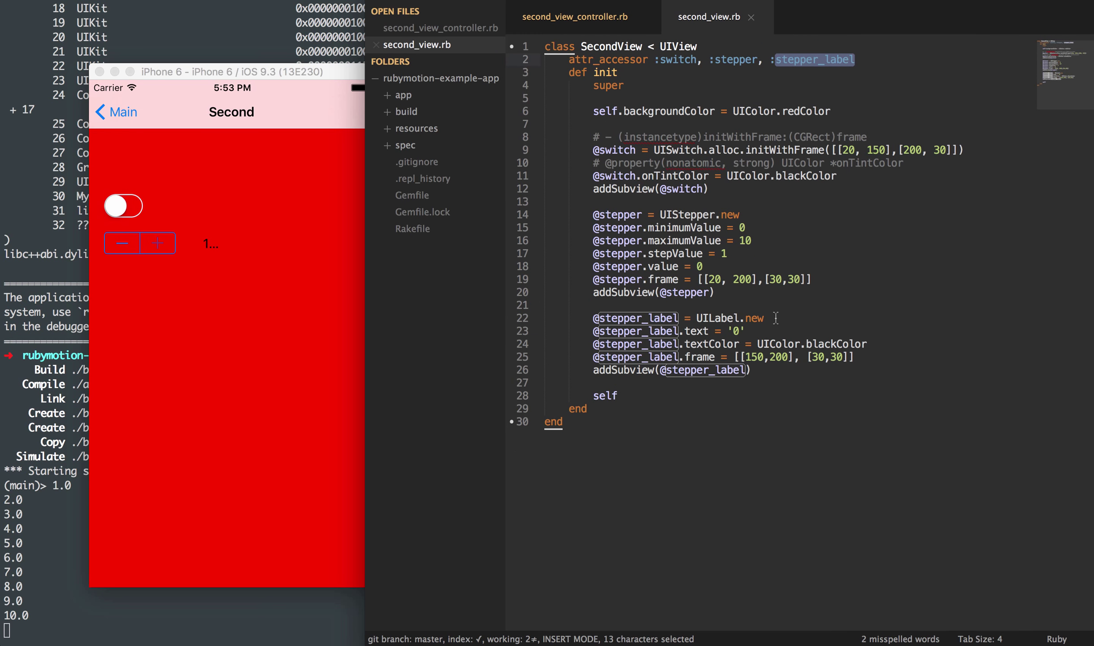
click(205, 243)
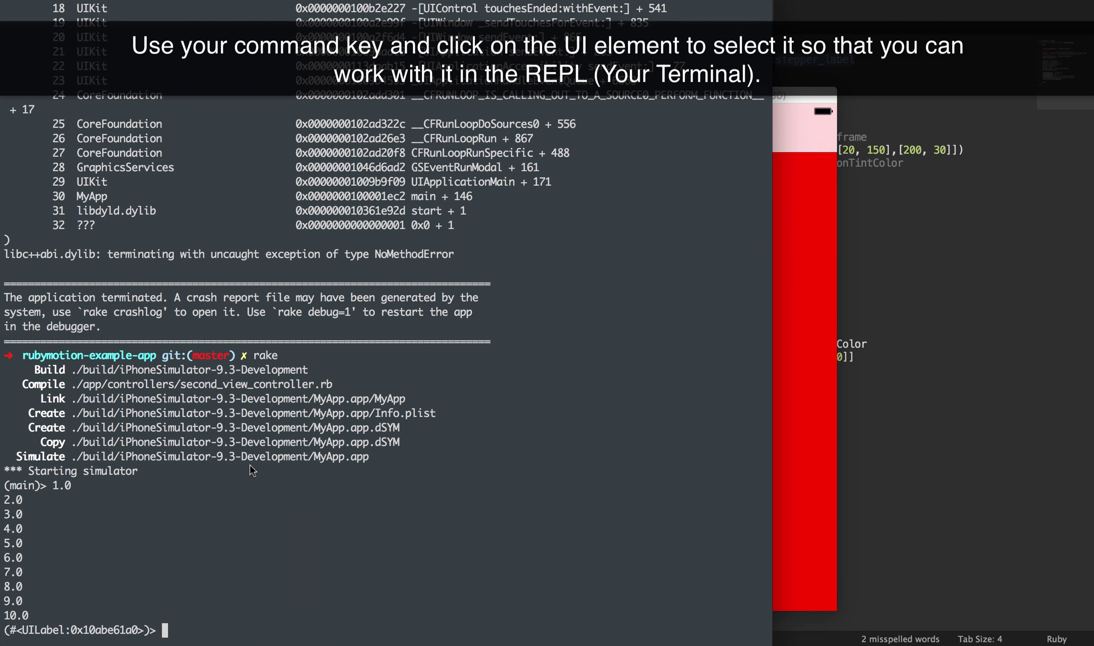
Inspect the label's current frame with self.frame in the REPL
text(self.frame)
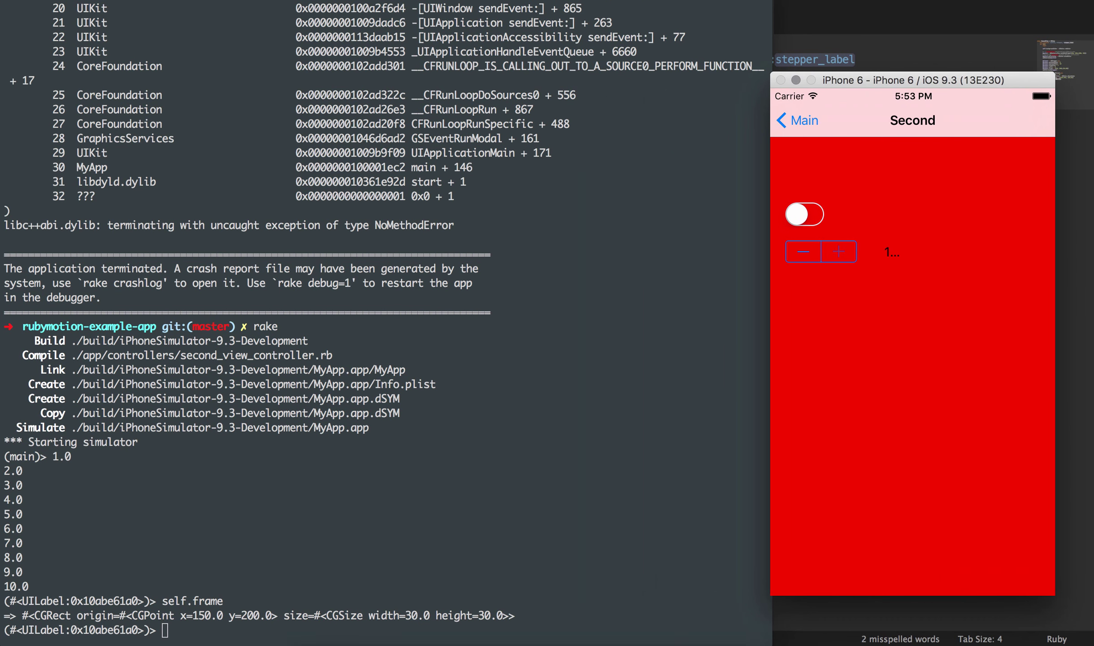
mouse_move(378, 623)
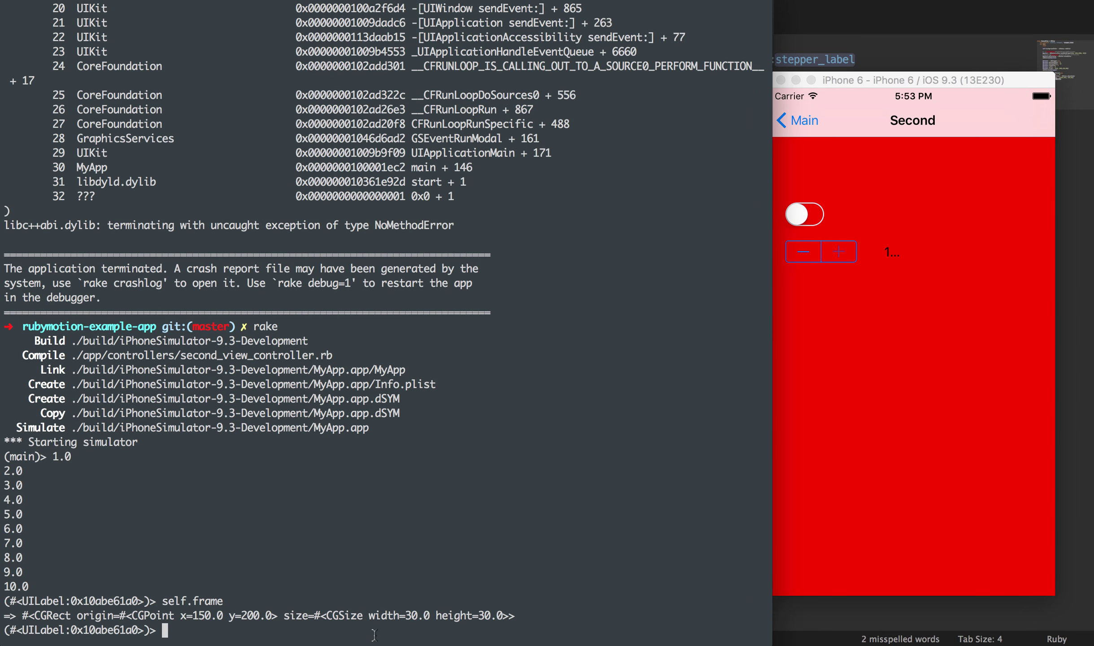
text(side)
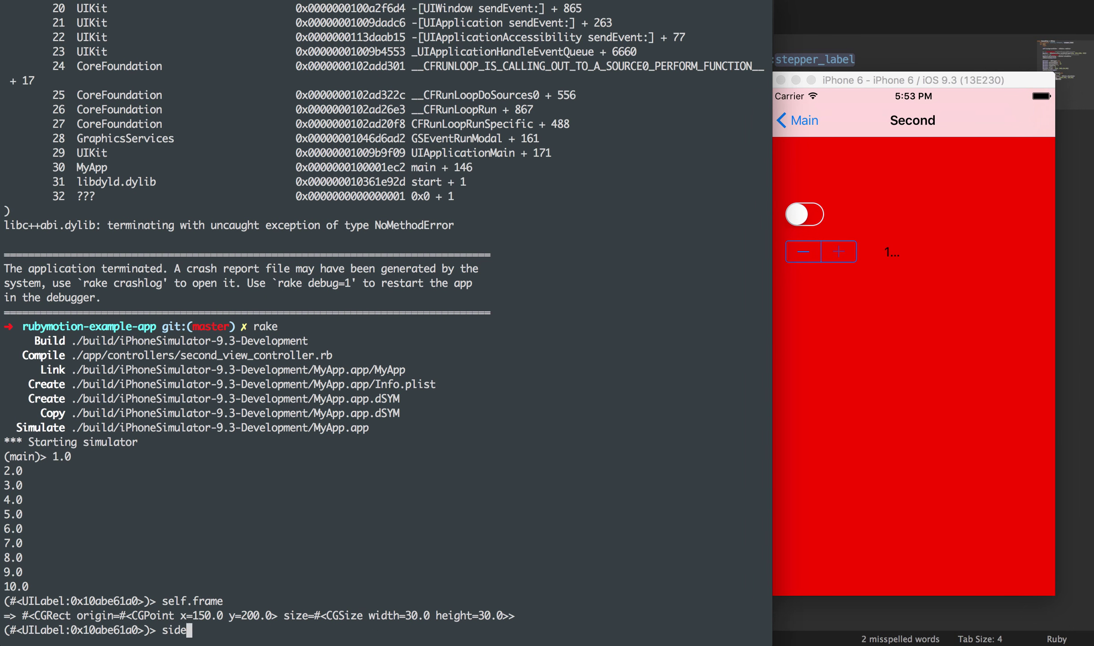
text(self.frame)
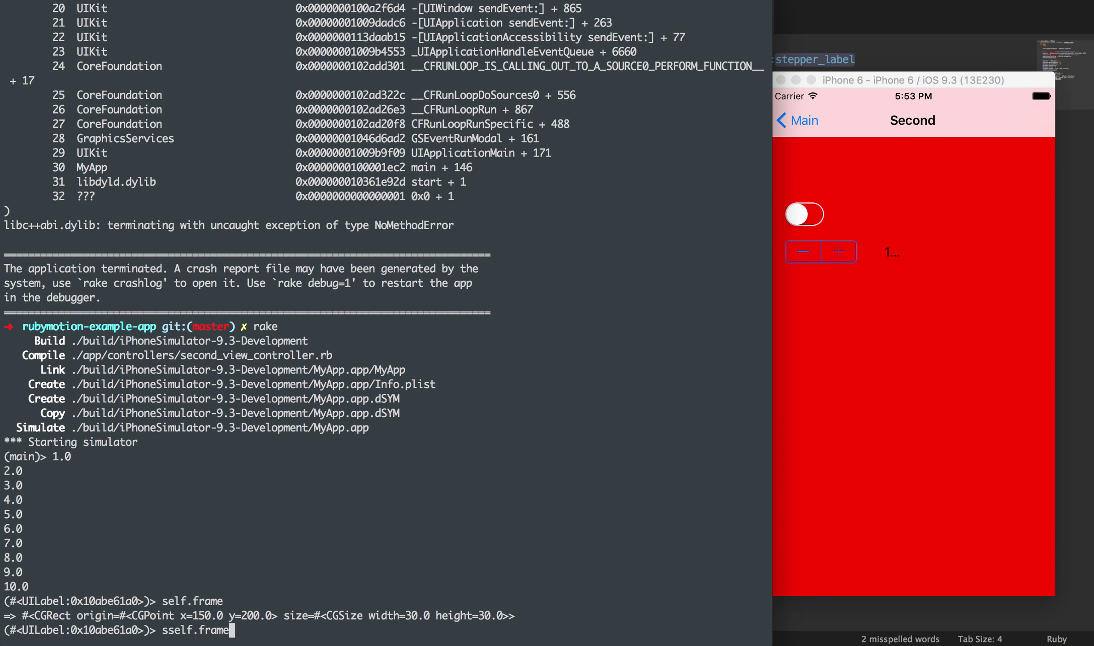
key(backspace)
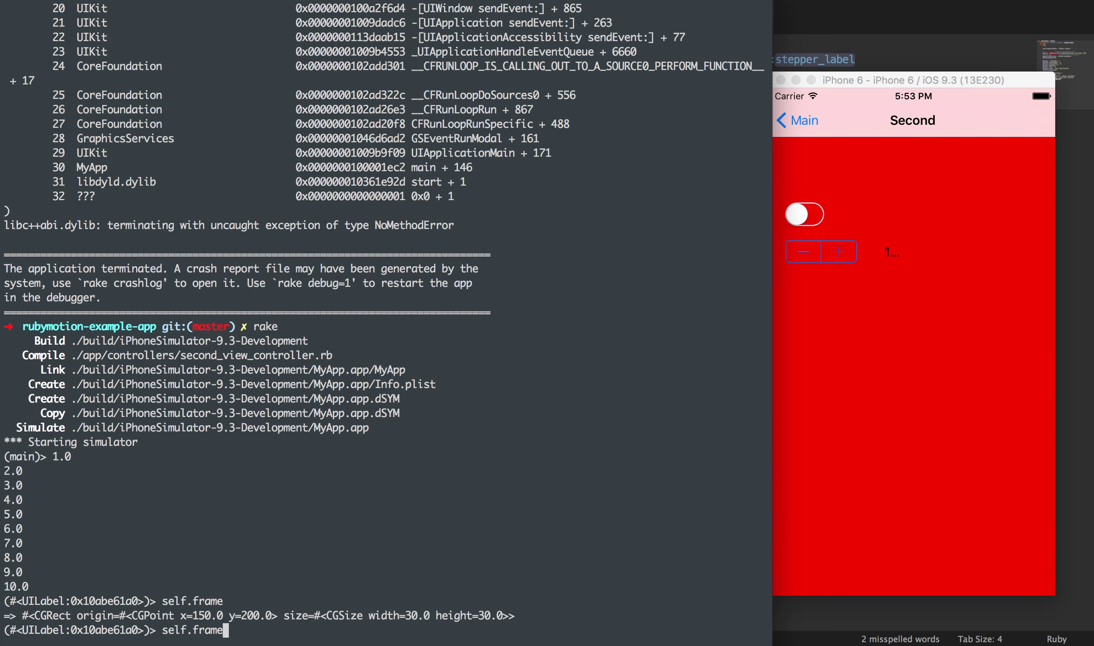
text(.width)
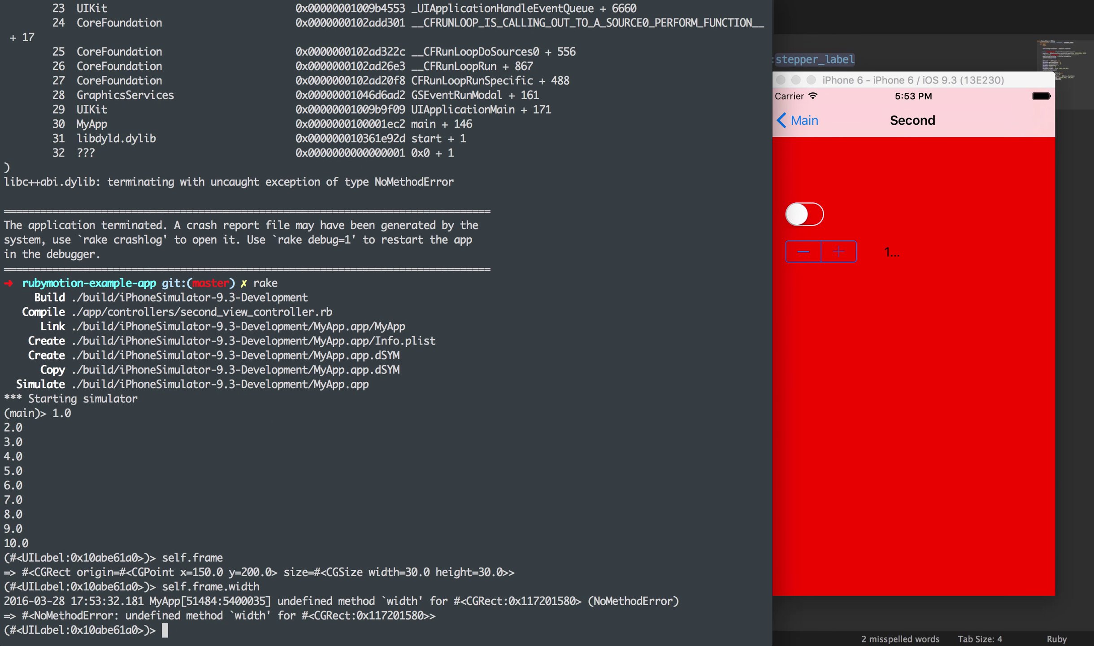
Set self.frame to [[150,200],[60,30]] and exit the REPL
text(self.frame =)
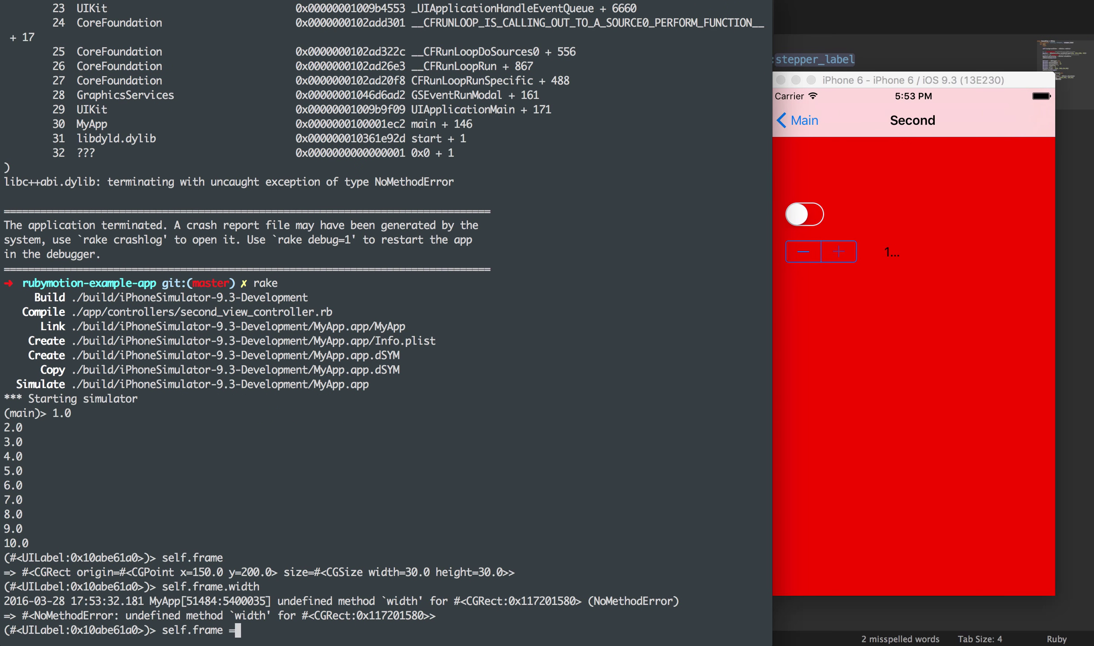
text([])
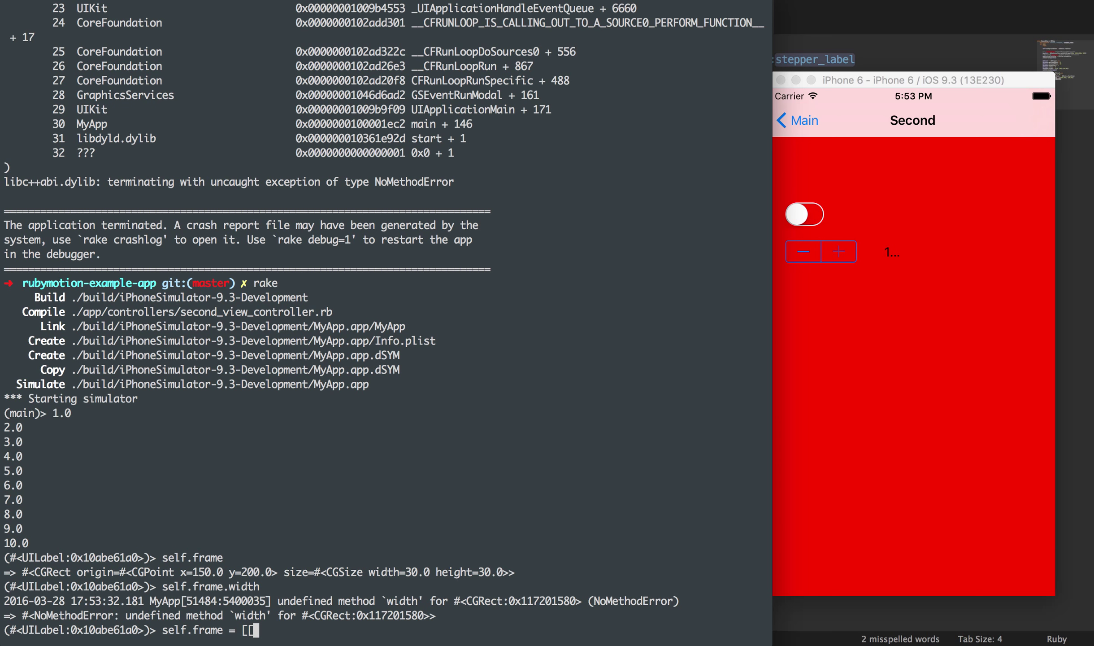
text(150,)
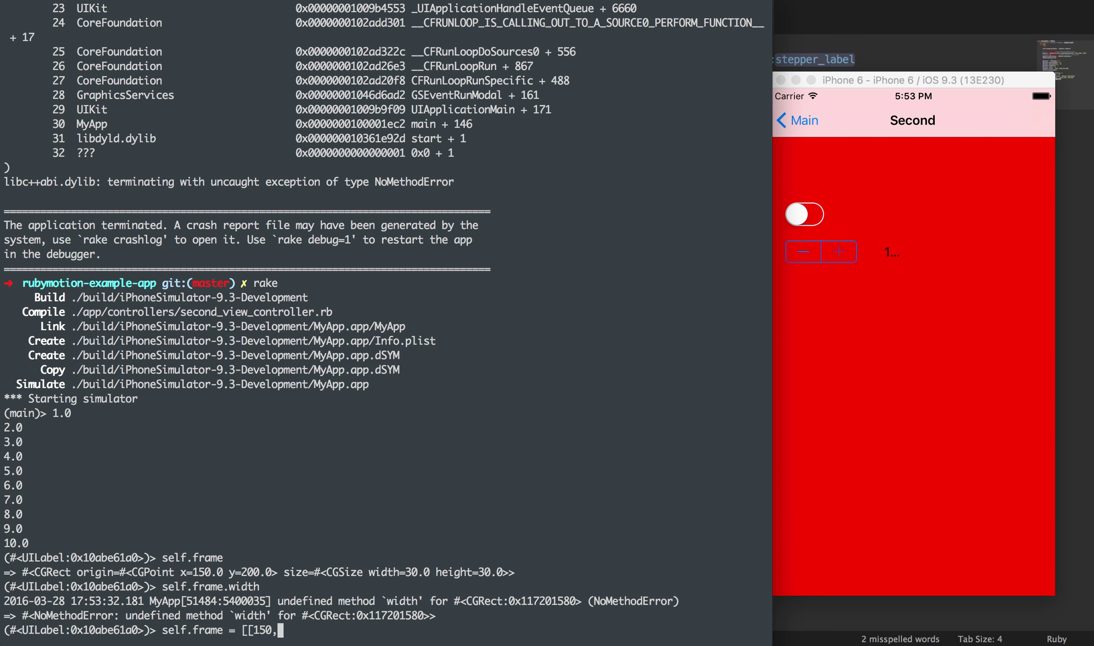
text(200])
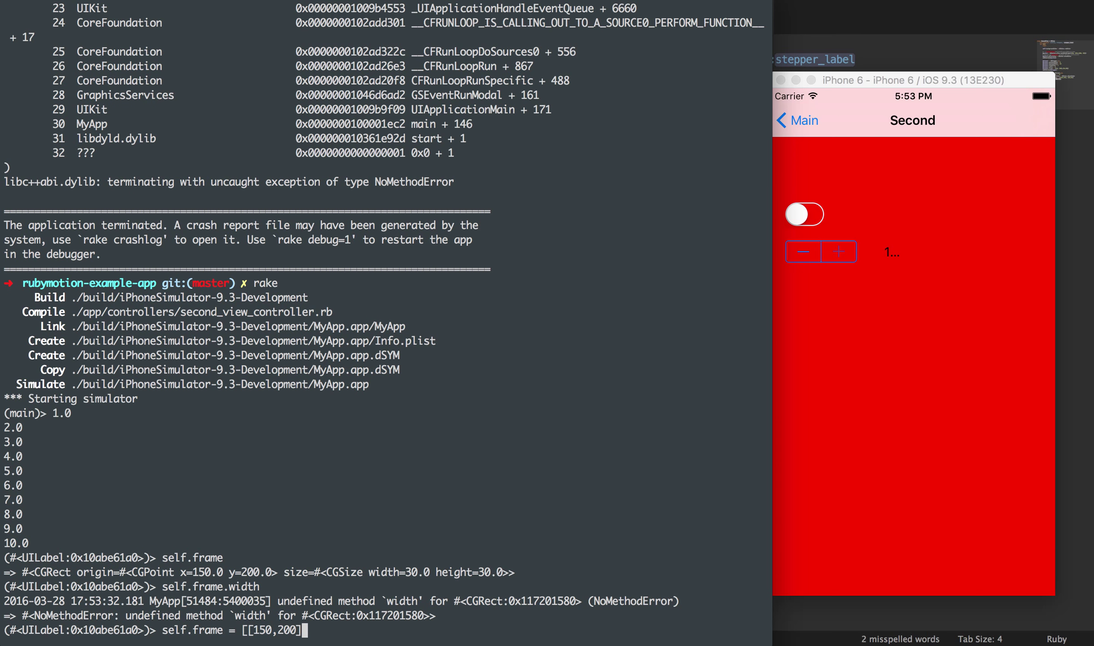
text(,[)
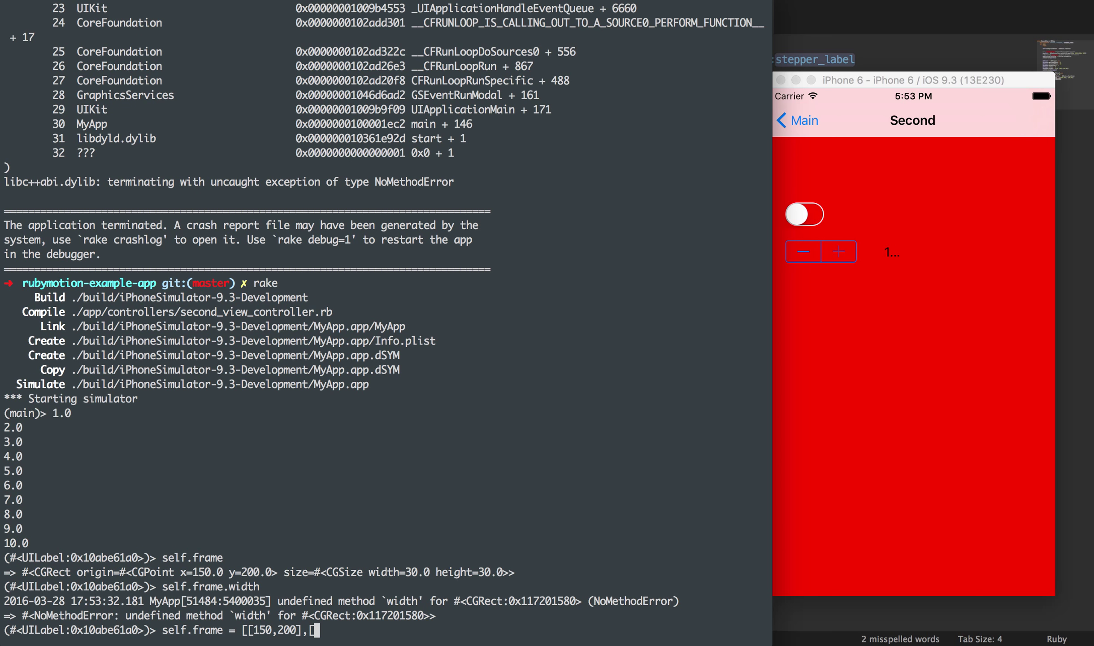
text([60,3)
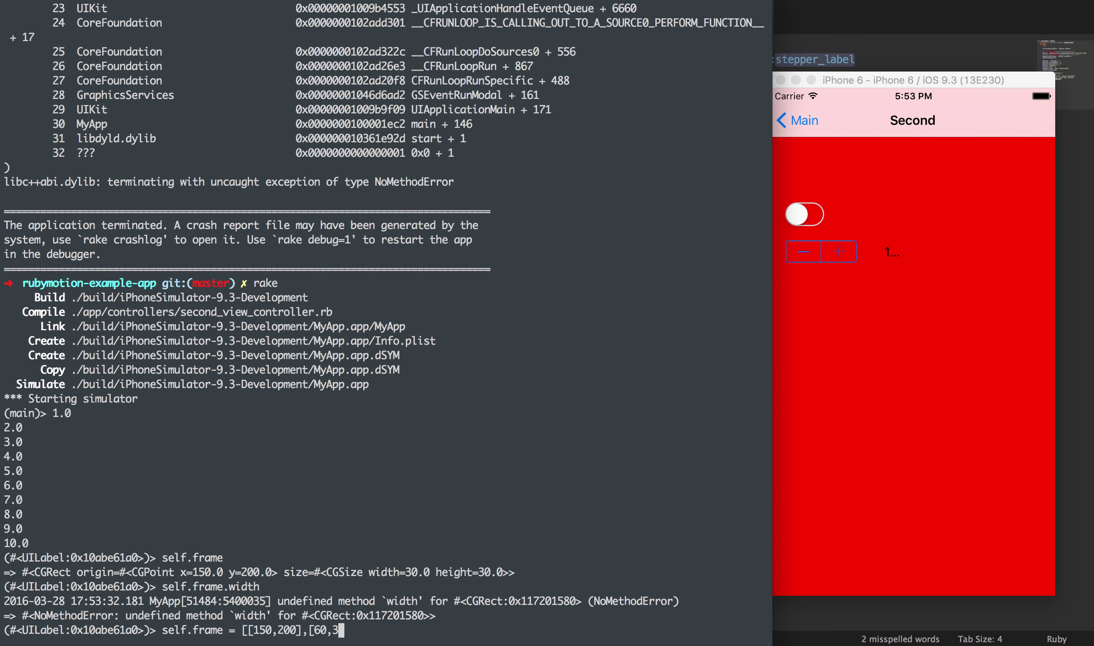
text(0]])
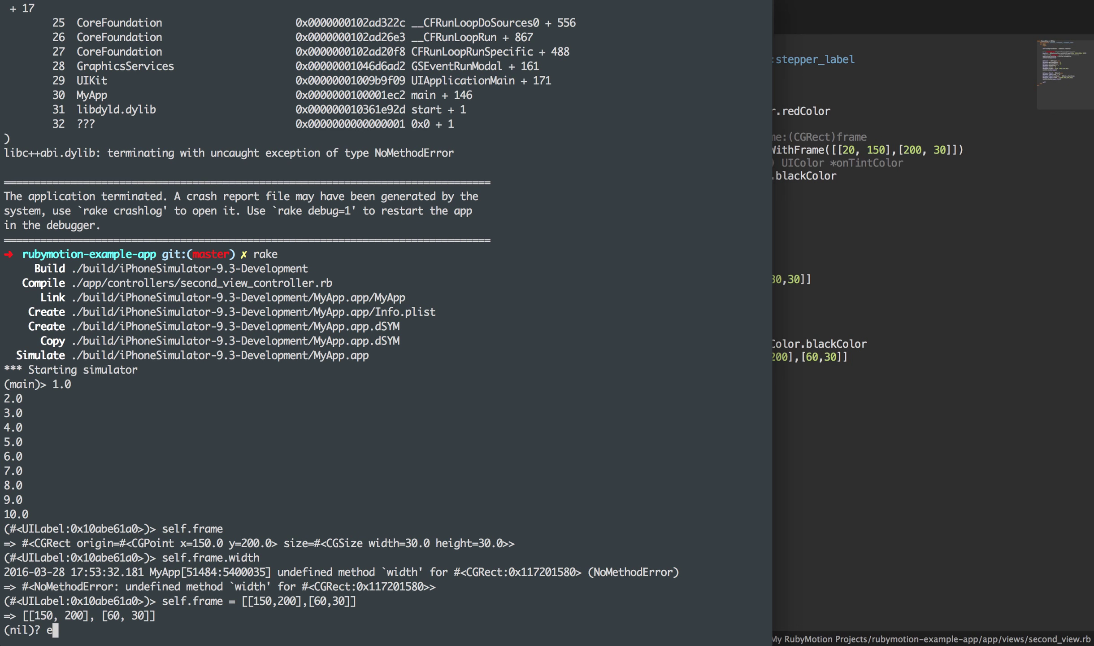
text(xit)
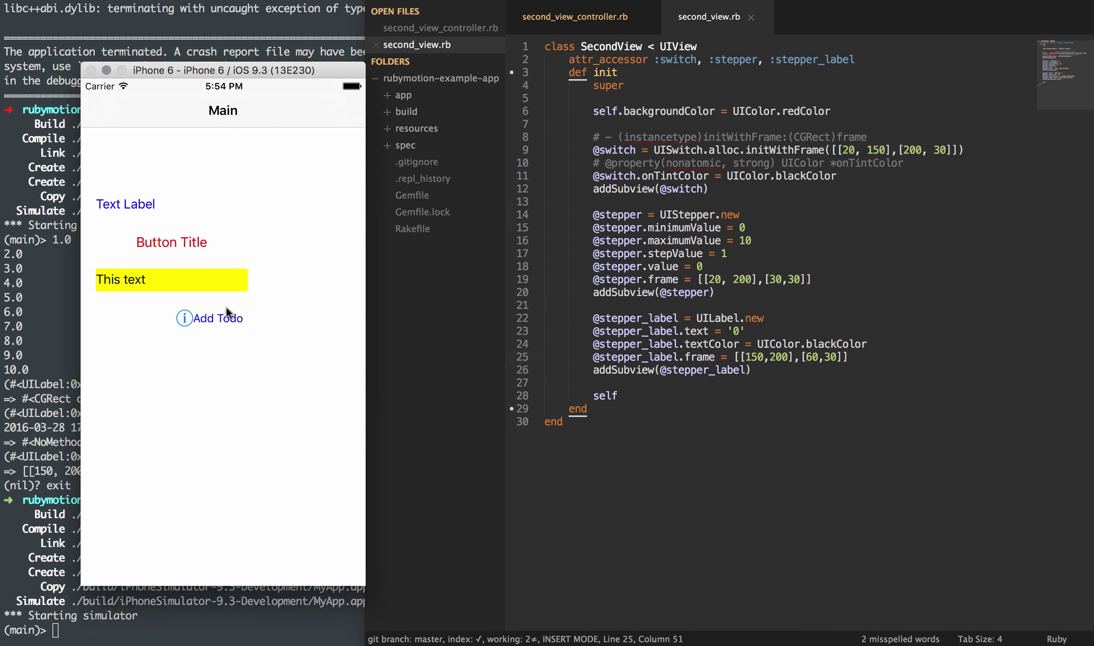
Open the Second view and step the stepper from 10.0 back down toward 0.0
click(218, 318)
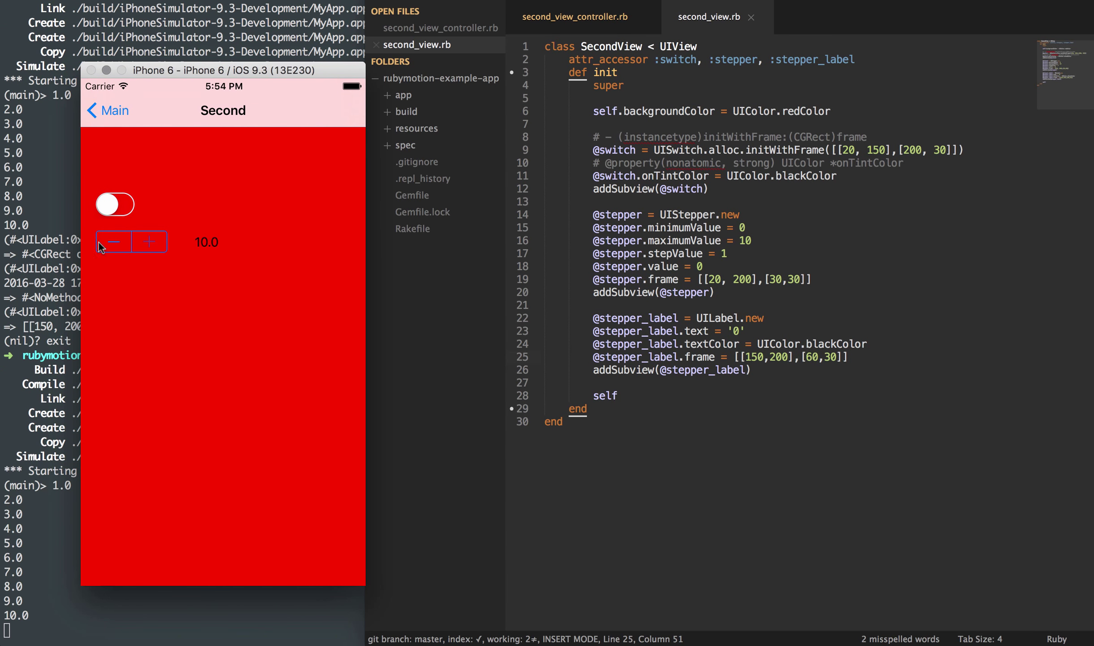
click(112, 242)
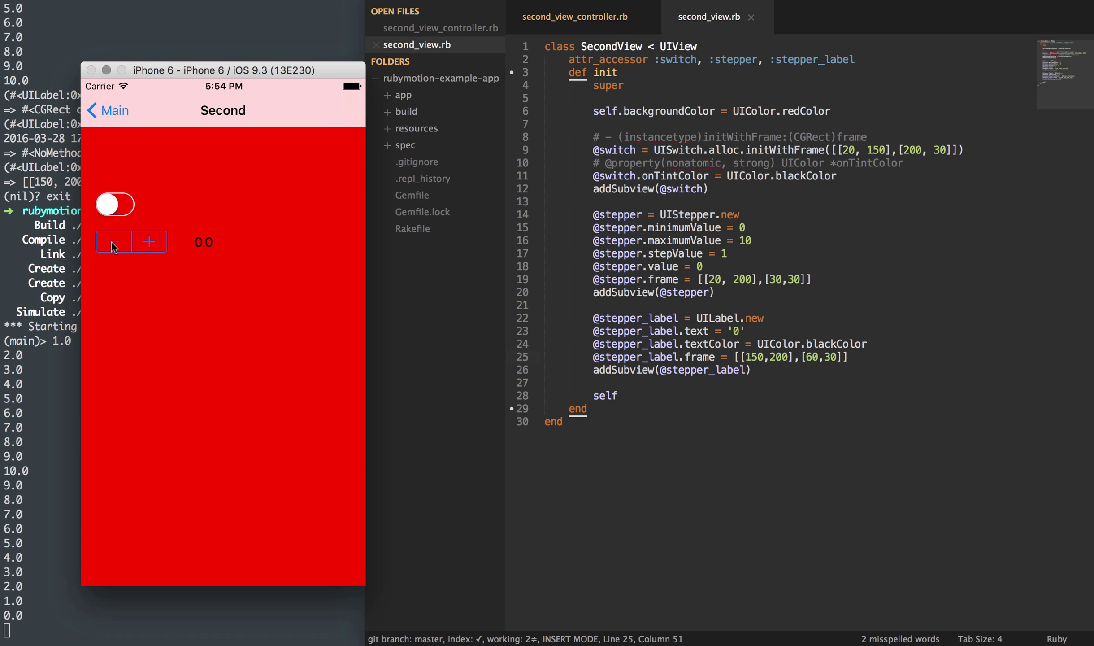